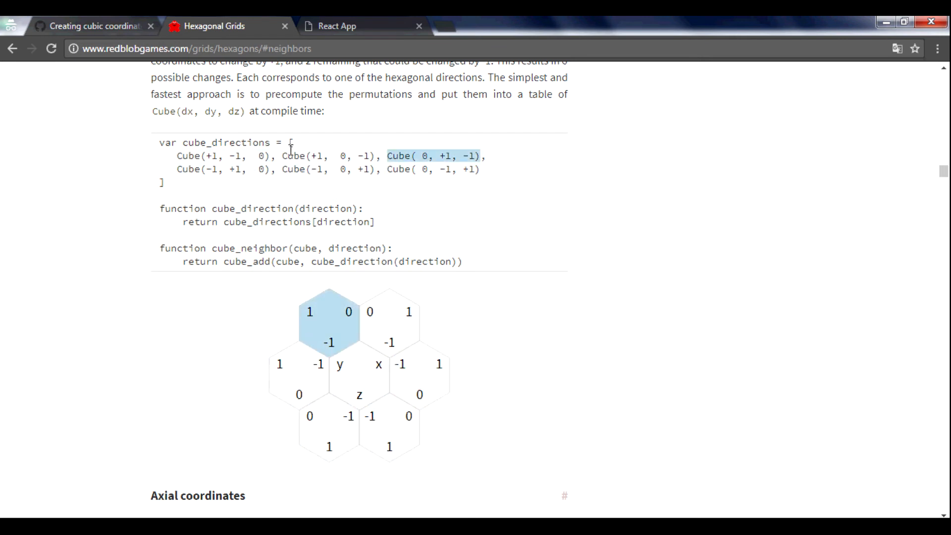
mouse_move(389, 321)
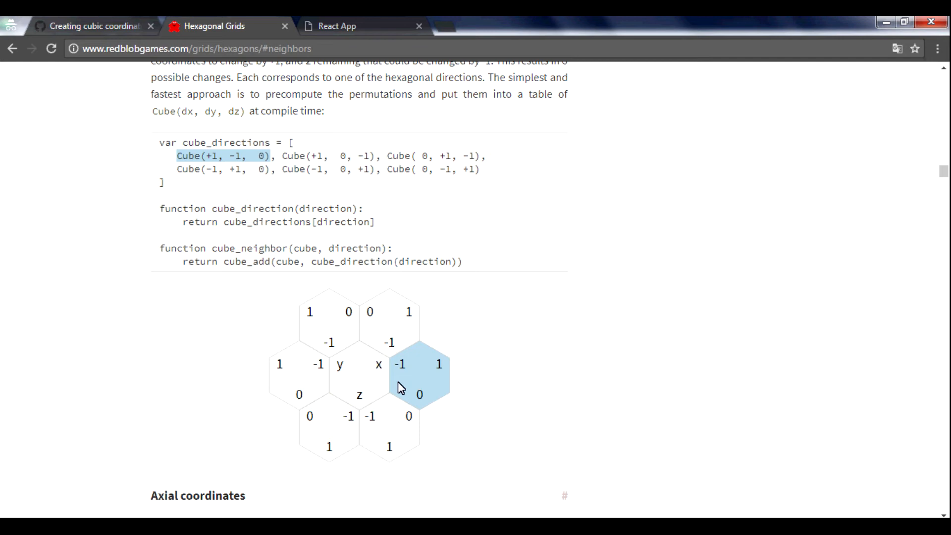
mouse_move(360, 386)
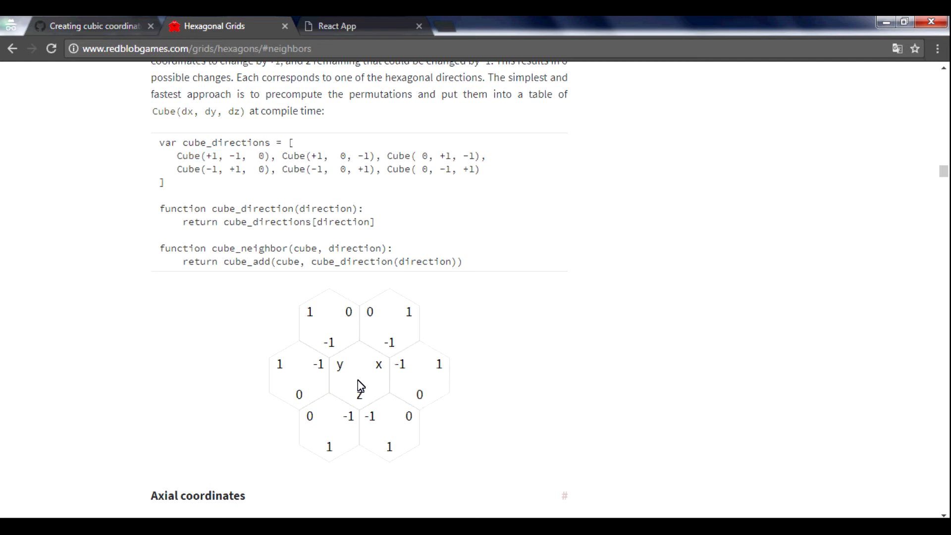
mouse_move(419, 373)
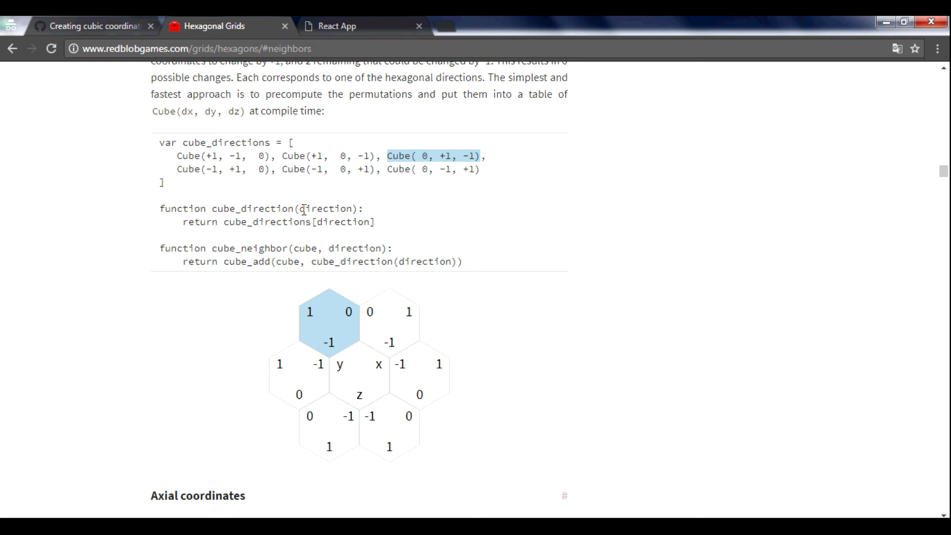
mouse_move(355, 281)
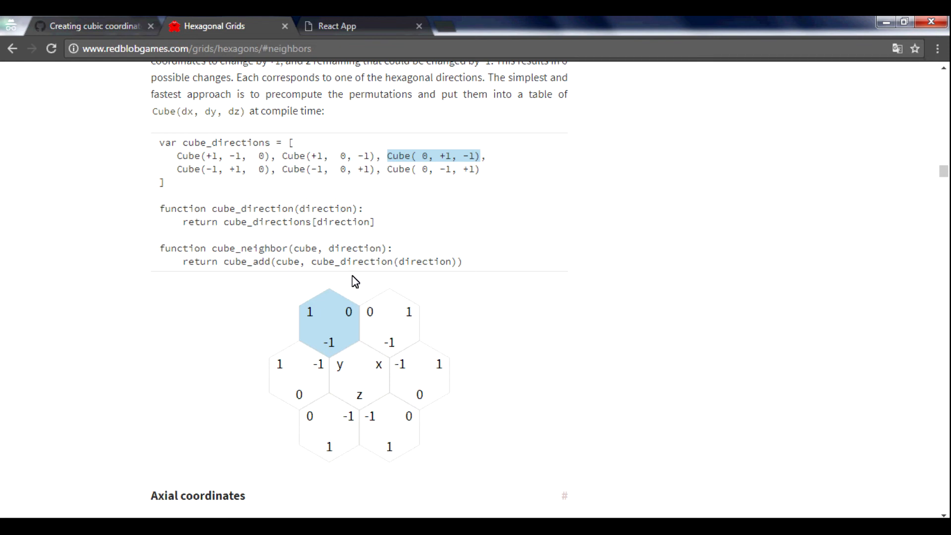
mouse_move(306, 208)
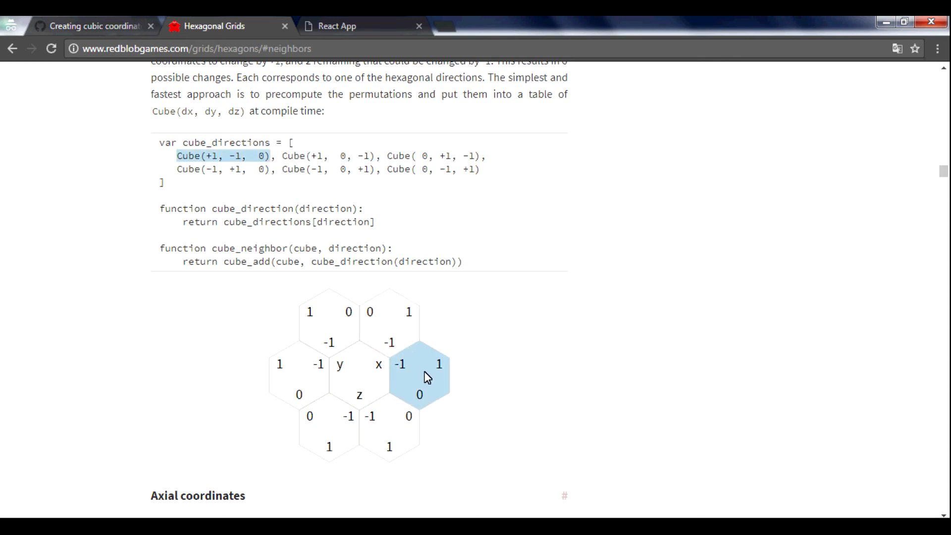
mouse_move(388, 421)
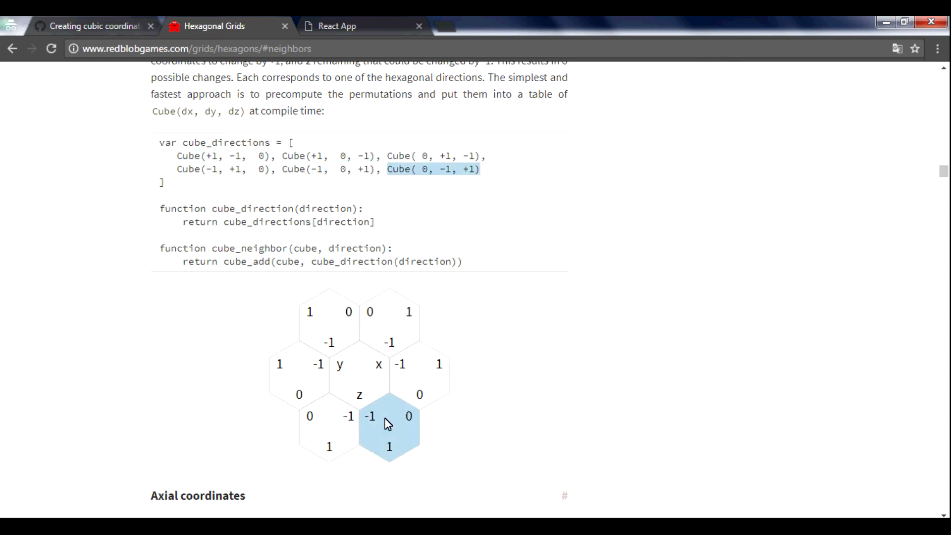
mouse_move(329, 419)
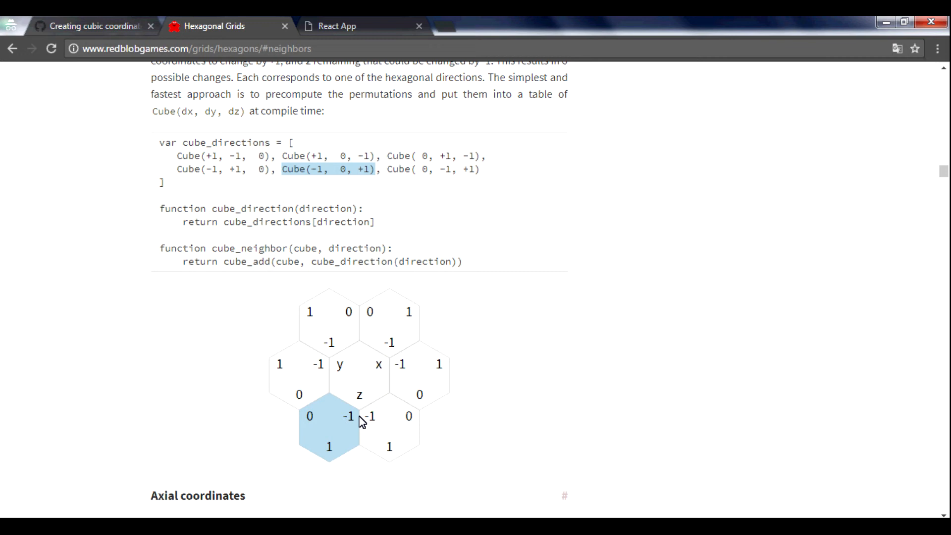
mouse_move(388, 321)
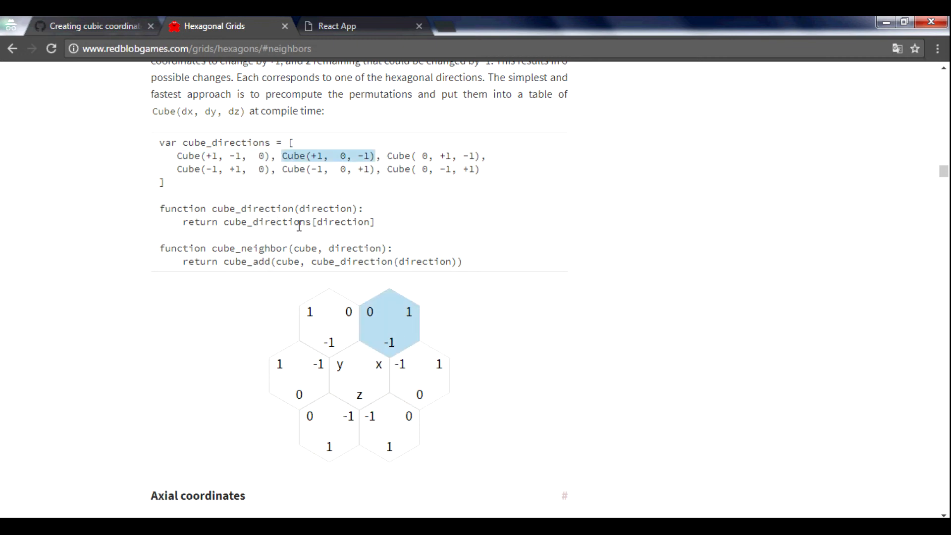
mouse_move(367, 290)
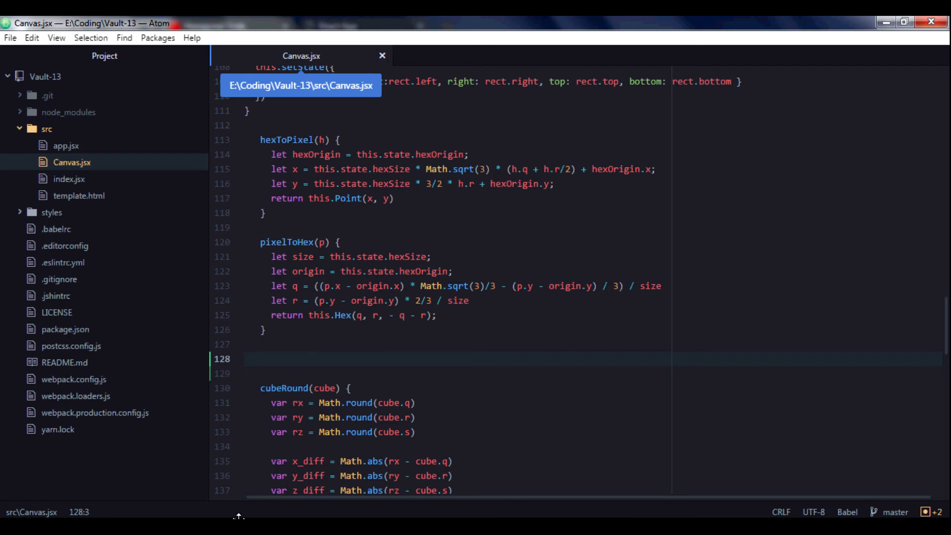
Compare the running hex grid app against the article's neighbors diagram.
scroll("down", 3)
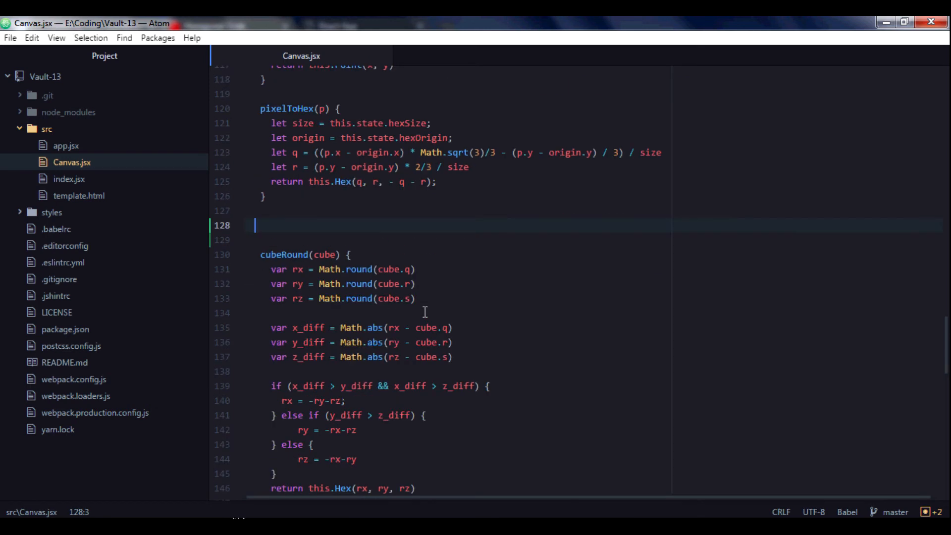
left_click(337, 25)
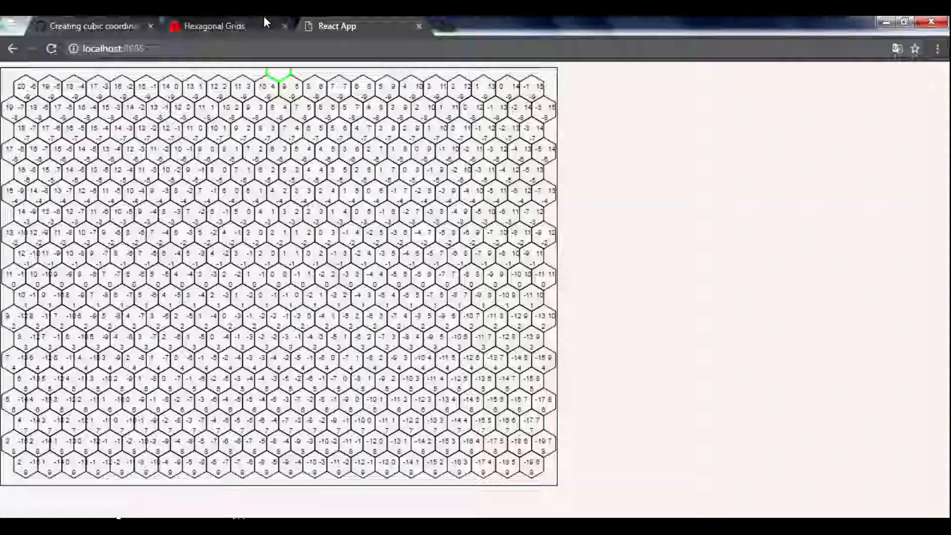
left_click(214, 25)
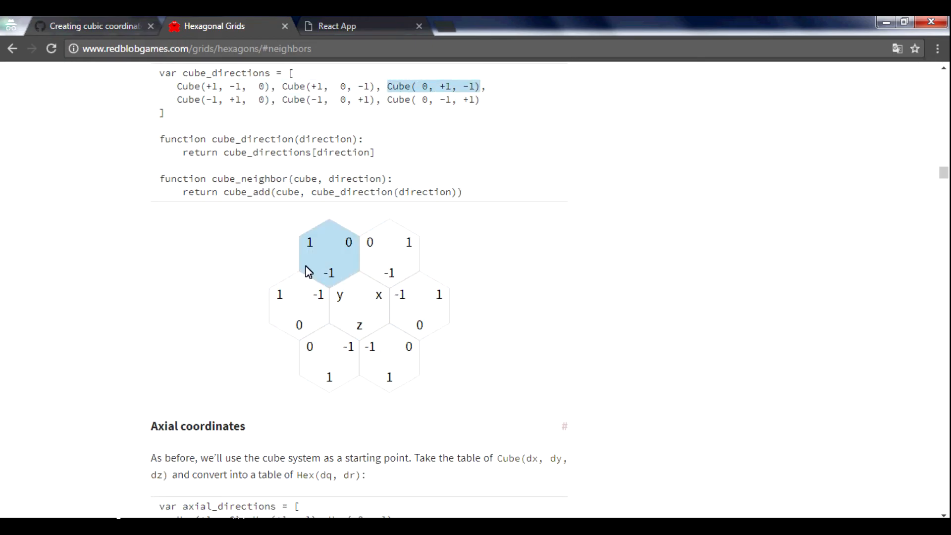
left_click(337, 26)
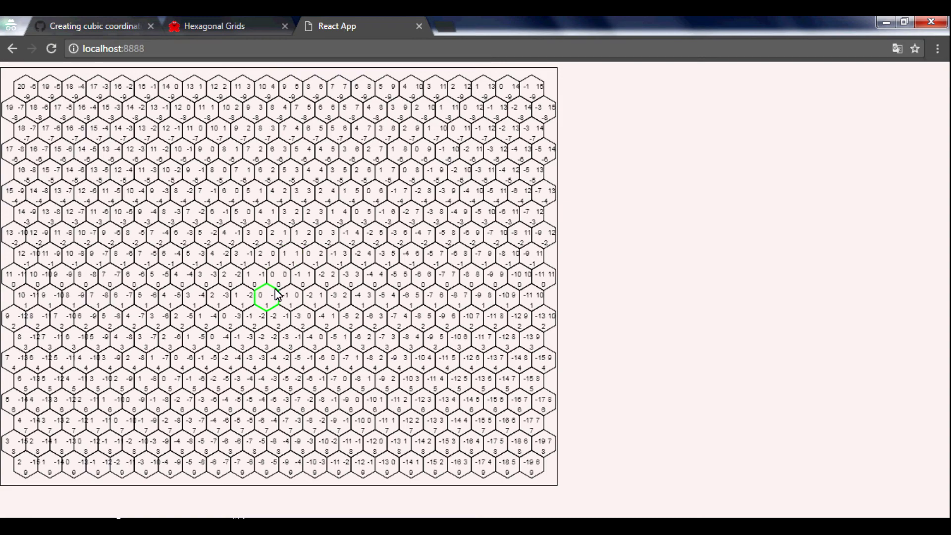
left_click(214, 25)
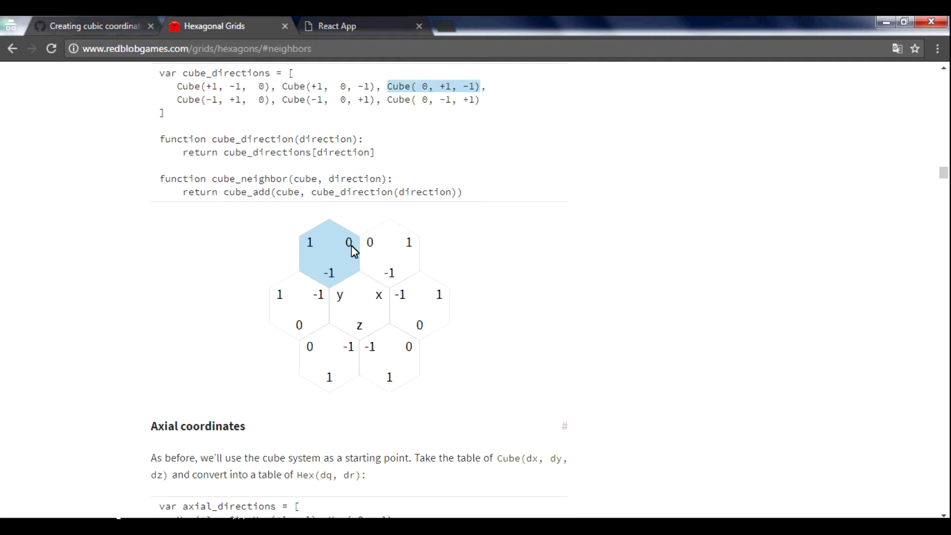
mouse_move(333, 284)
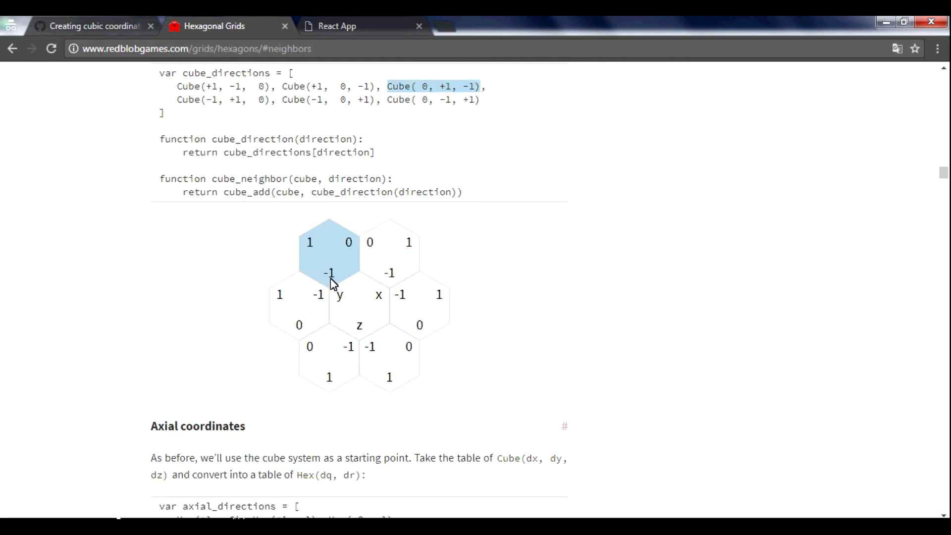
left_click(337, 25)
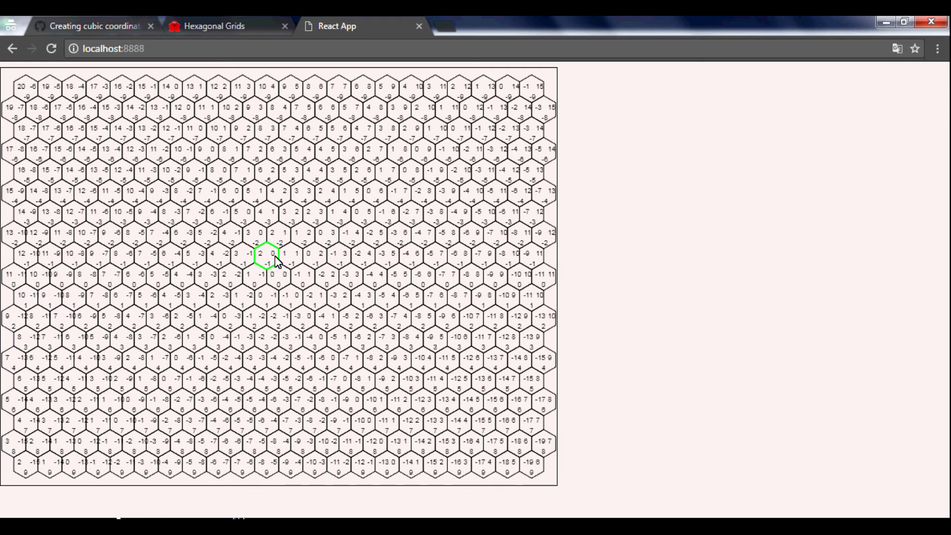
mouse_move(273, 272)
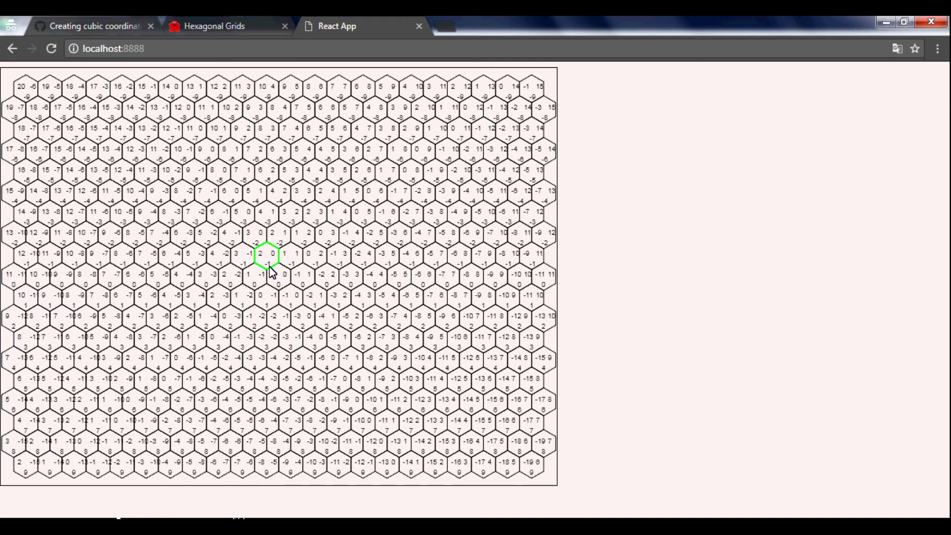
mouse_move(267, 267)
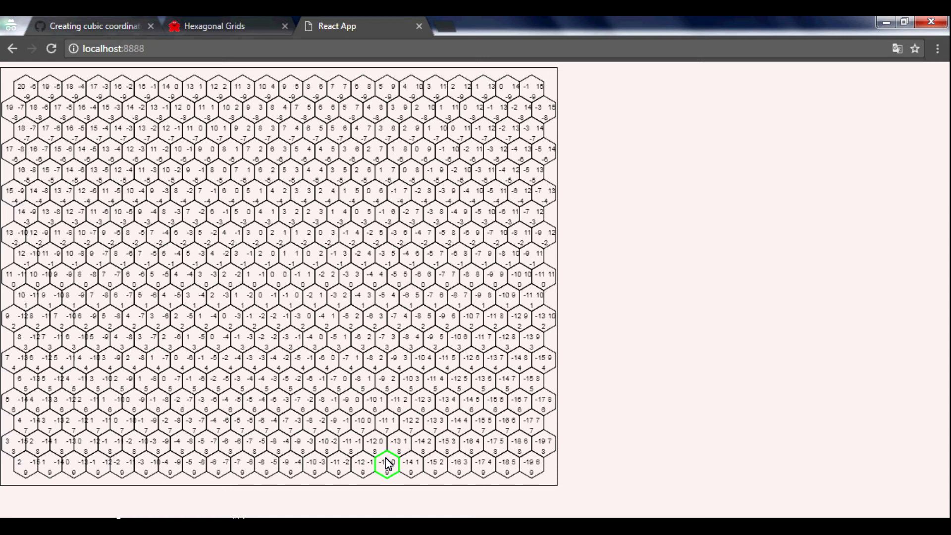
left_click(214, 25)
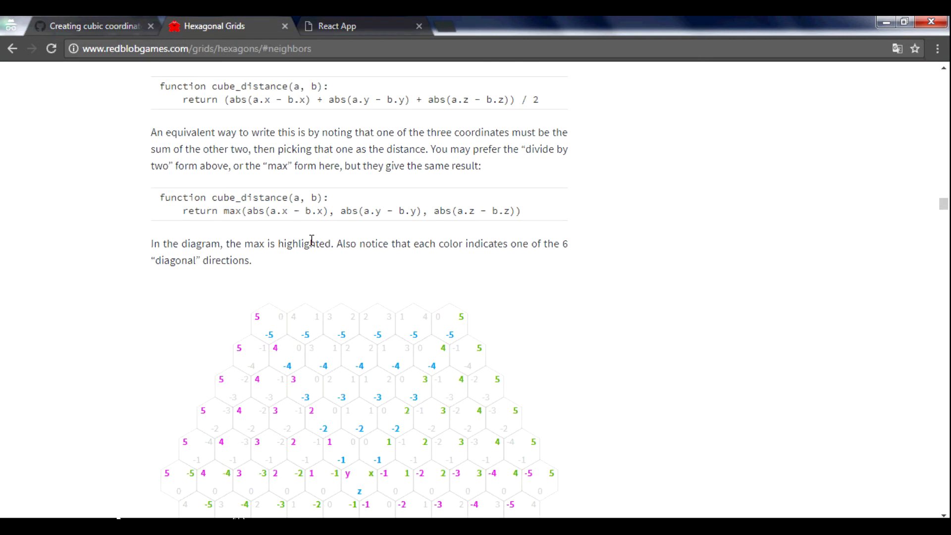
Change line 61's third Hex argument from -q - r to -(q - p) - r.
scroll("down", 3)
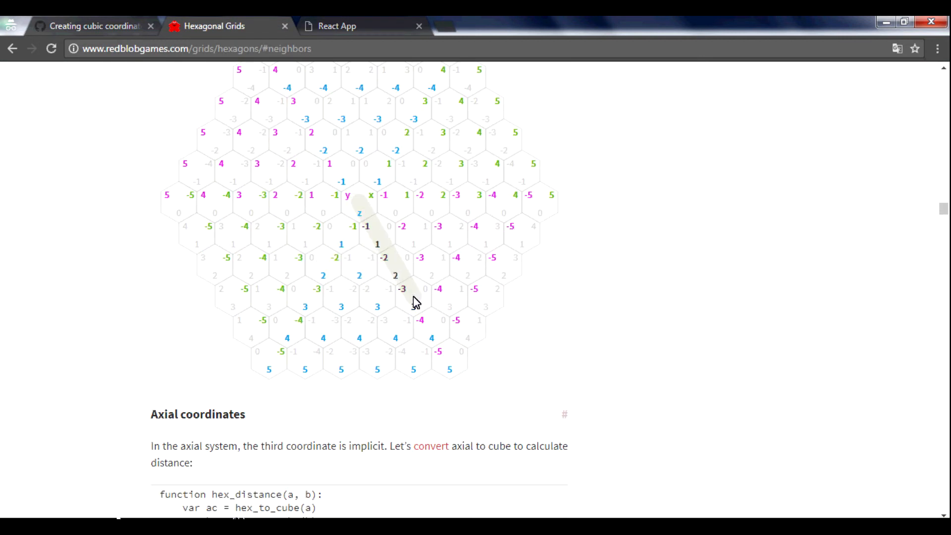
mouse_move(430, 331)
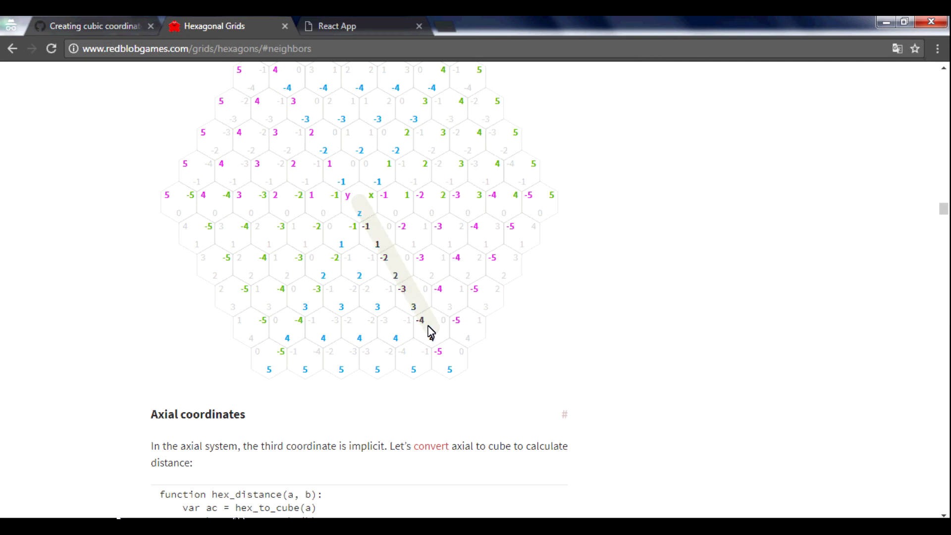
mouse_move(375, 233)
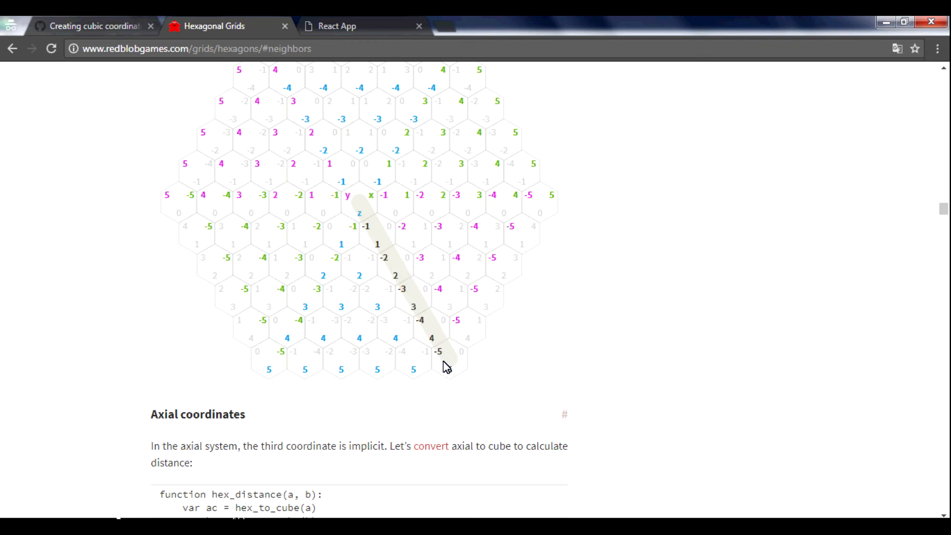
left_click(362, 25)
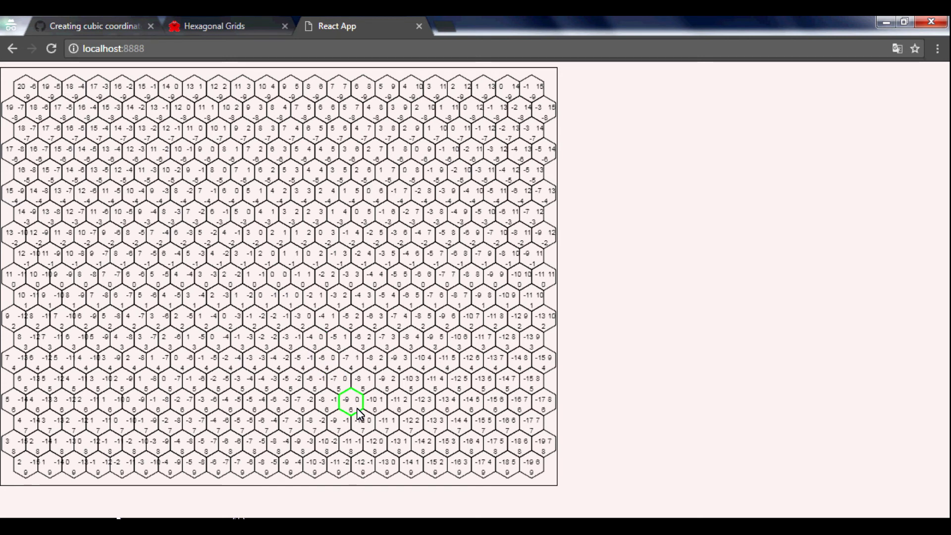
left_click(214, 25)
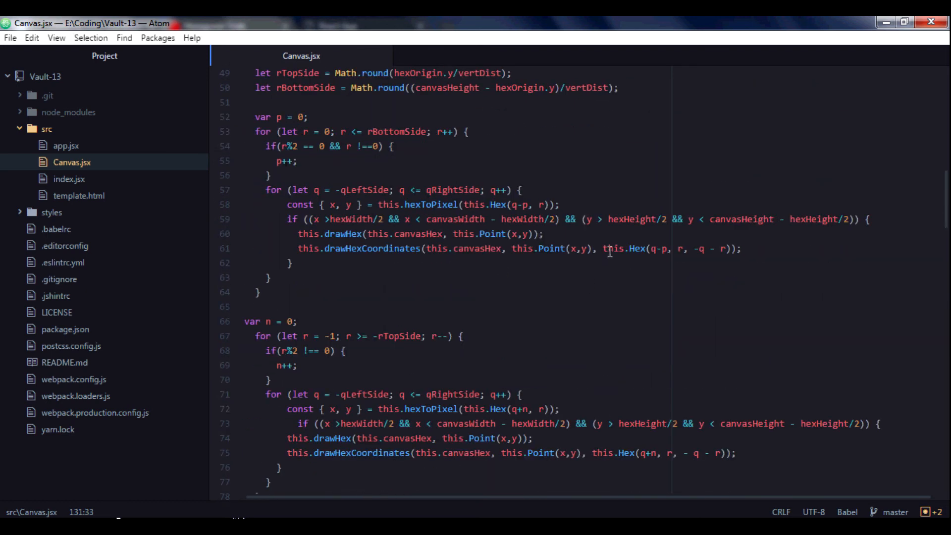
left_click(661, 248)
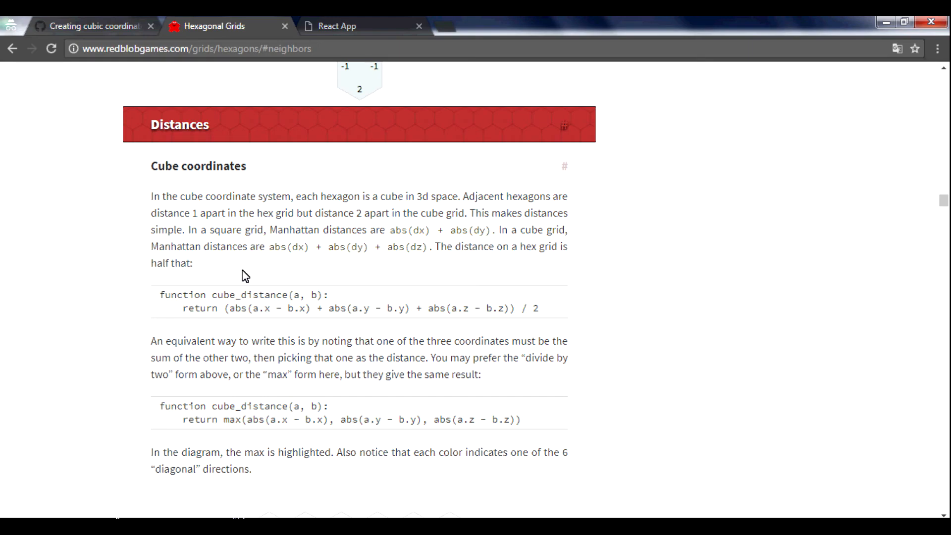
left_click(337, 25)
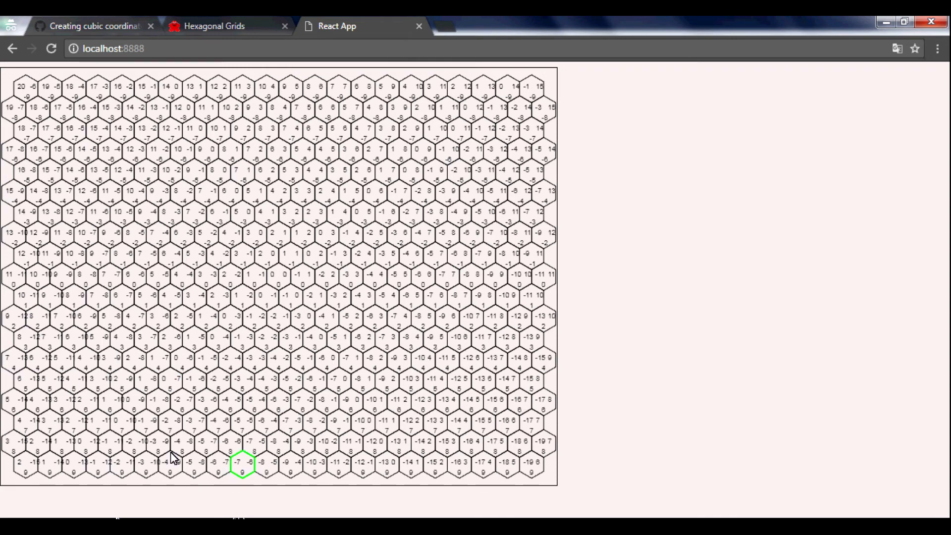
key("alt+tab")
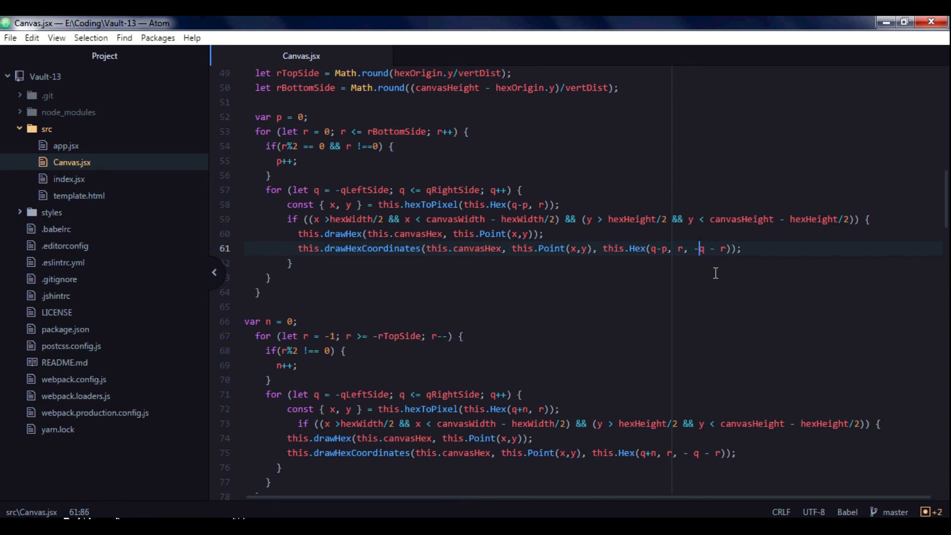
type("(q -")
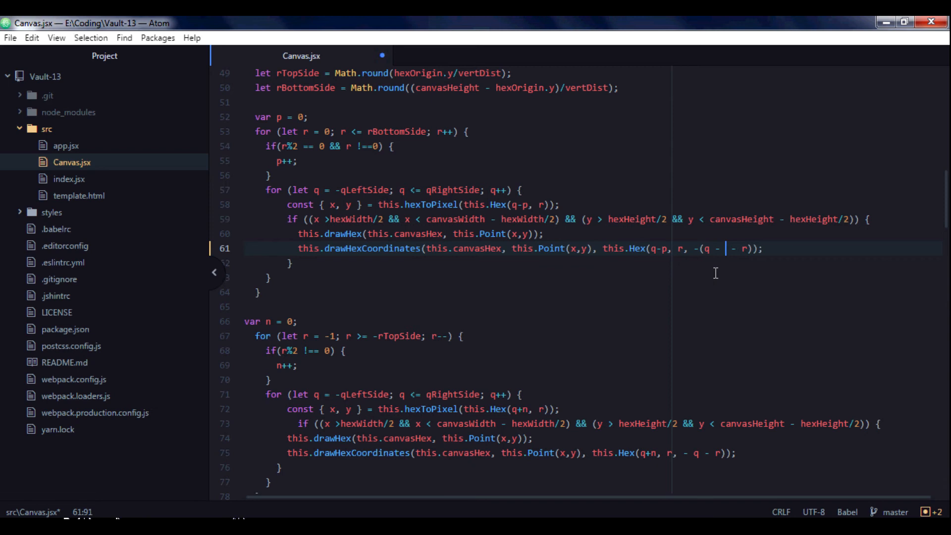
type("p)")
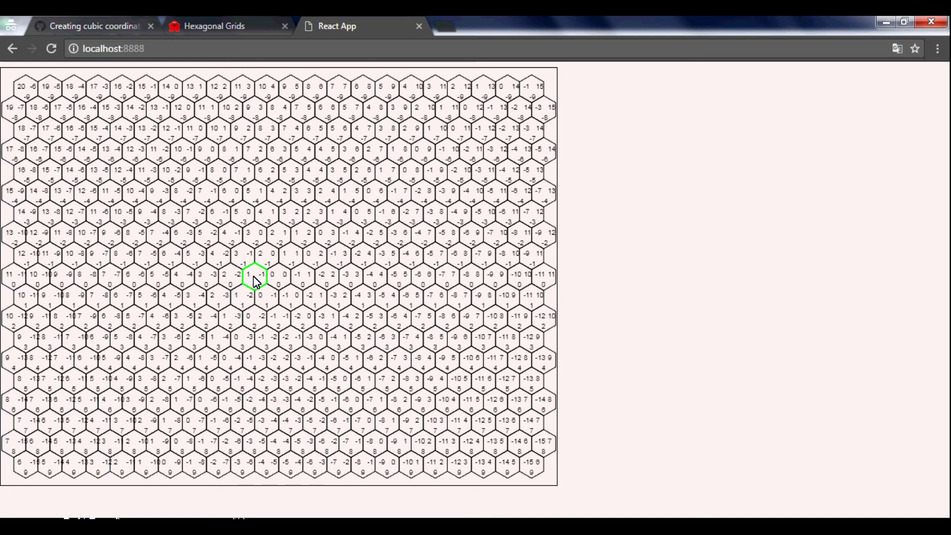
mouse_move(295, 300)
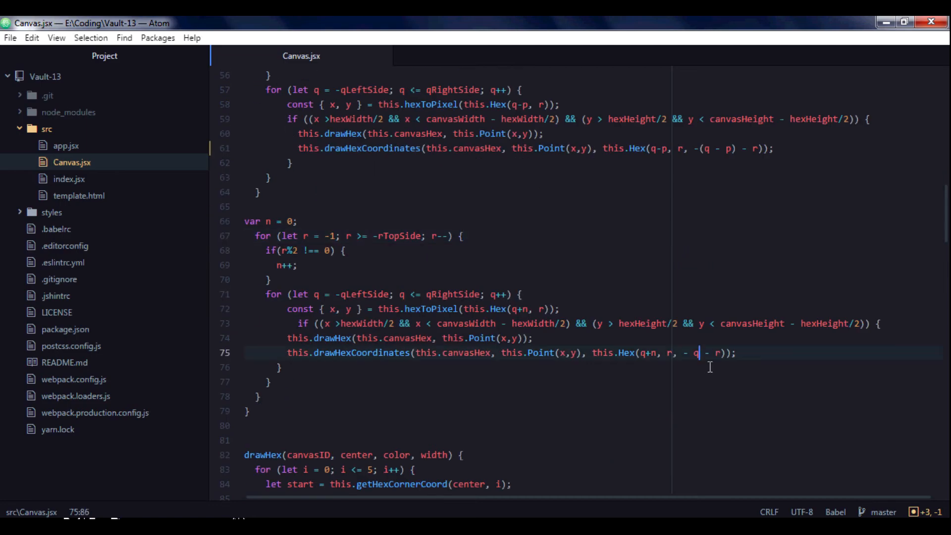
Rewrite line 75's third coordinate as -(q + n) - r.
type("(q")
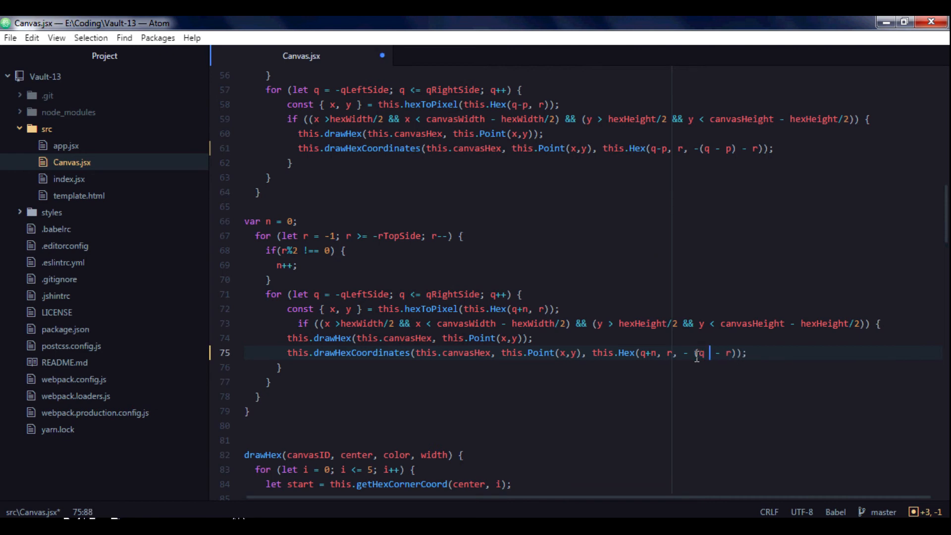
type("+ n")
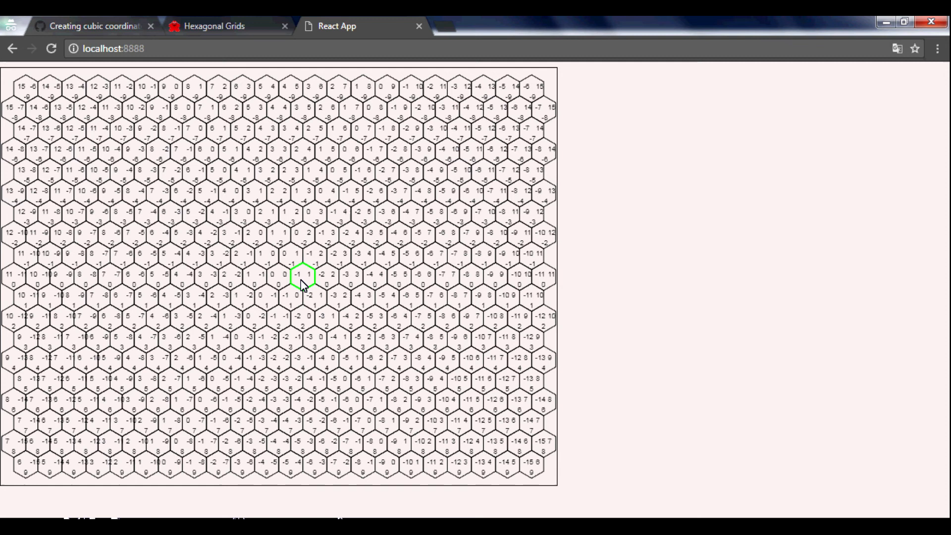
left_click(214, 25)
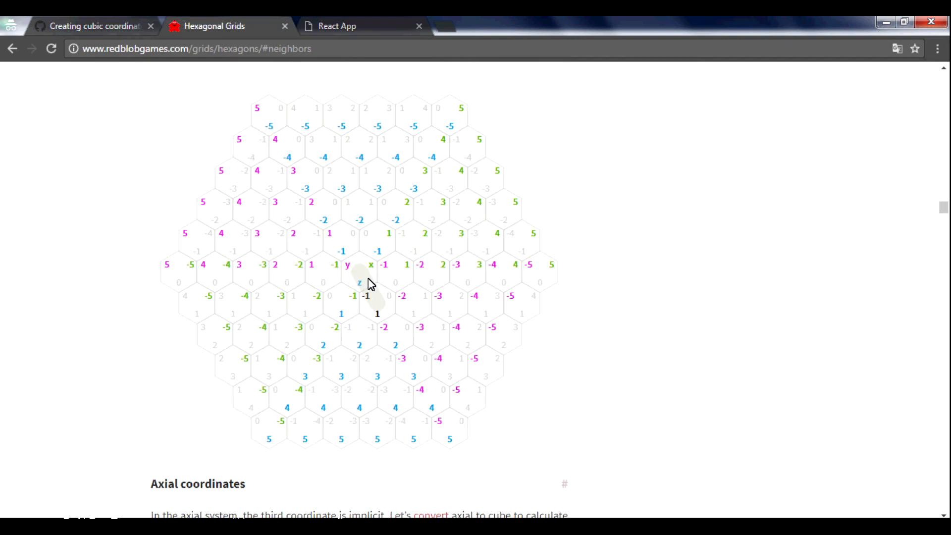
scroll("down", 3)
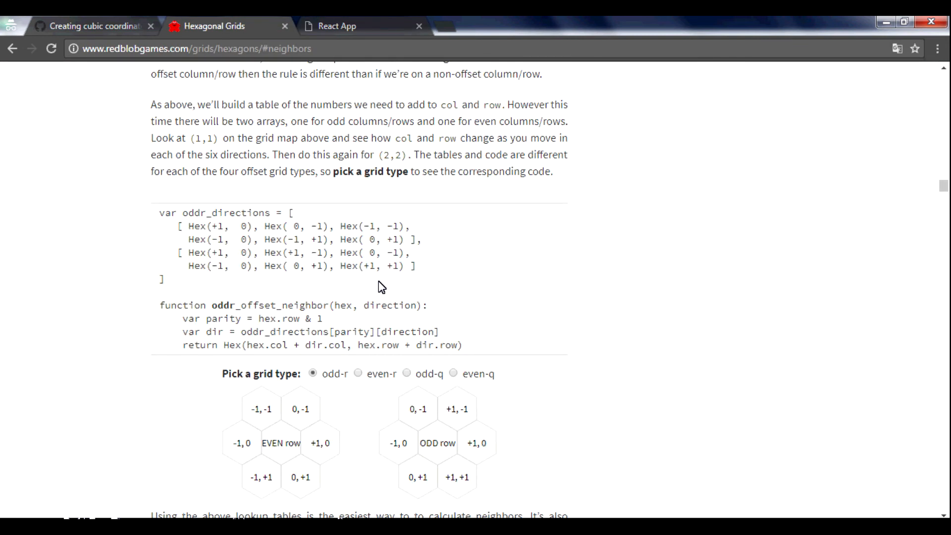
scroll("down", 3)
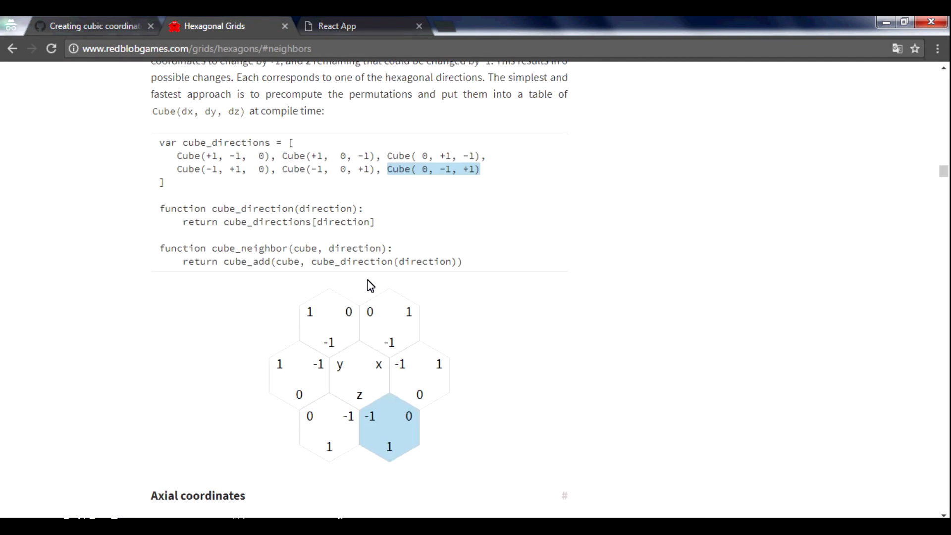
left_click(361, 25)
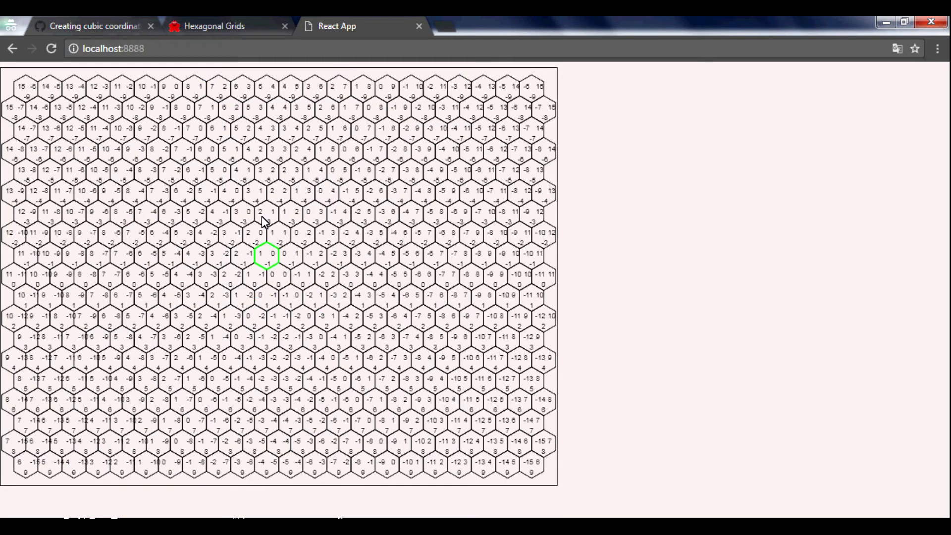
left_click(216, 26)
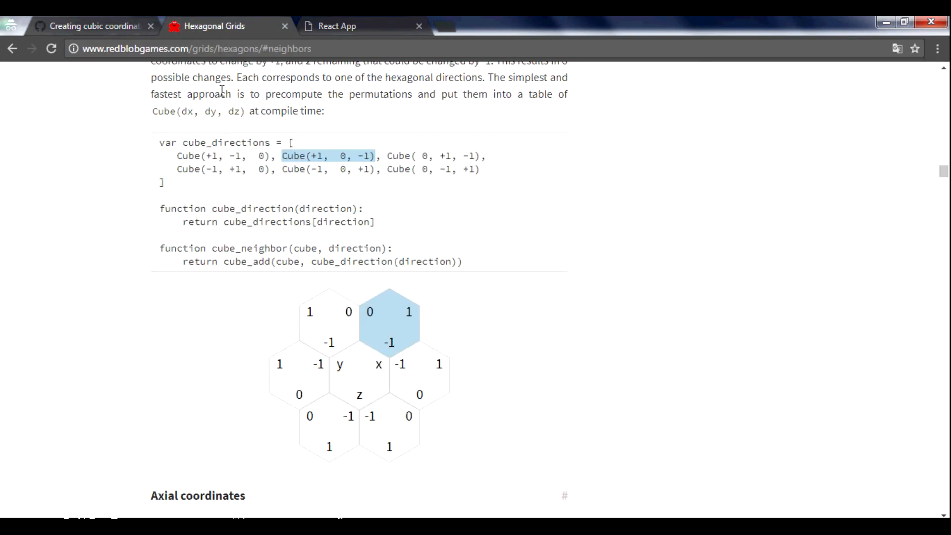
left_click(361, 25)
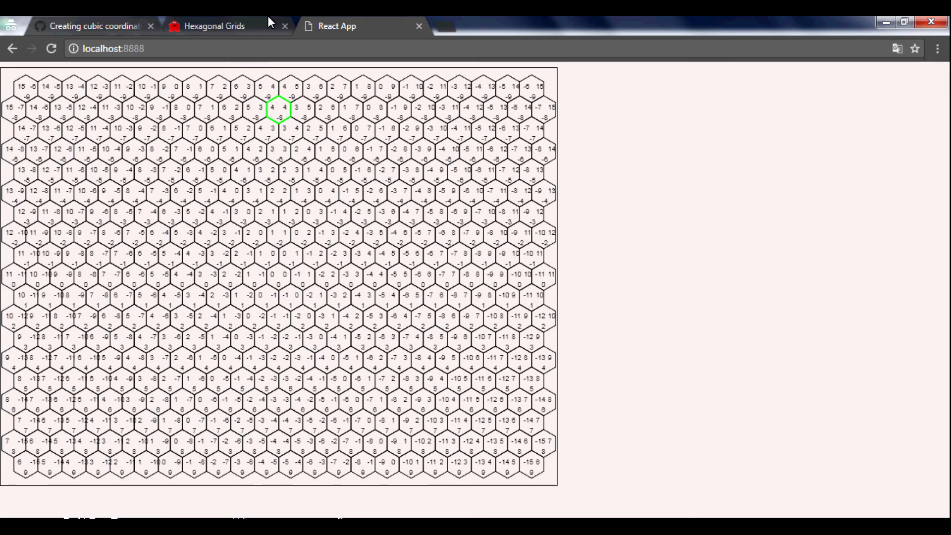
left_click(214, 25)
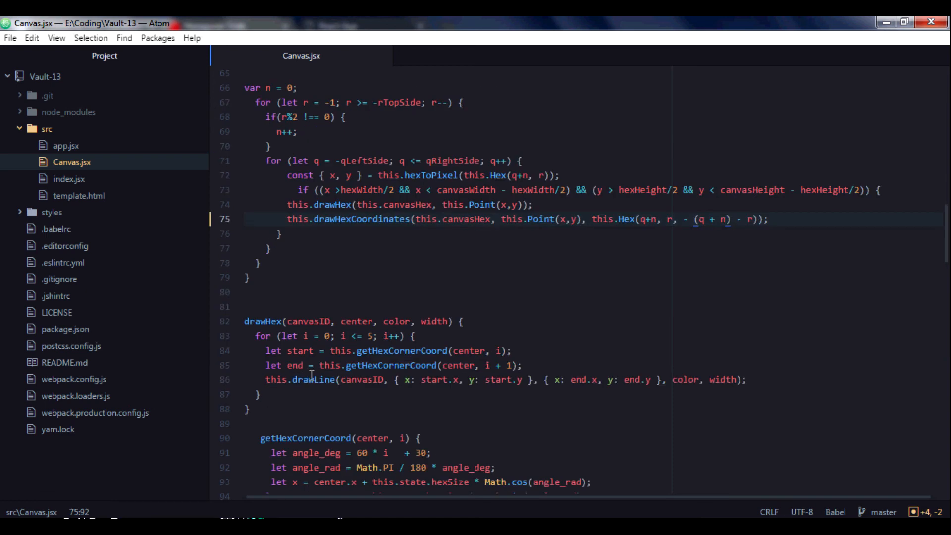
Start a cubeDirection(direction) method after pixelToHex.
scroll("down", 3)
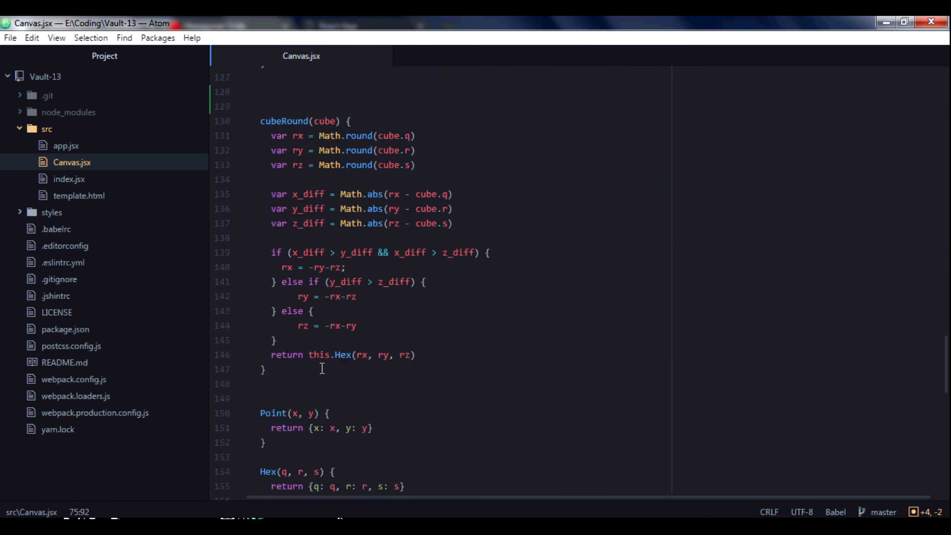
scroll("down", 3)
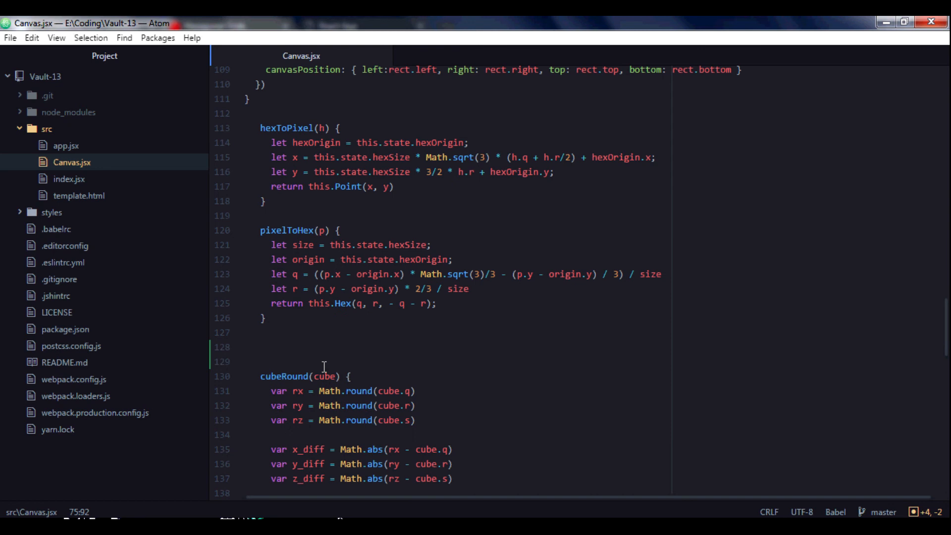
left_click(286, 346)
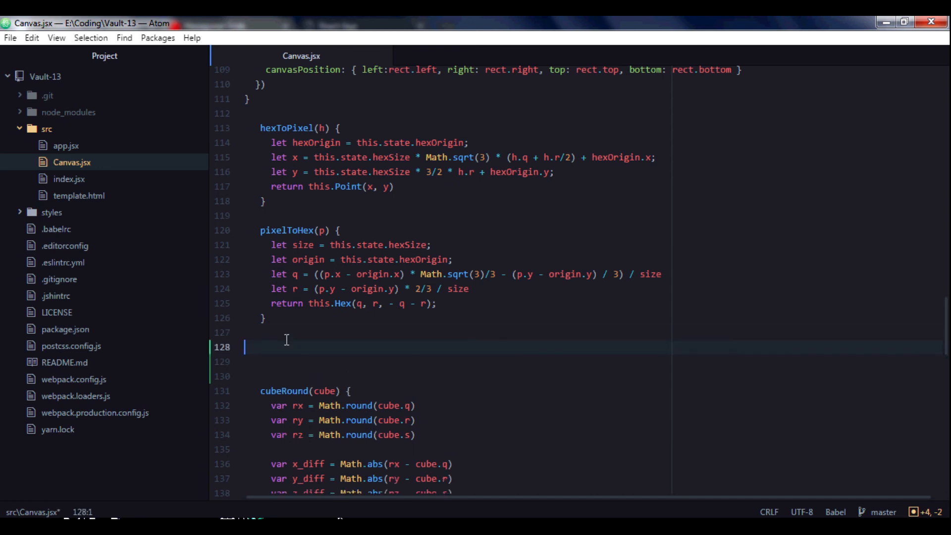
type("cube")
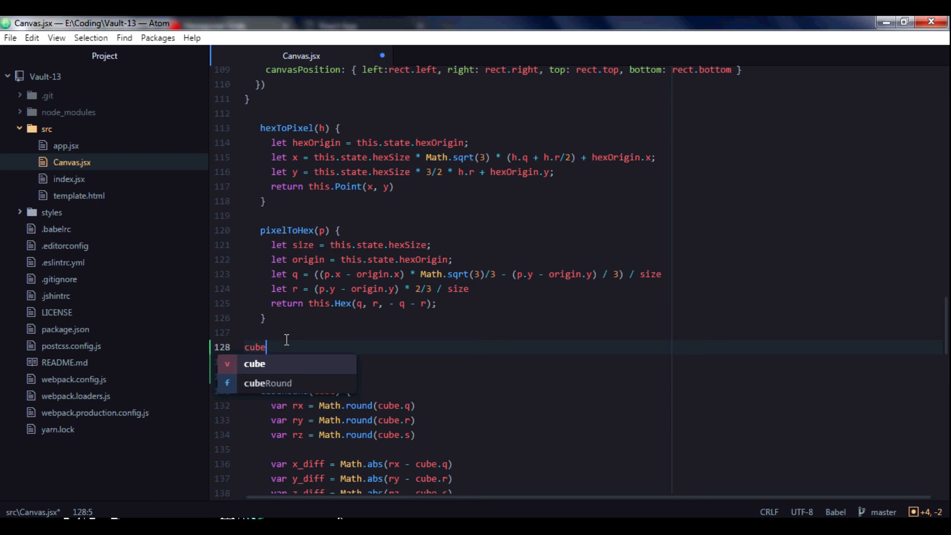
type("Di")
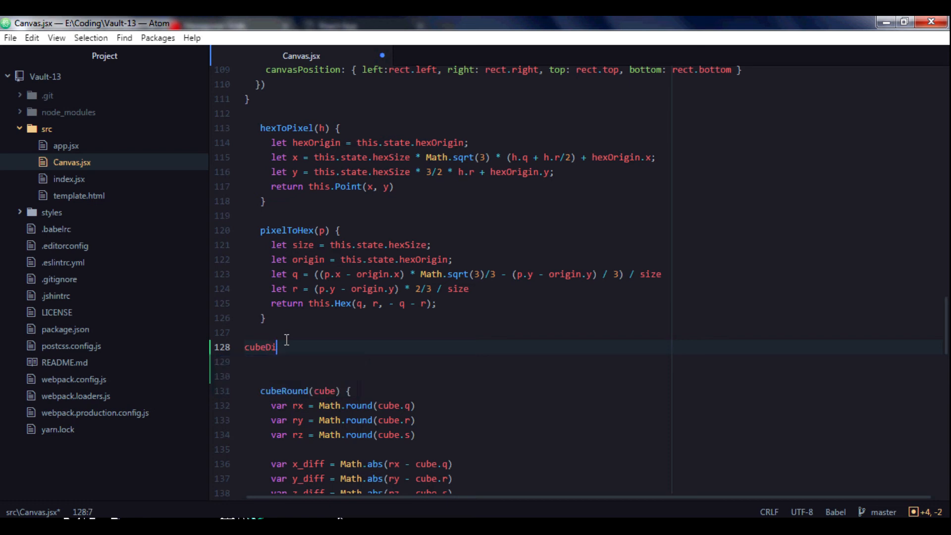
type("rection")
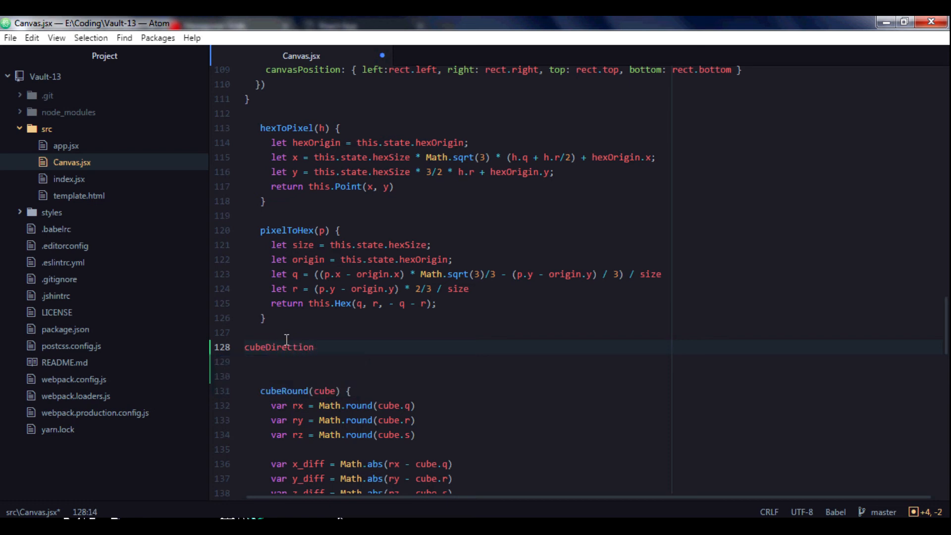
type("(di")
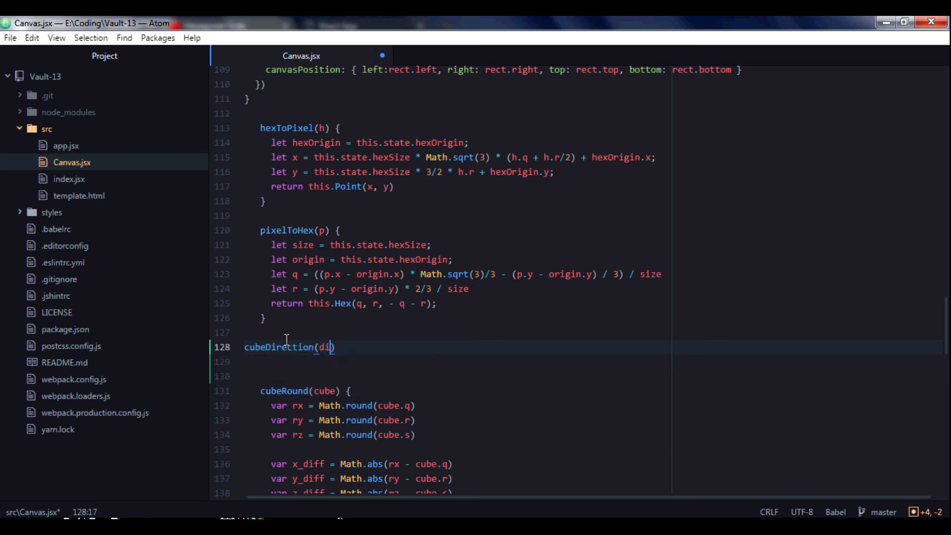
type("rection")
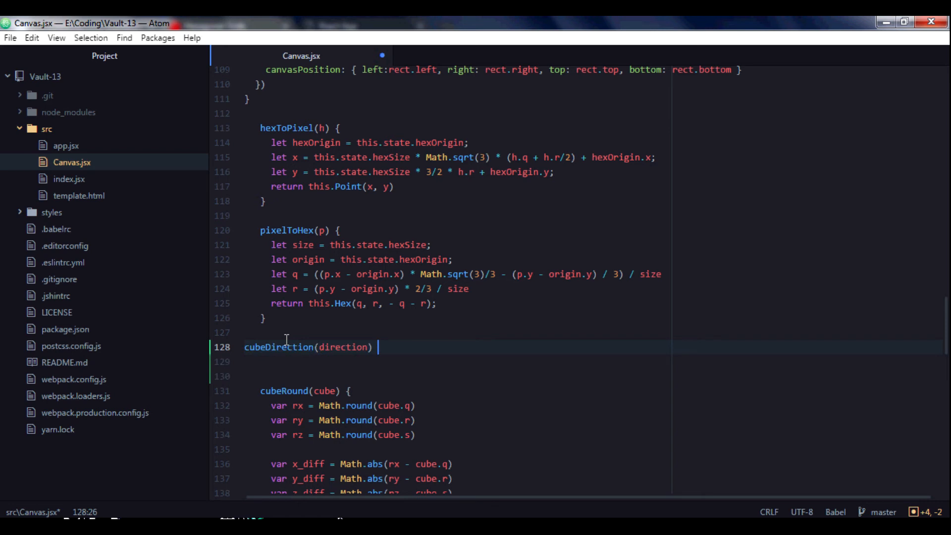
type("{")
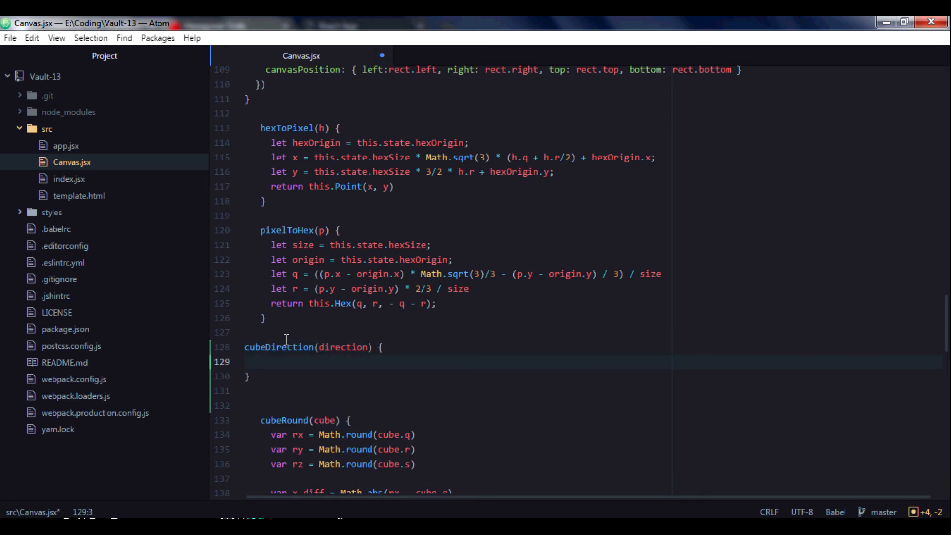
Declare a const cubeDirections array inside the method.
type("cons")
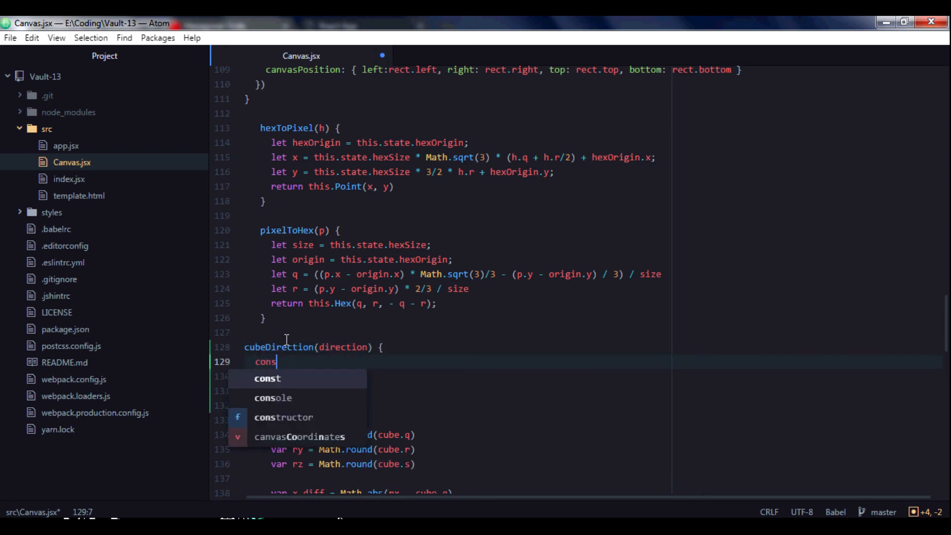
key("Tab")
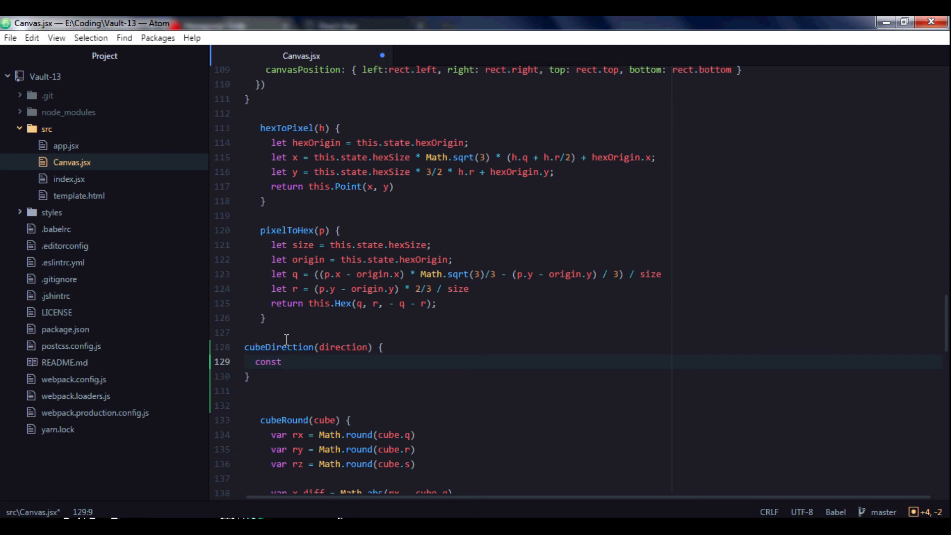
type("cudeDi")
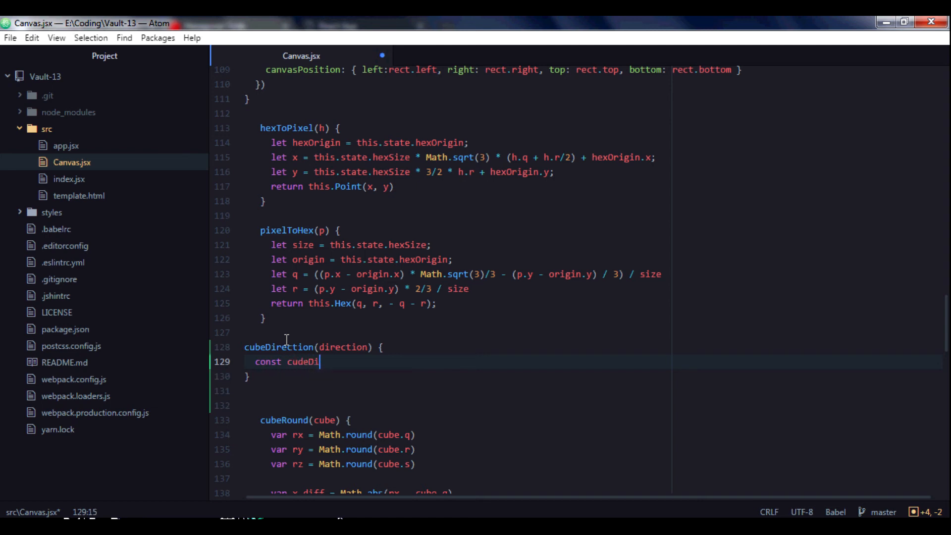
type("rection")
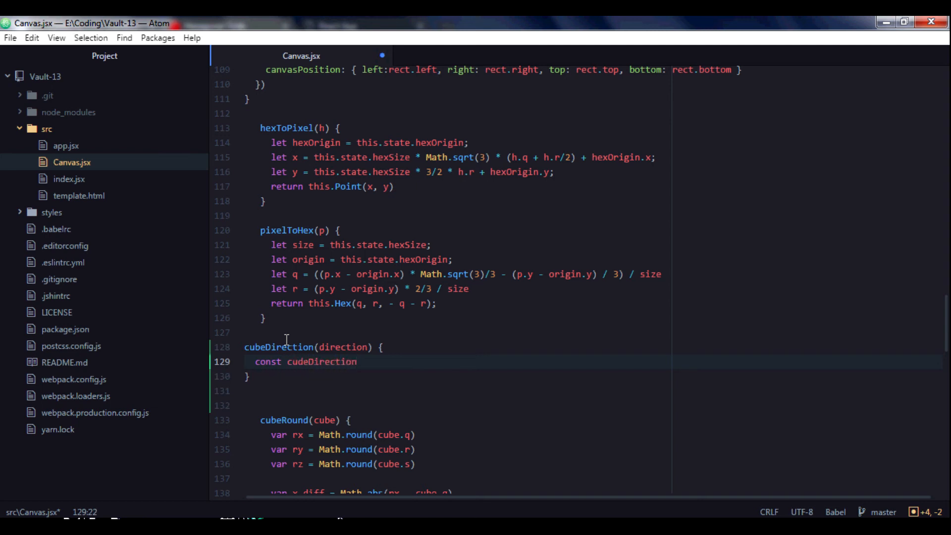
type("=")
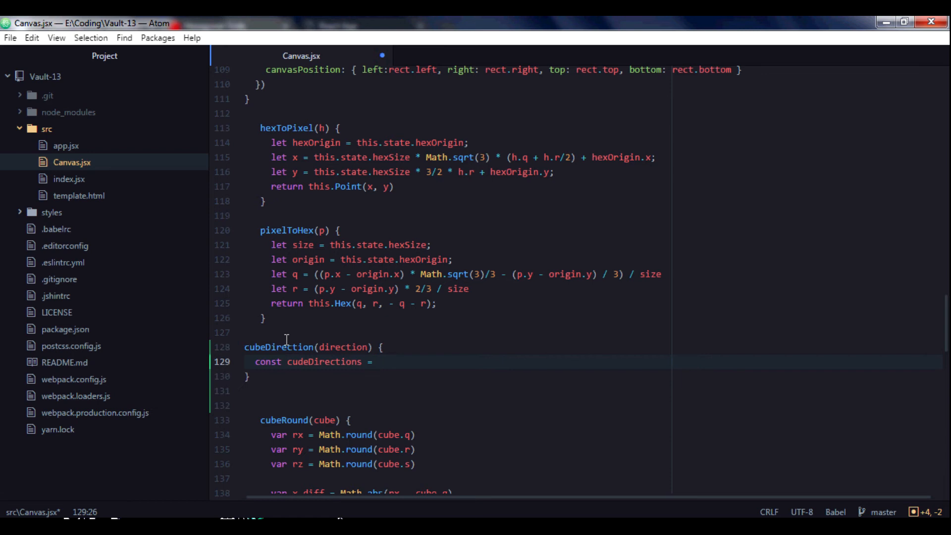
type("[]")
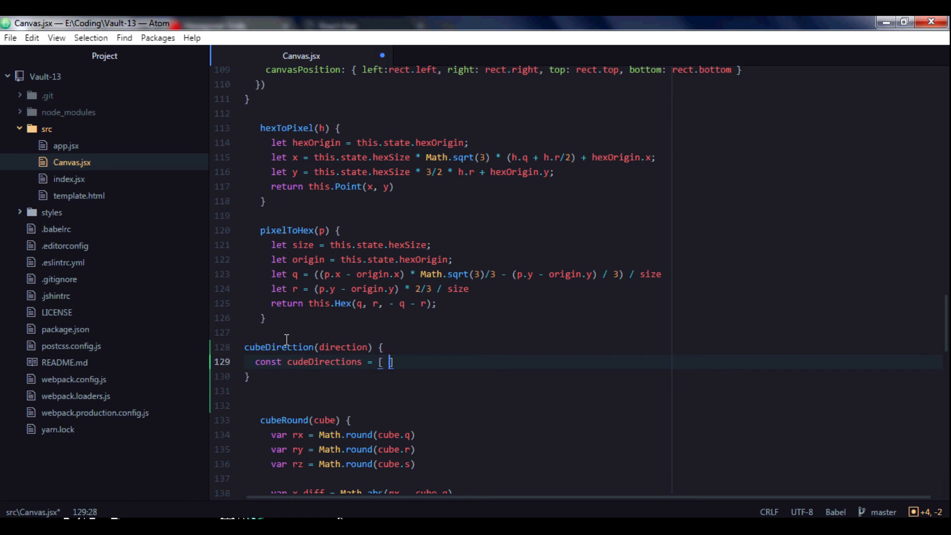
Fill the array with six this.Hex(1, 0, -1) placeholders across two lines.
type("this.")
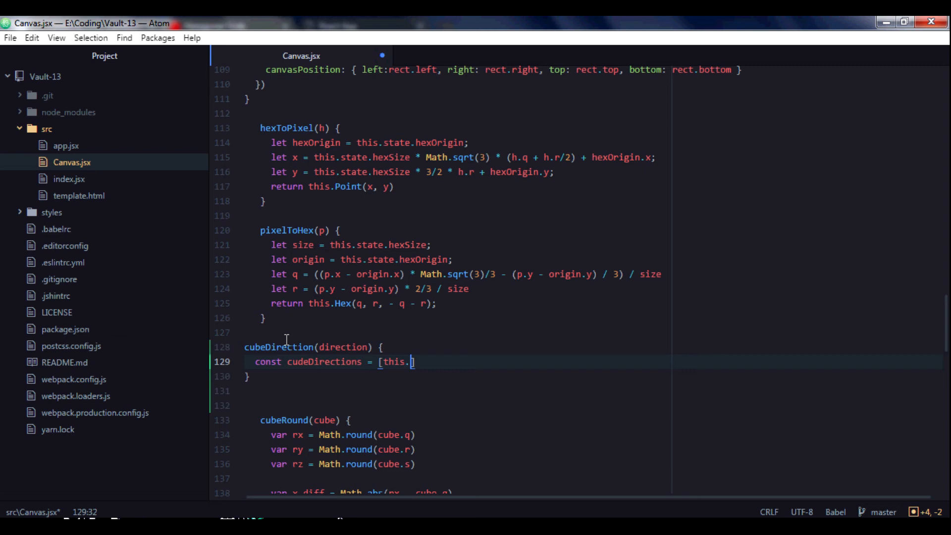
type("Hex(")
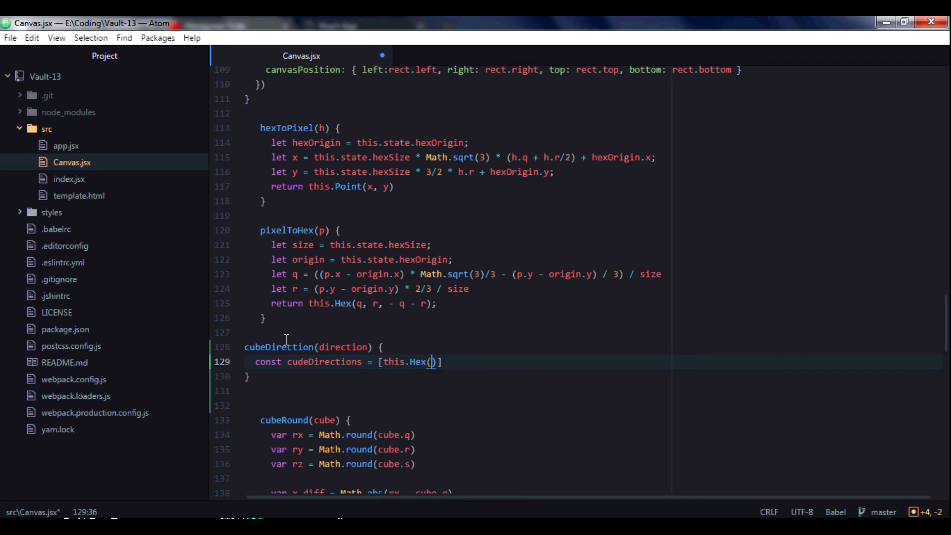
type("1")
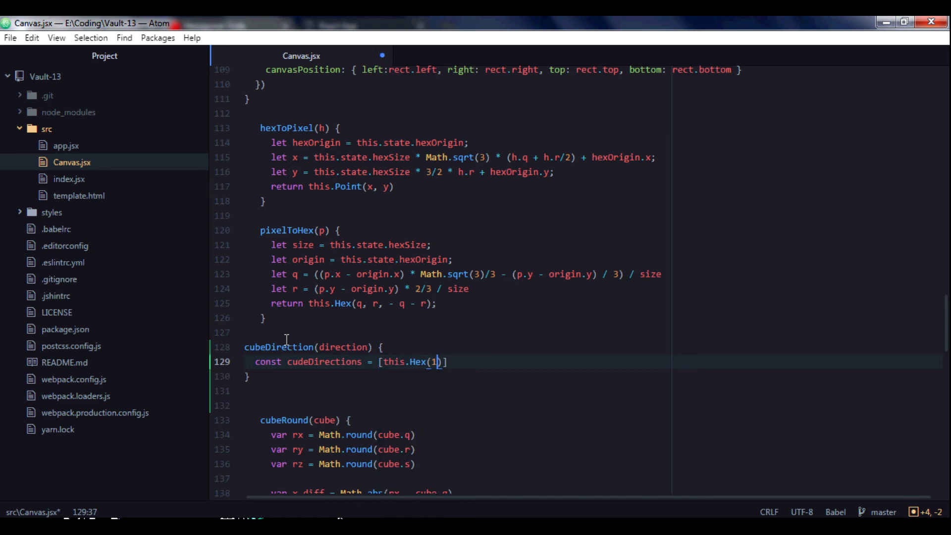
type(",0")
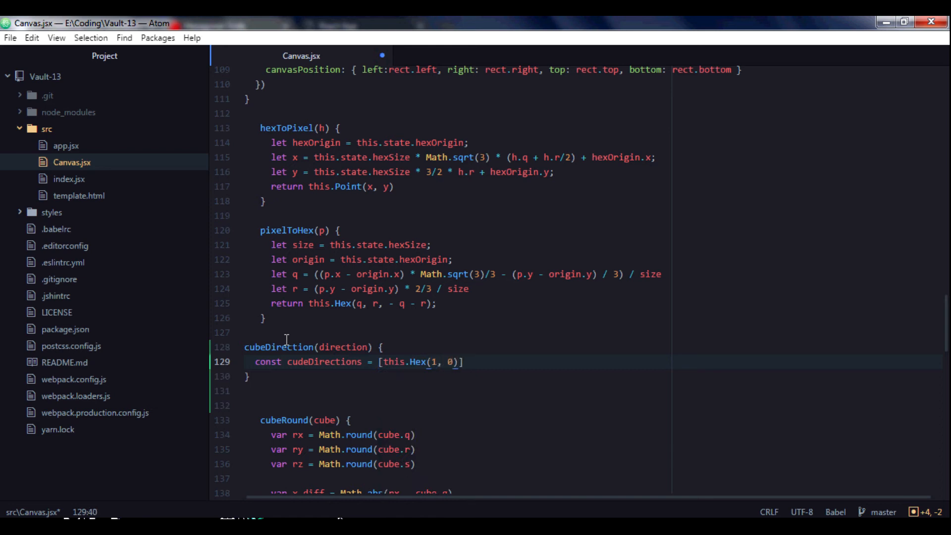
type(", -1")
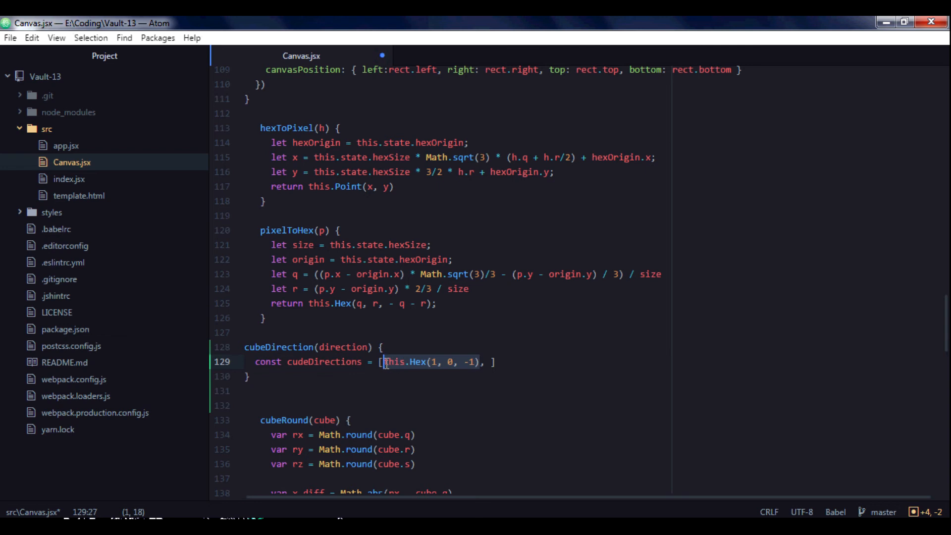
type("this.Hex(1, 0, -1)")
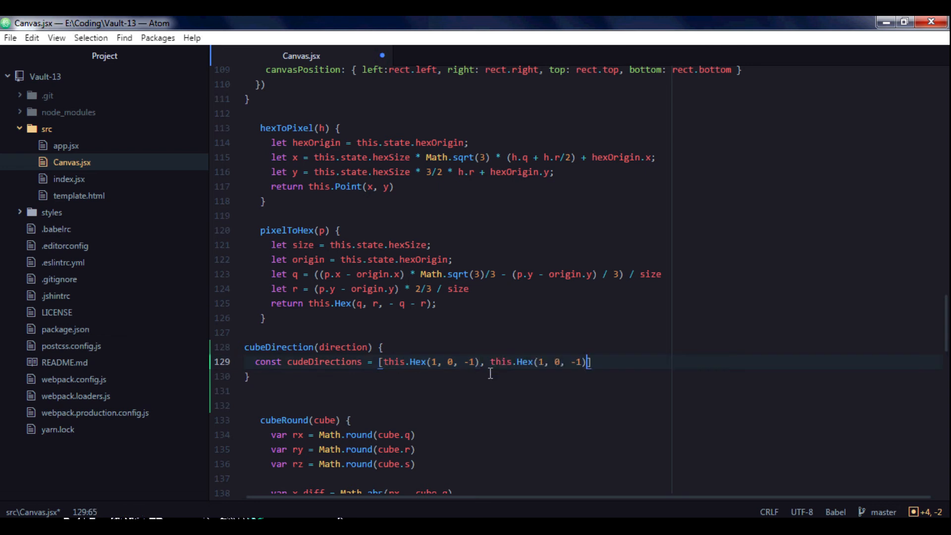
type(", this.Hex(1, 0, -1)")
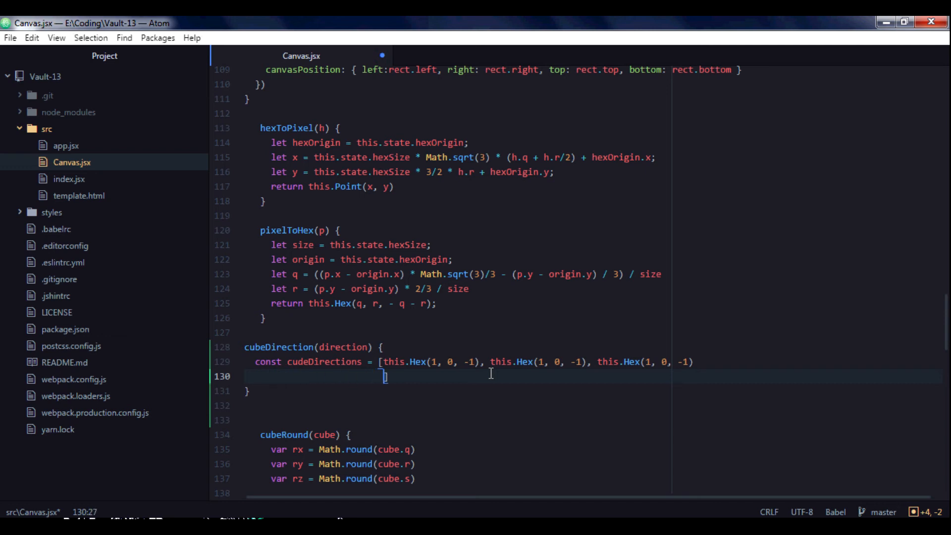
type("this.Hex(1, 0, -1),")
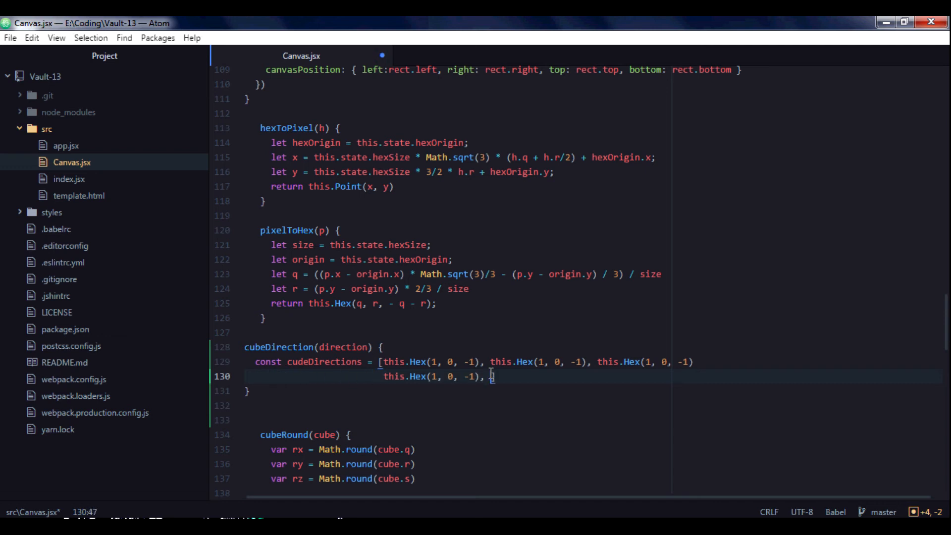
type("this.Hex(1, 0, -1), this.Hex(1, 0, -1)]")
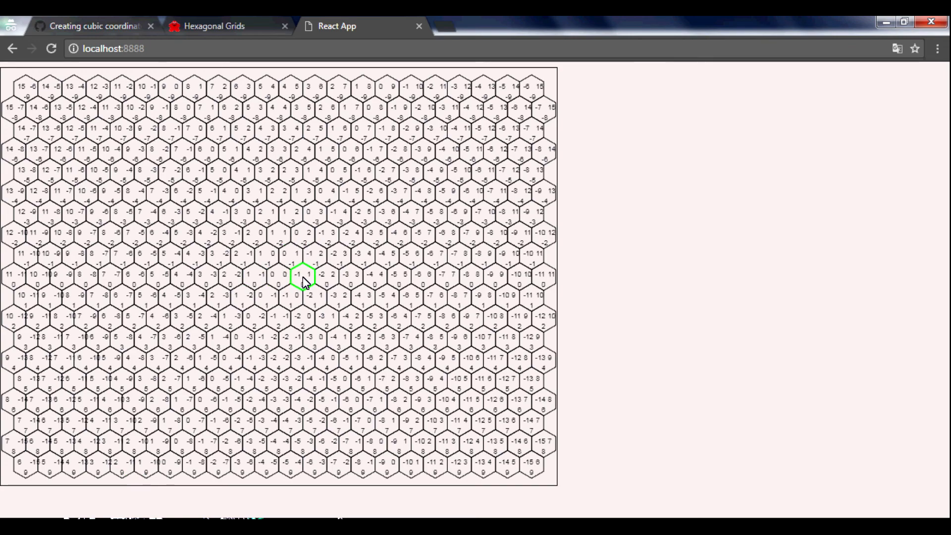
mouse_move(311, 281)
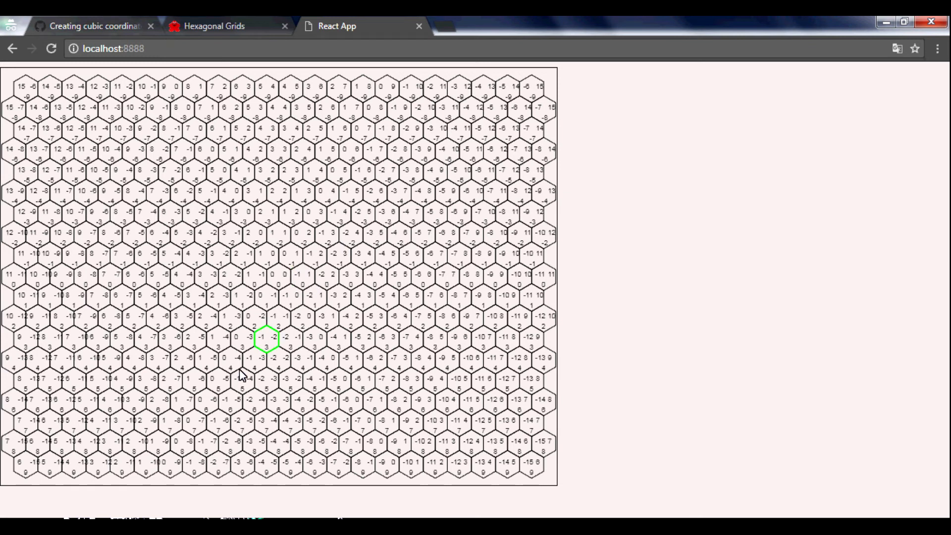
Return from the hex grid app to the Canvas.jsx code.
key("alt+tab")
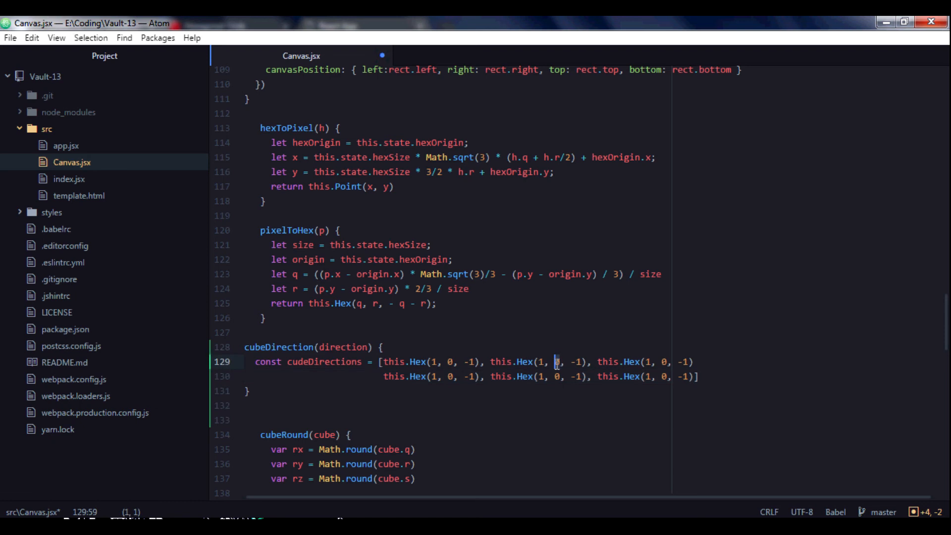
Edit the Hex placeholders into the six distinct neighbour offsets.
type("-1")
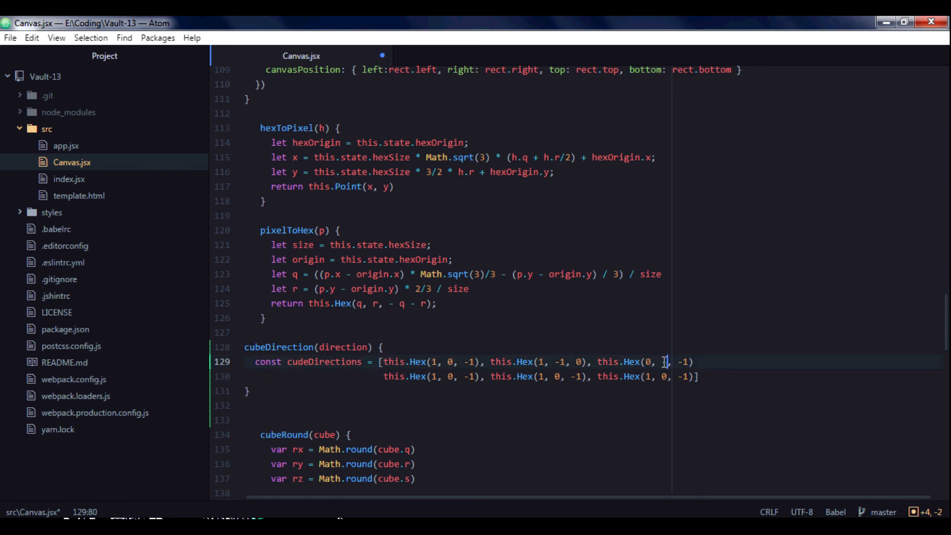
type("-1")
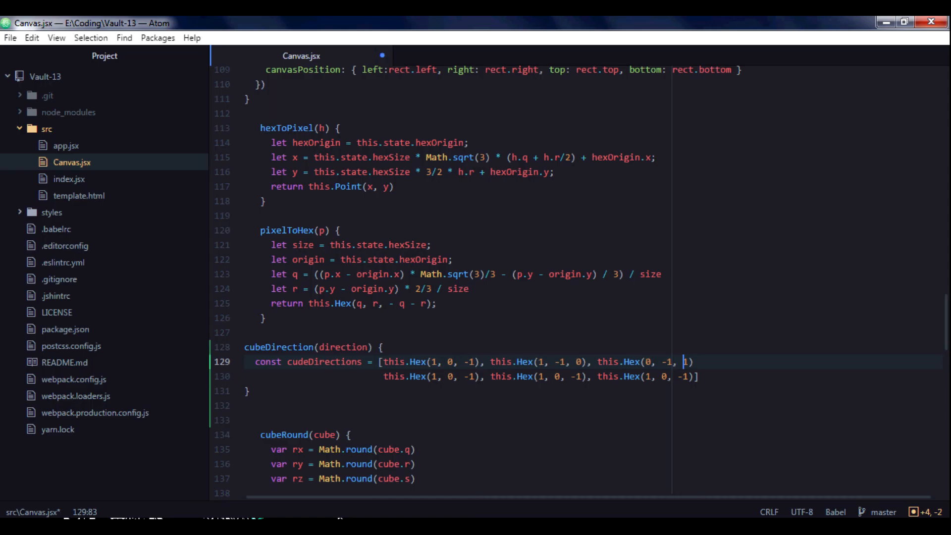
left_click(434, 376)
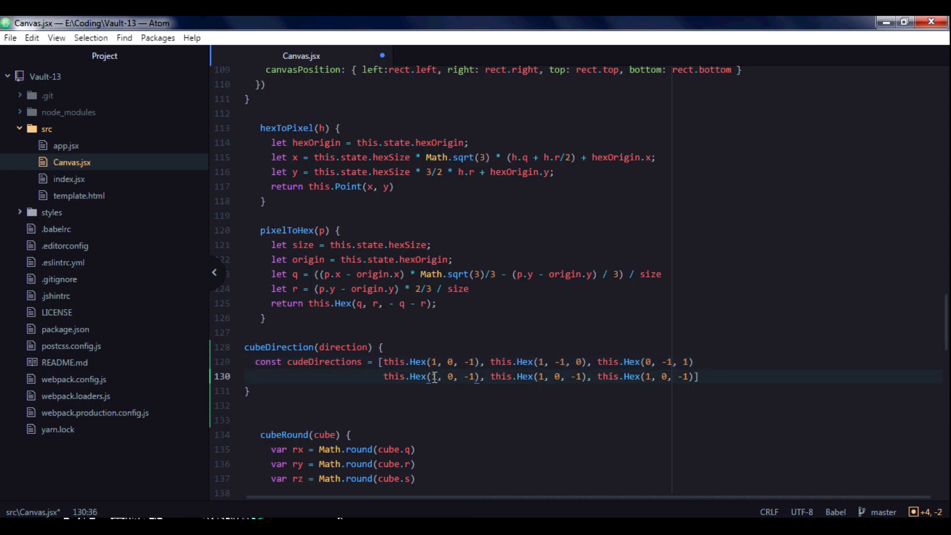
type("-")
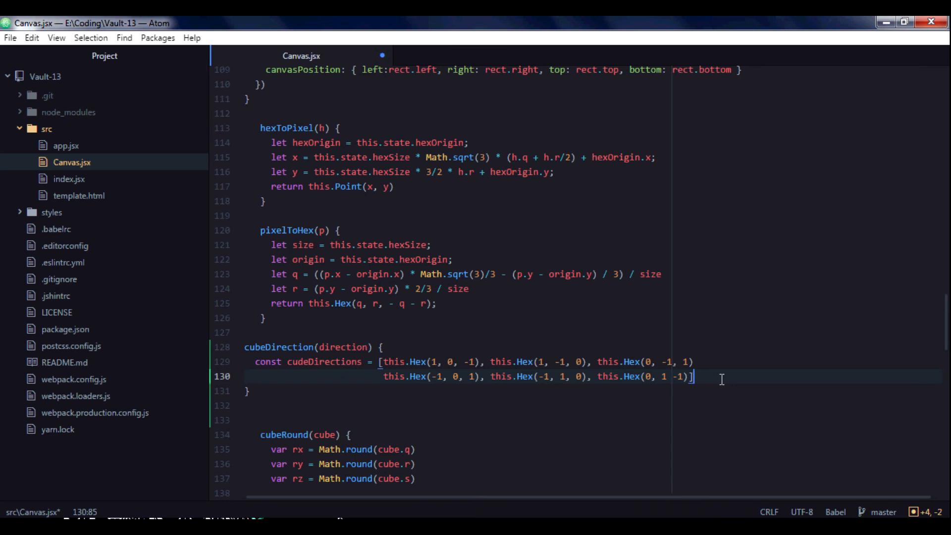
End the array with a semicolon and add return cubeDirections[direction];.
type(";")
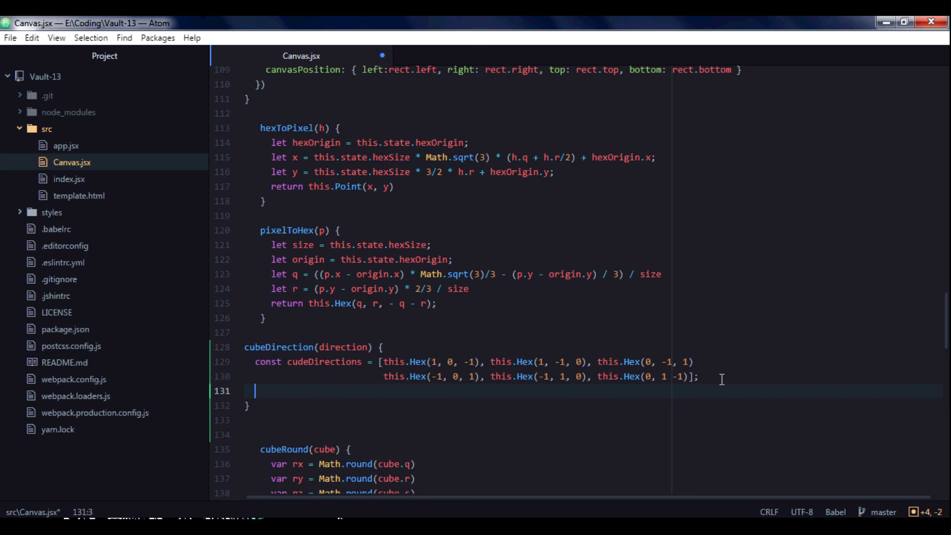
type("return")
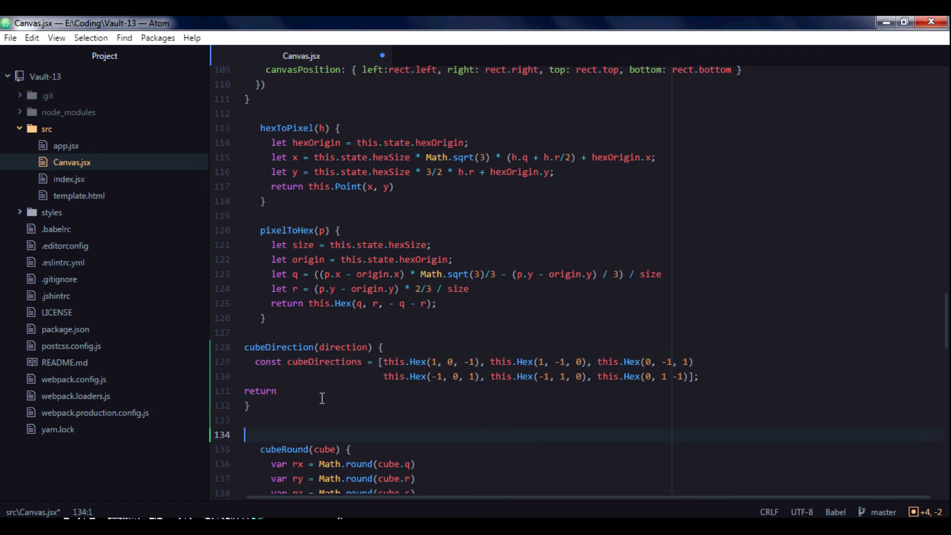
type("c")
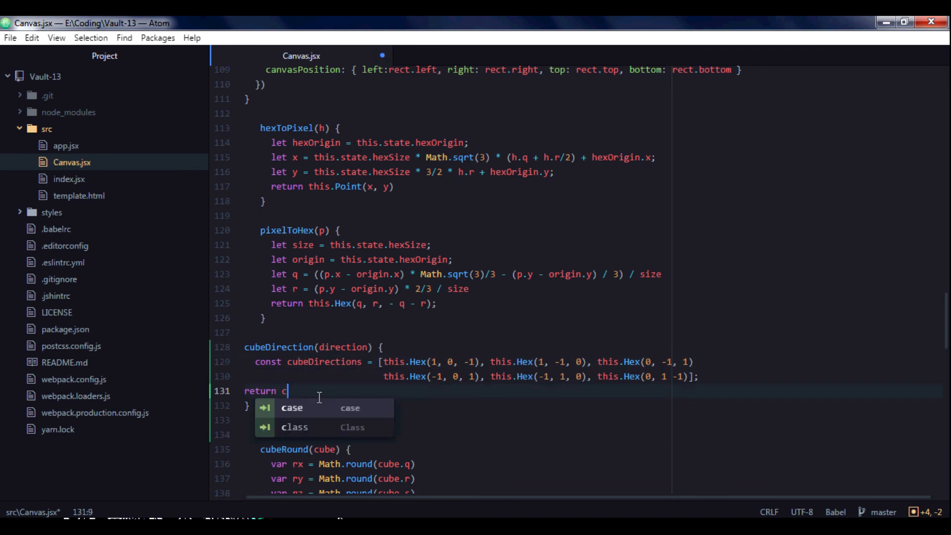
type("ubeDirections[")
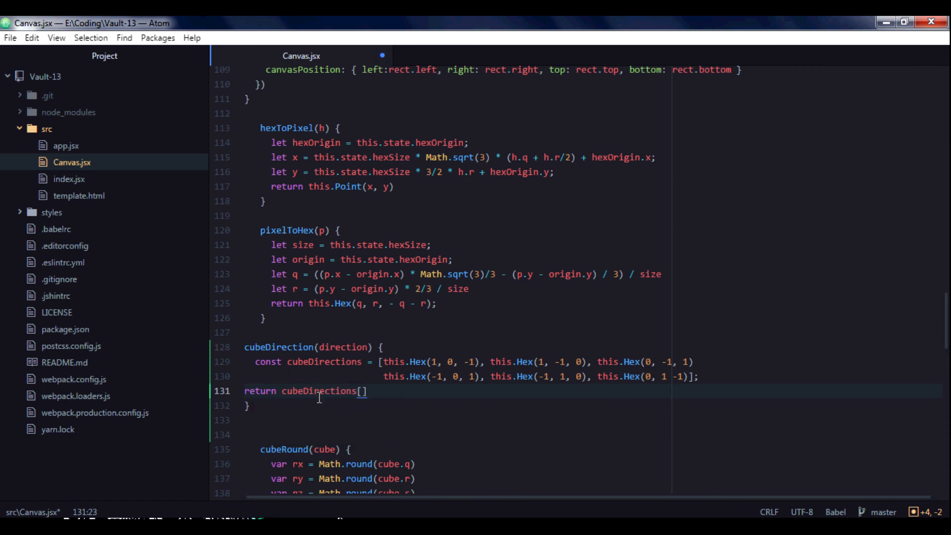
type("direction")
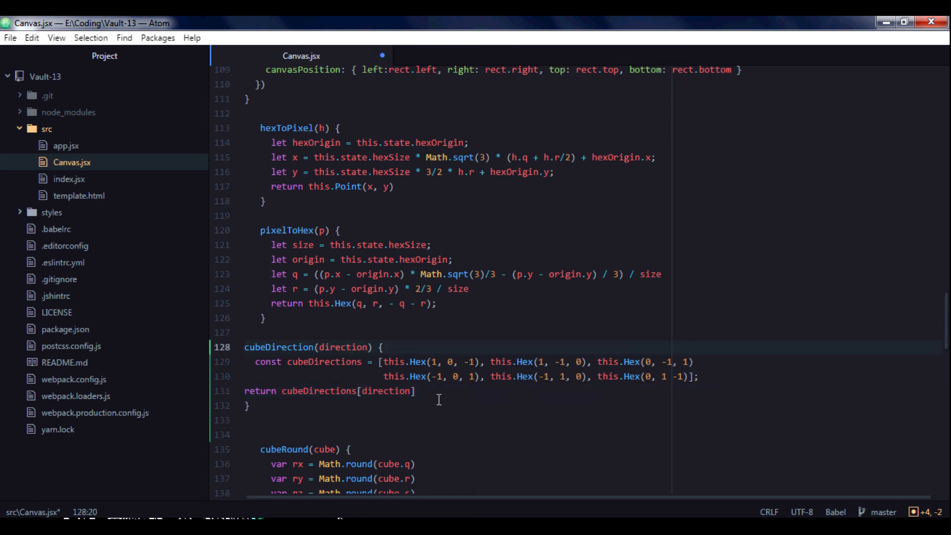
type(";")
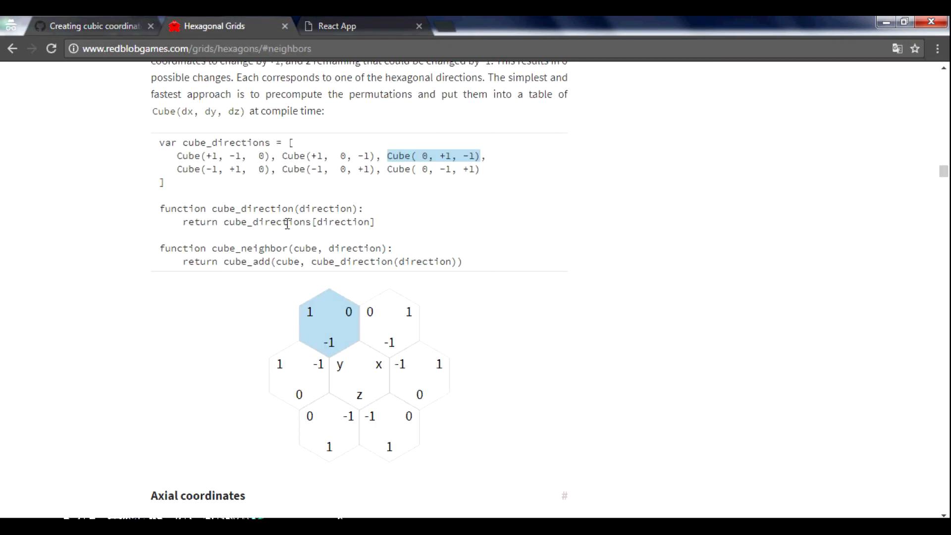
Select a name in the article's neighbors example code.
double_click(243, 262)
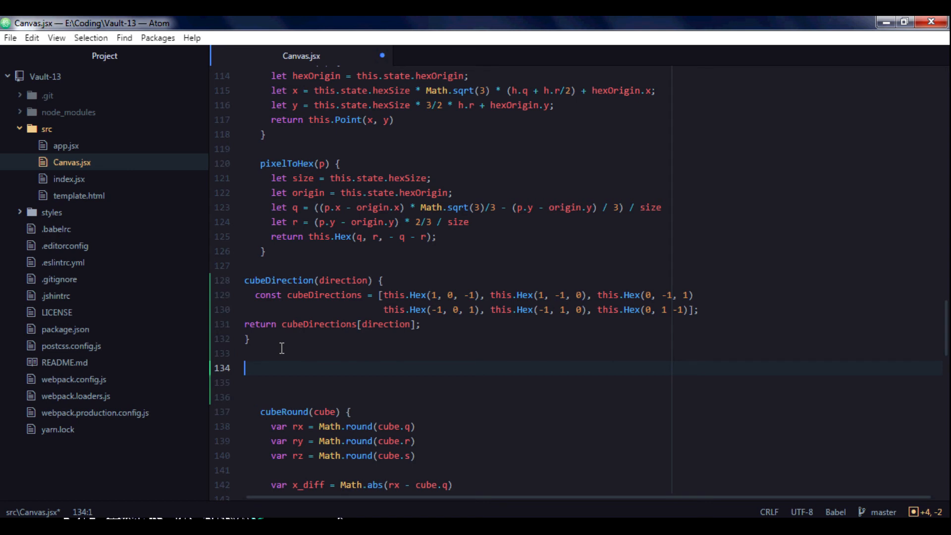
Write a cubeAdd(a, b) method that begins return this.Hex().
type("cubeA")
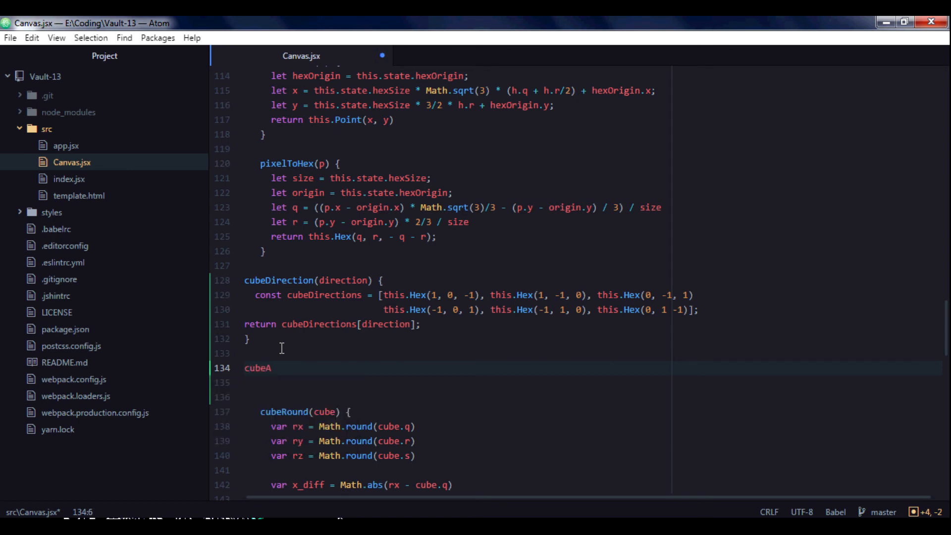
type("dd(a")
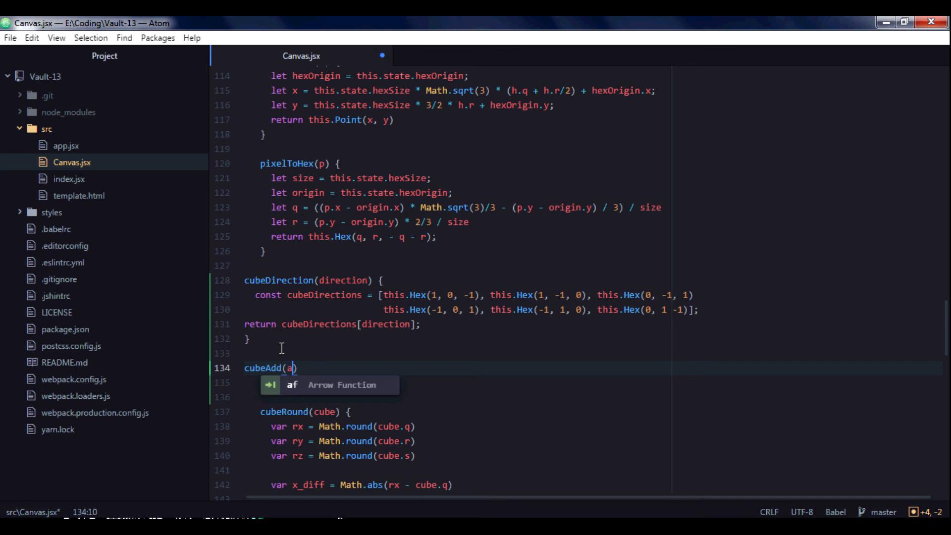
type(", b")
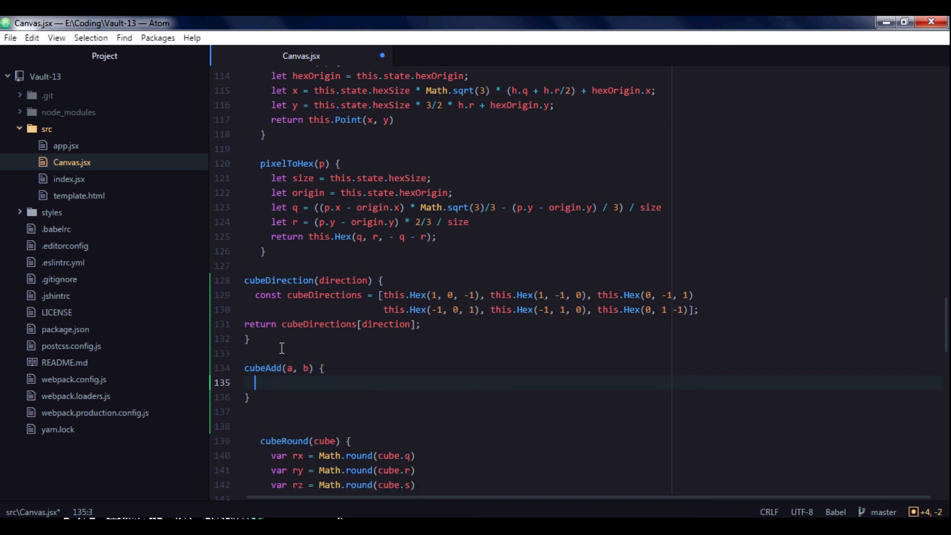
type("ret")
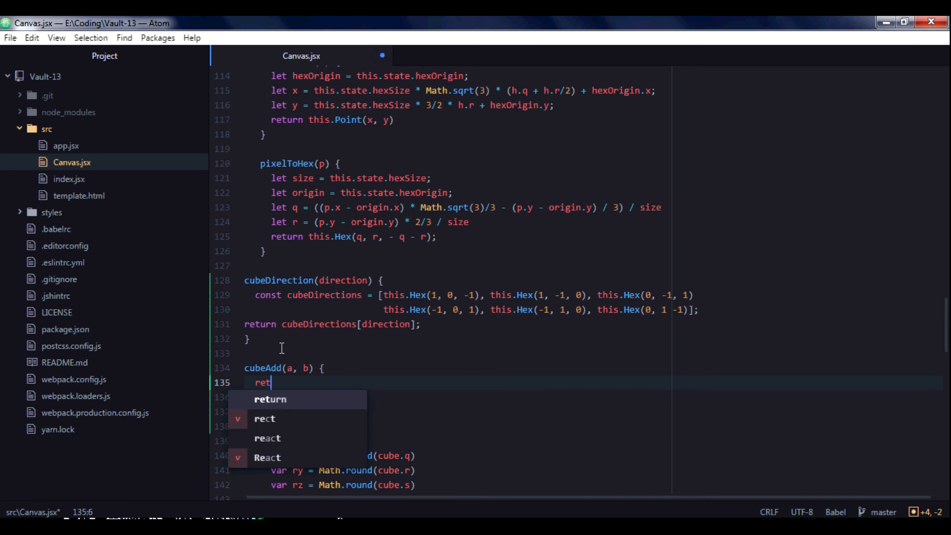
type("urn this.")
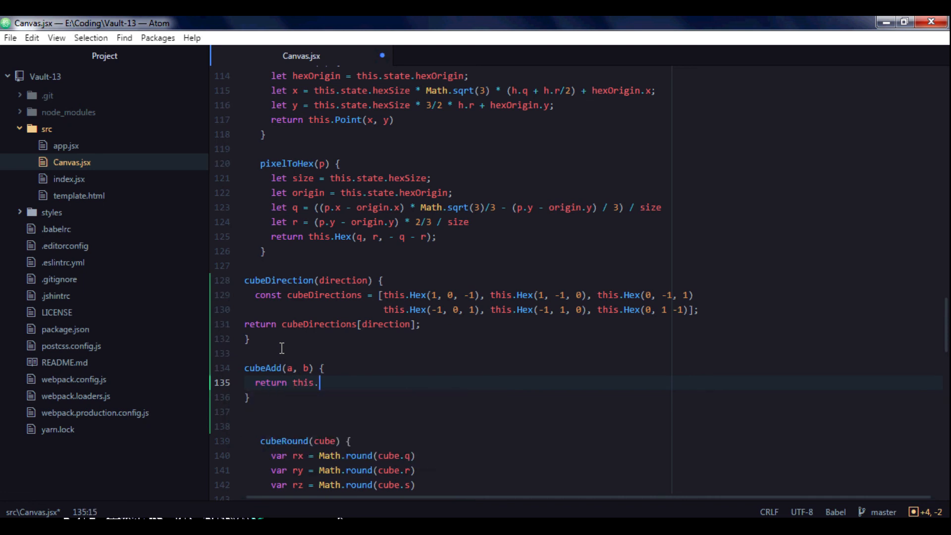
type("Hex()")
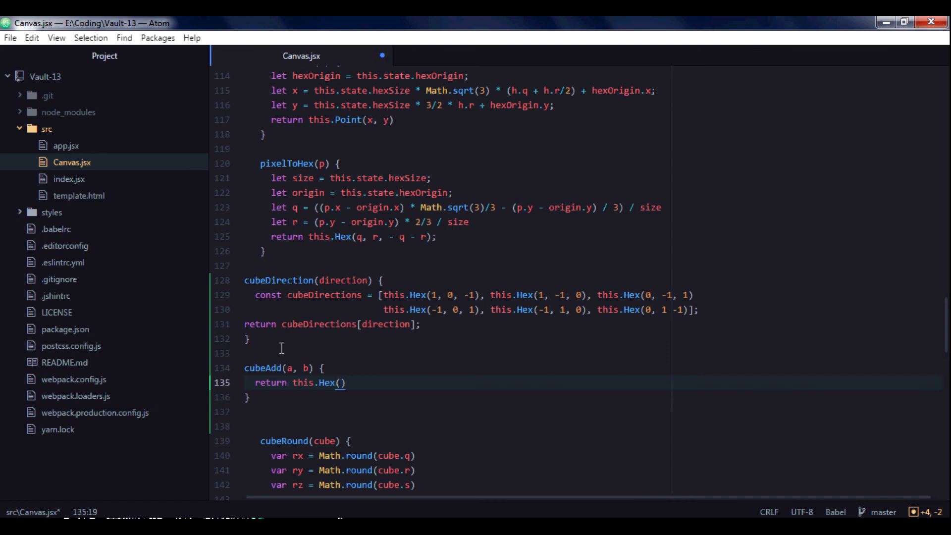
Fill the Hex arguments with a.q + b.q, a.r + b.r, a.s + b.s;.
type("a.q +")
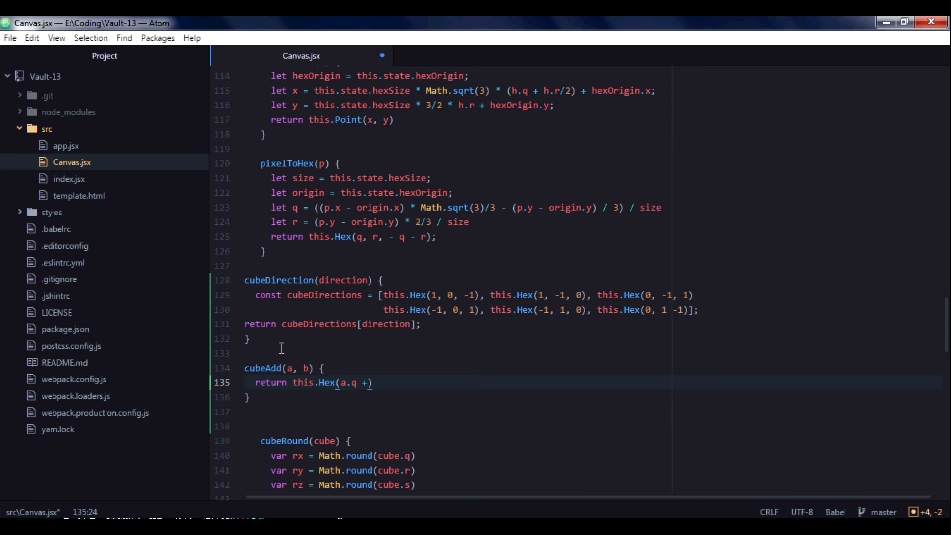
type("b.q,")
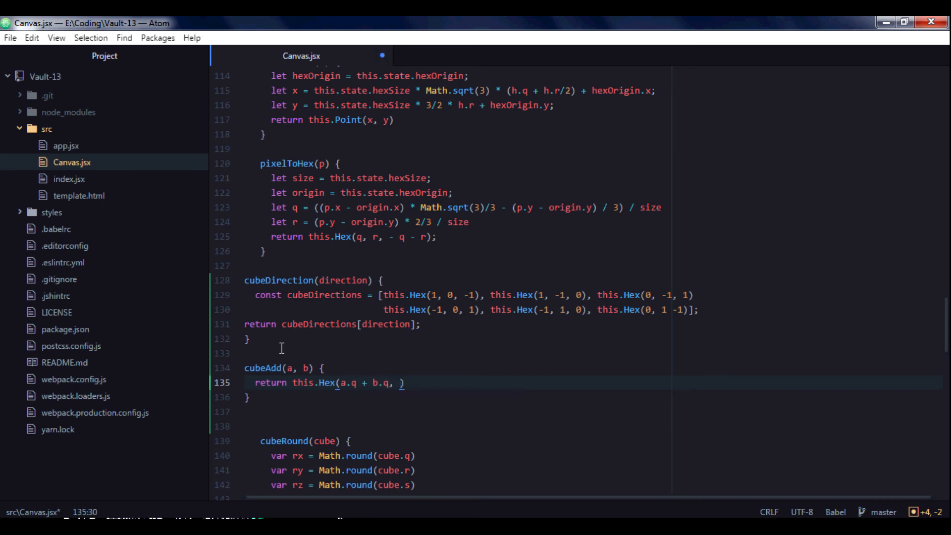
type("a.")
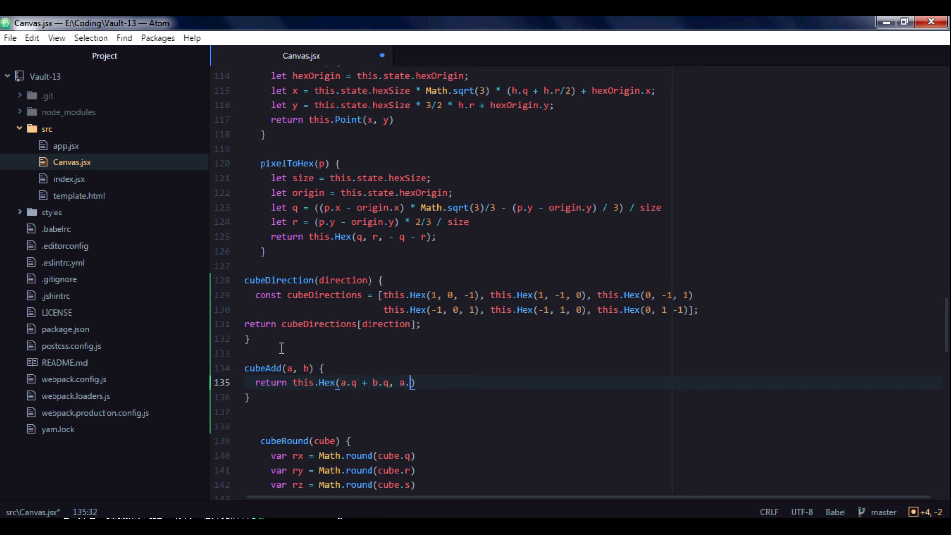
type("r +")
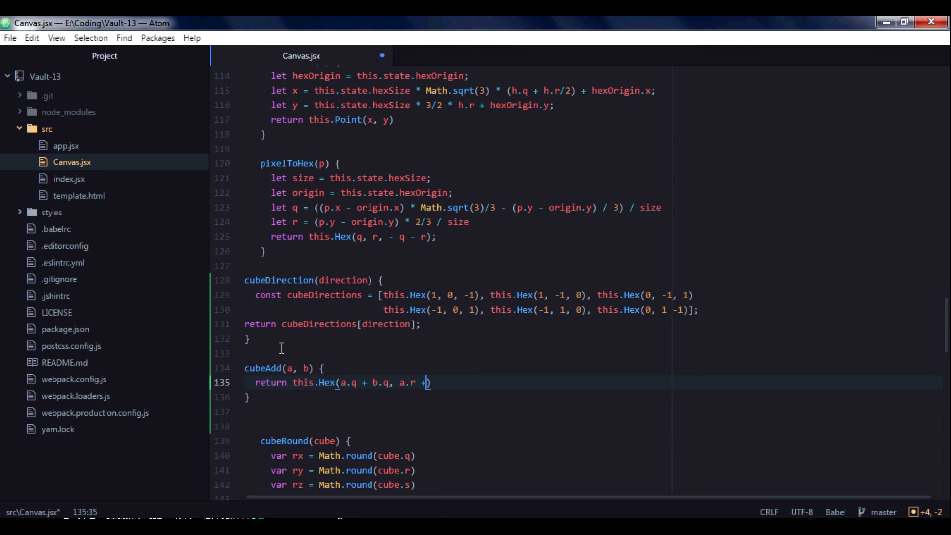
type("b.")
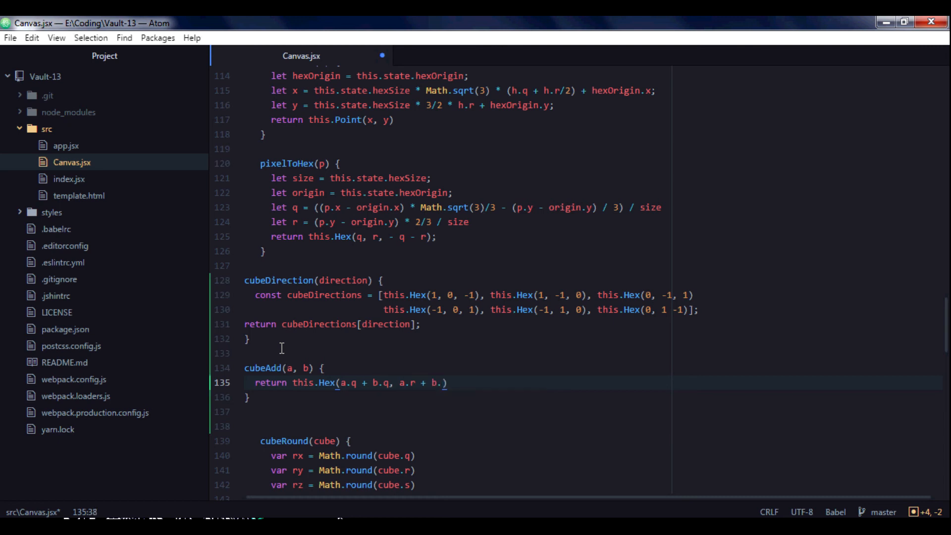
type("r,")
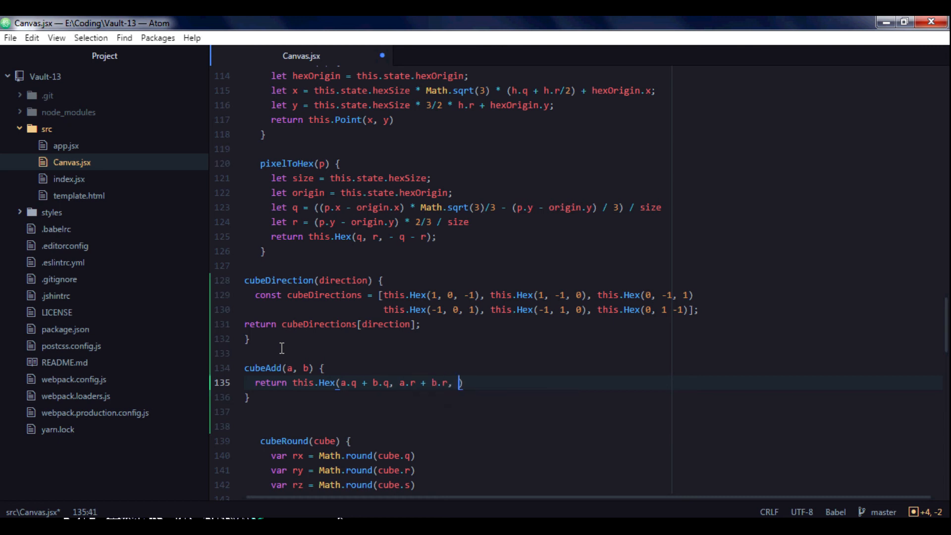
type("a")
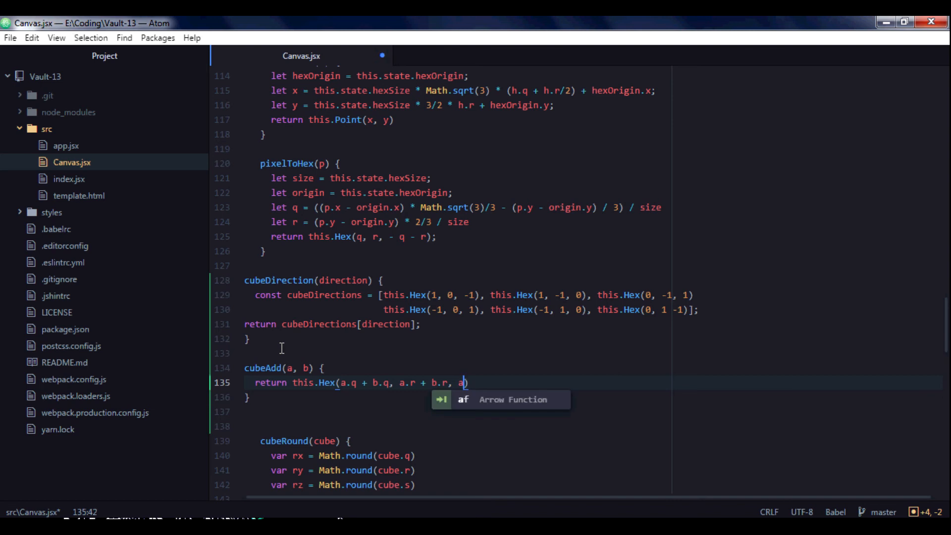
type(".s")
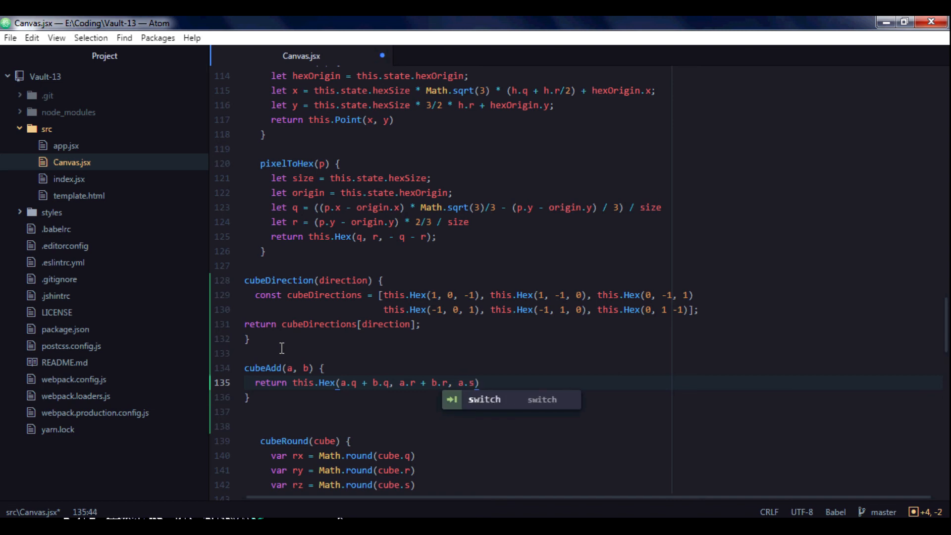
type("+")
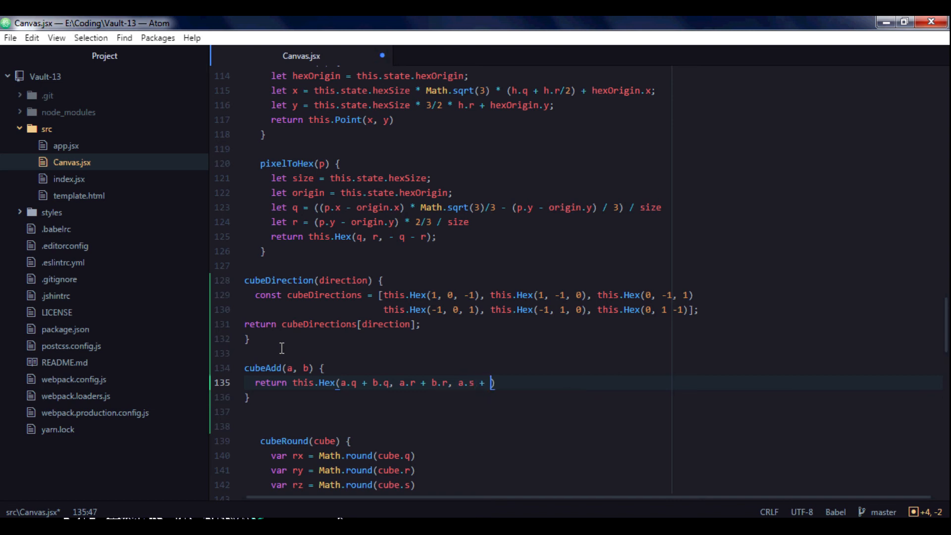
type("b.s")
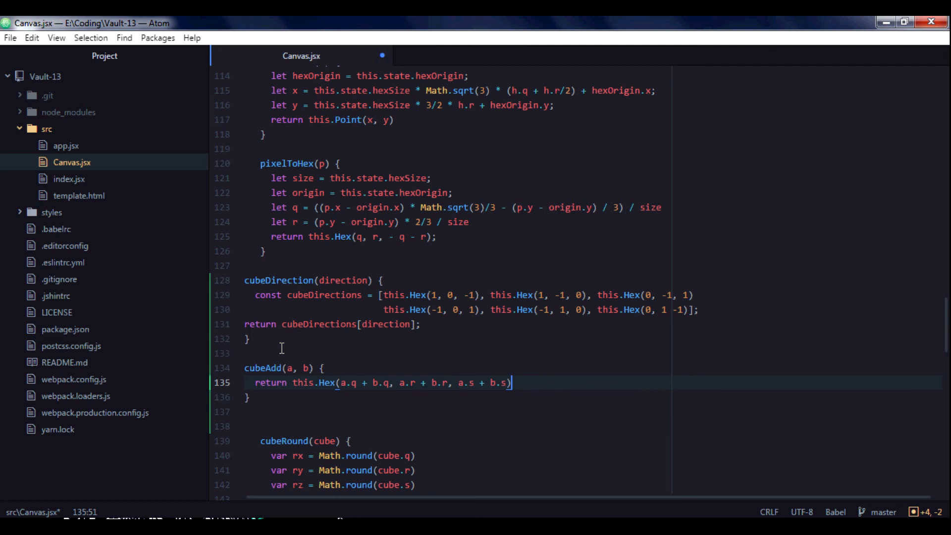
type(";")
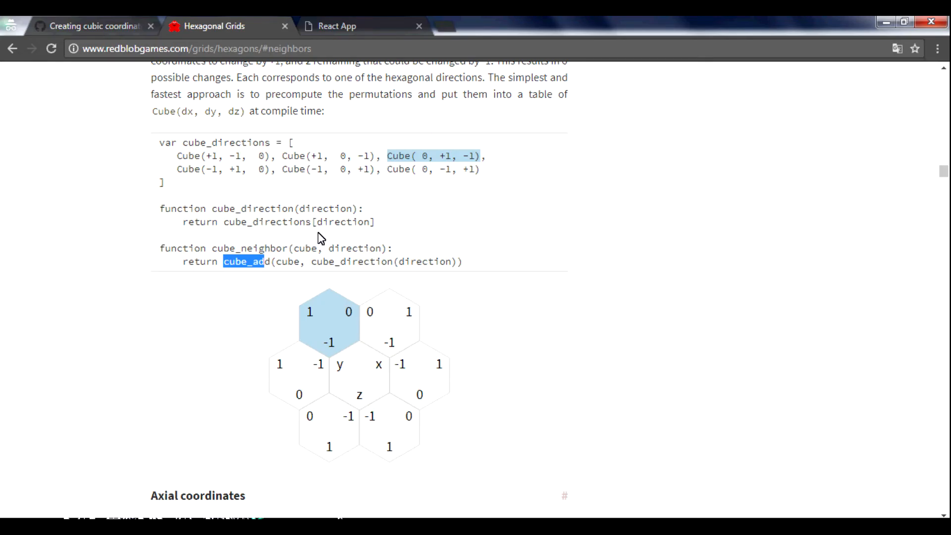
mouse_move(228, 250)
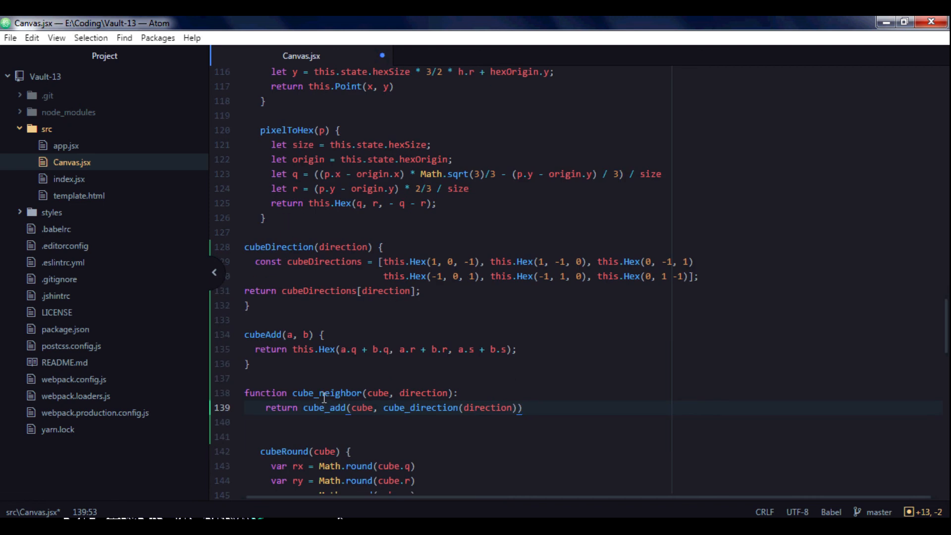
Rename the pasted function getCubeNeighbor and enter return cube_add(h, cube_direction(direction)).
left_click(291, 392)
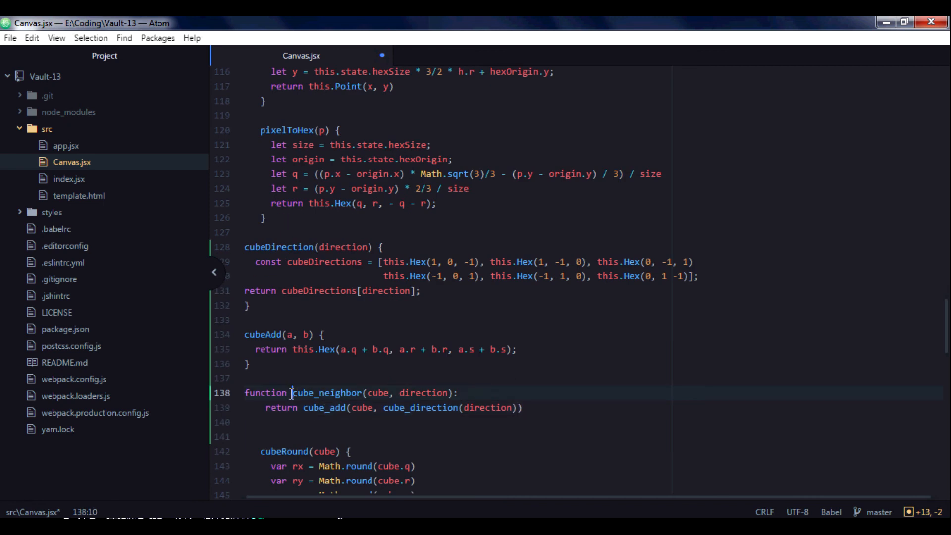
type("getC")
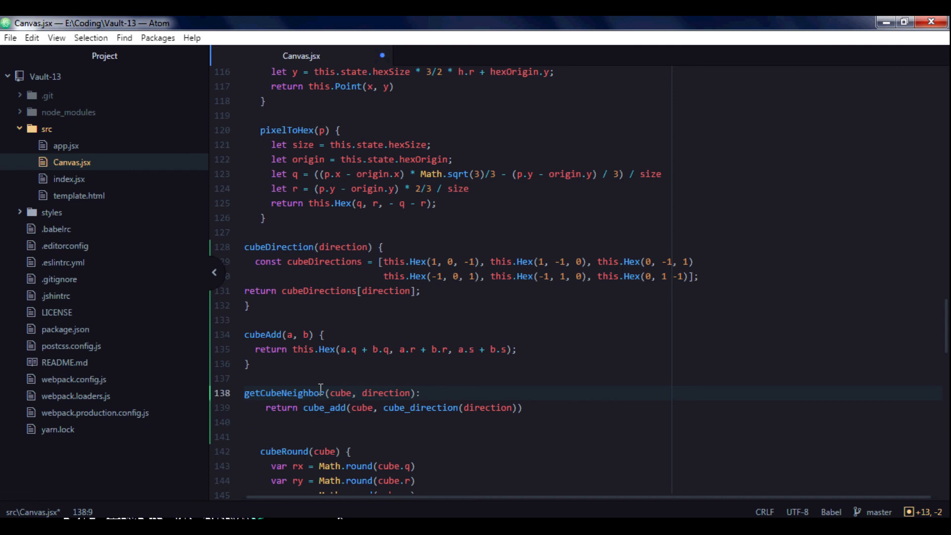
double_click(338, 393)
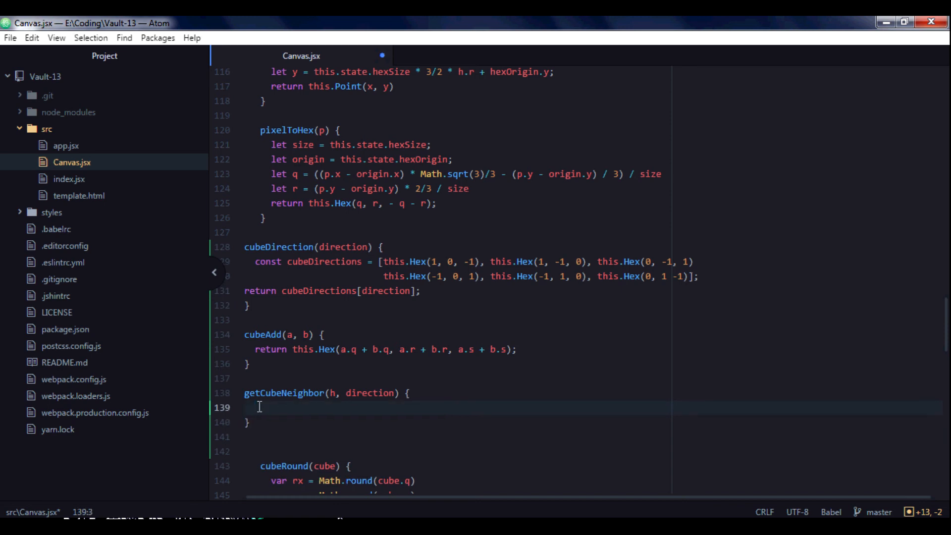
type("return cube_add(h, cube_direction(direction))")
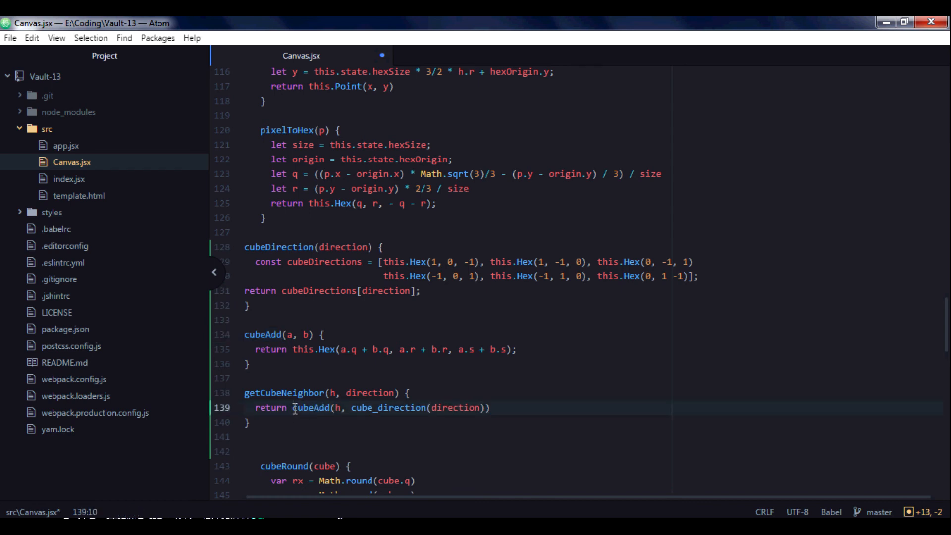
Change the return to this.cubeAdd and this.cubeDirection, ending with a semicolon.
type("this.")
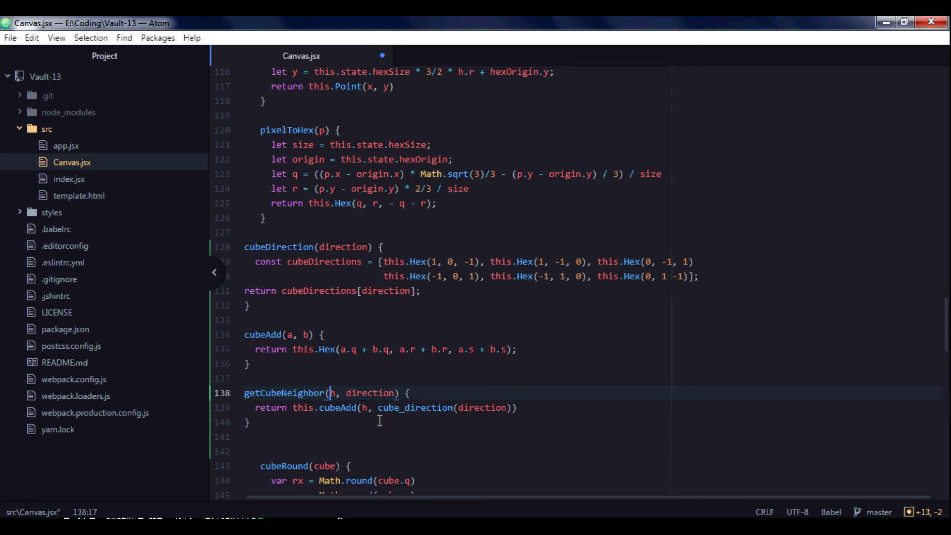
left_click(383, 408)
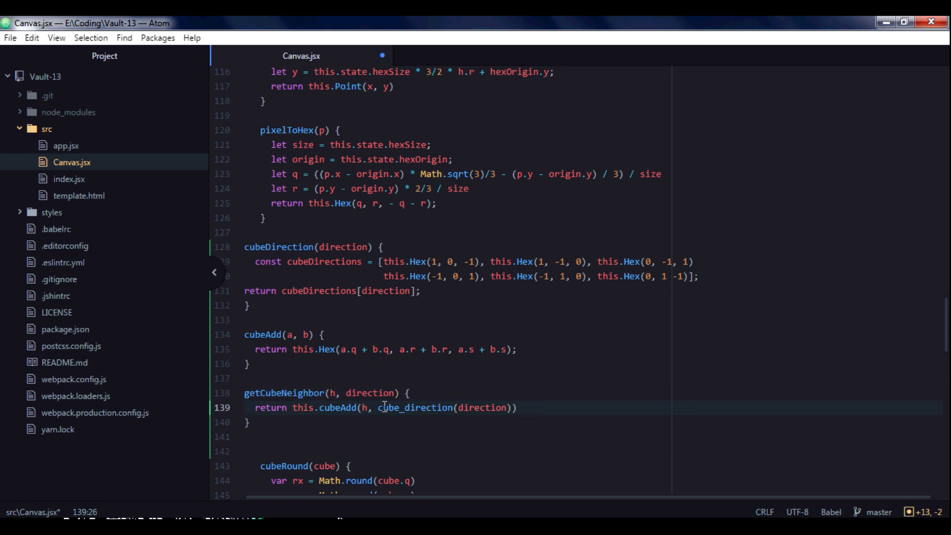
type("this.")
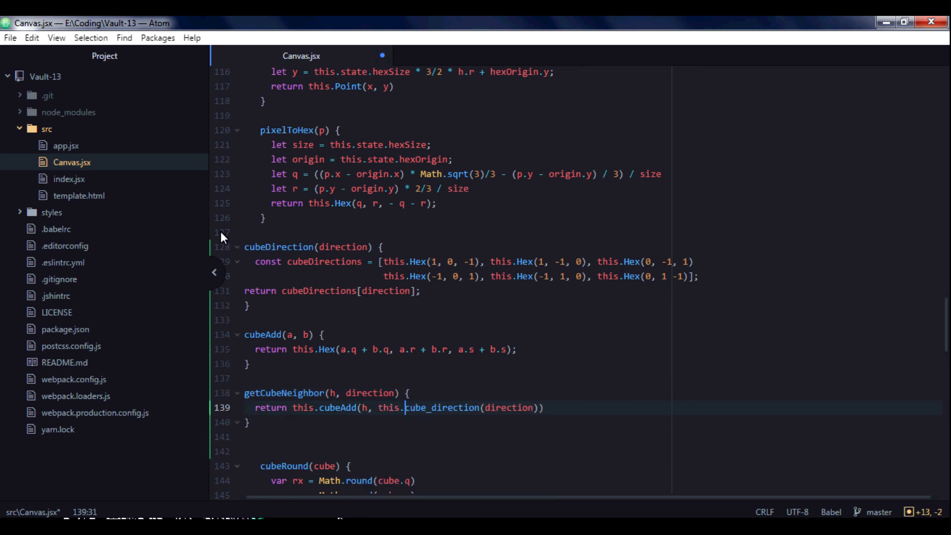
double_click(277, 246)
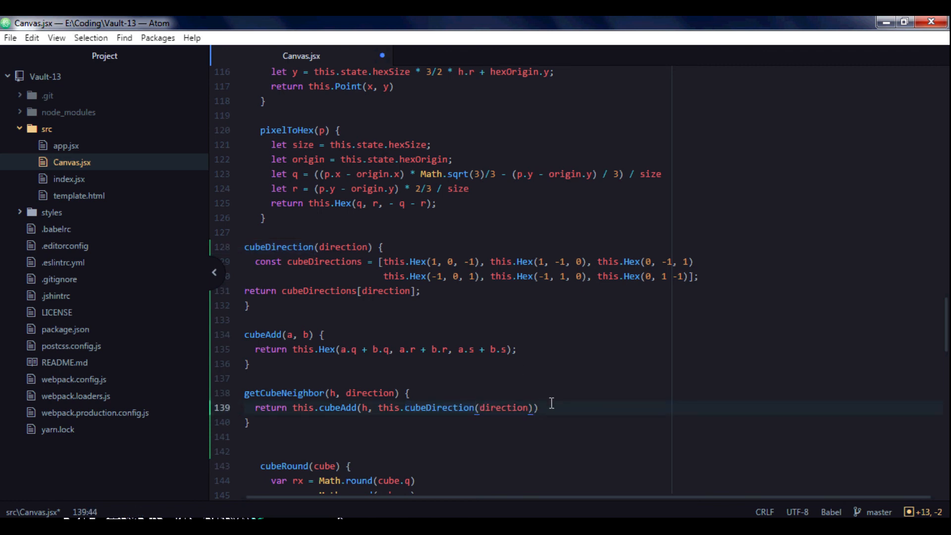
type(";")
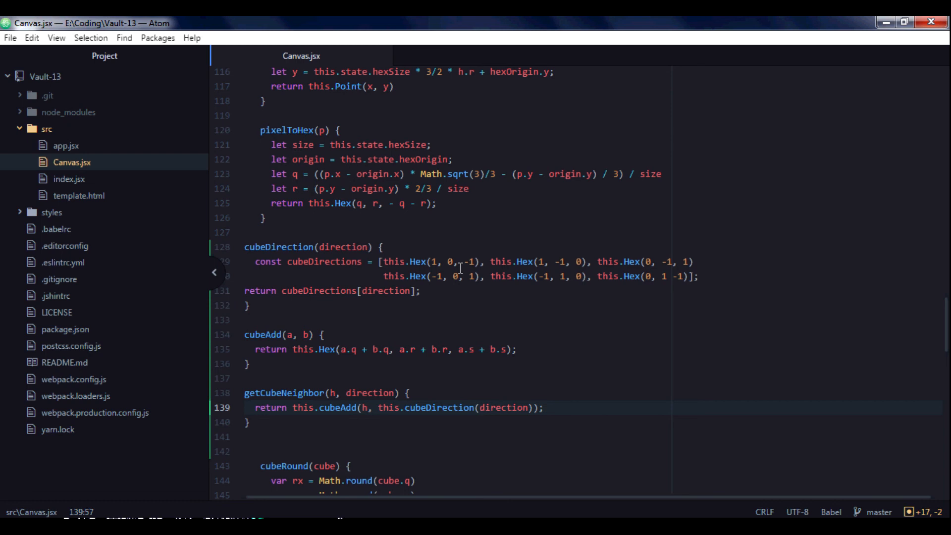
scroll("down", 3)
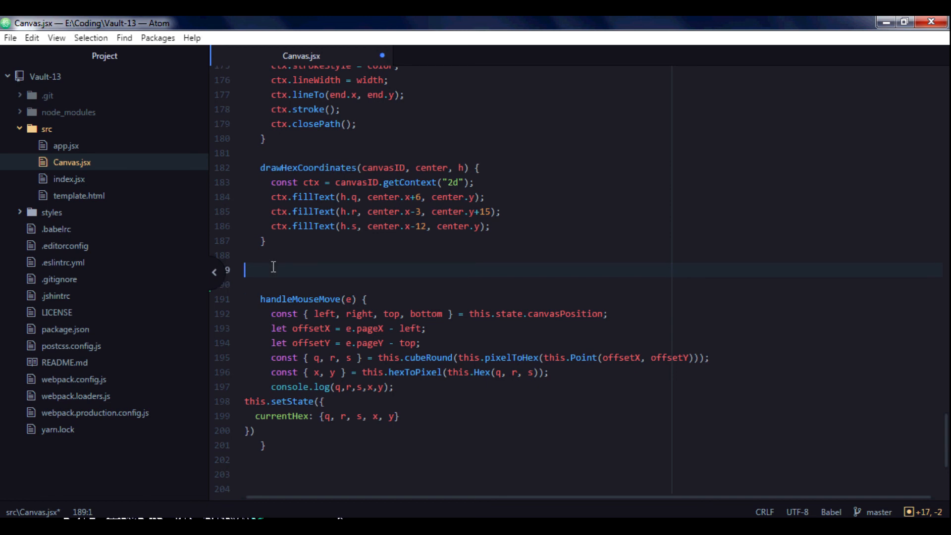
Add an empty drawNeighbors() method below drawHexCoordinates.
type("d")
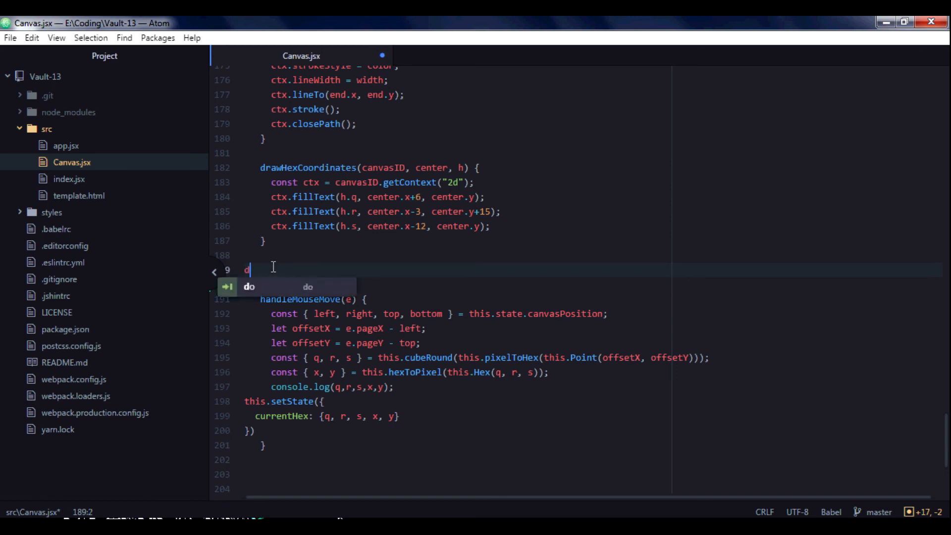
type("rawN")
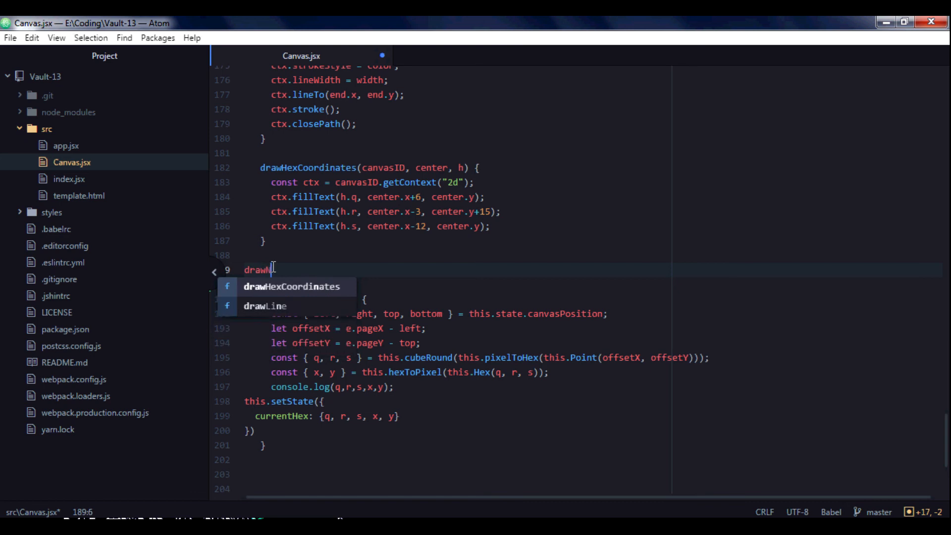
type("eigh")
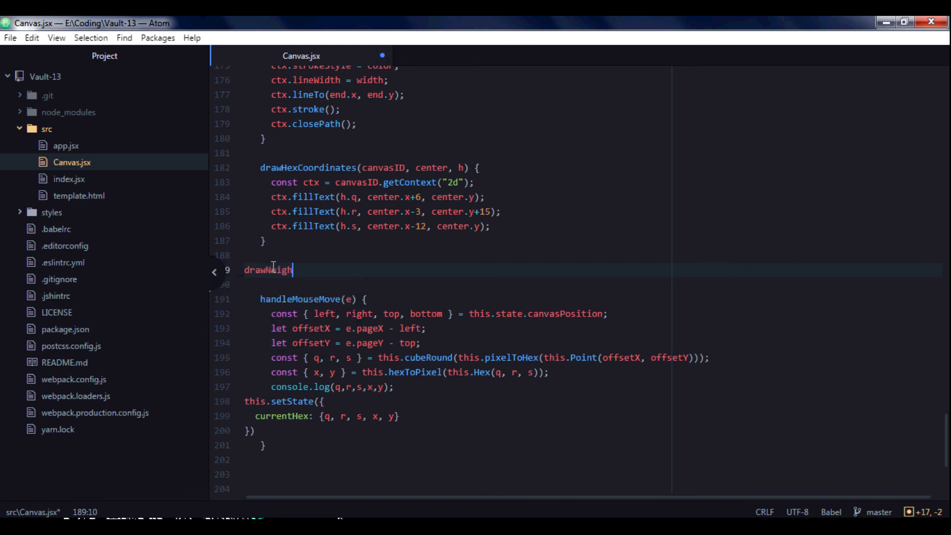
type("bor")
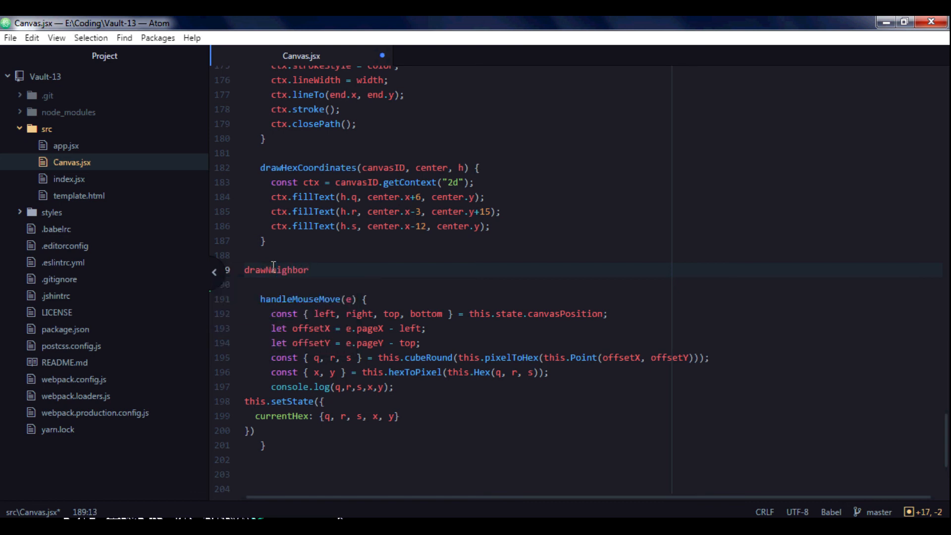
type("s() {")
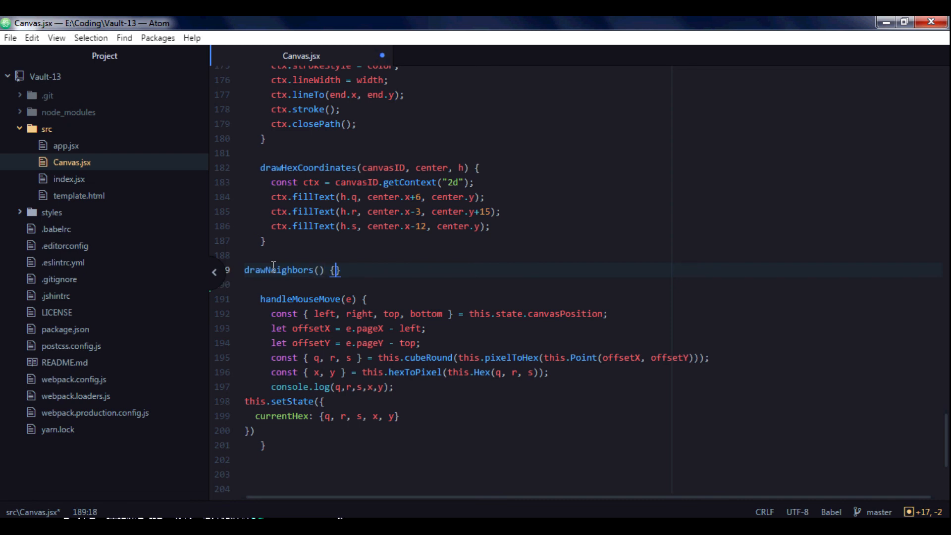
key("enter")
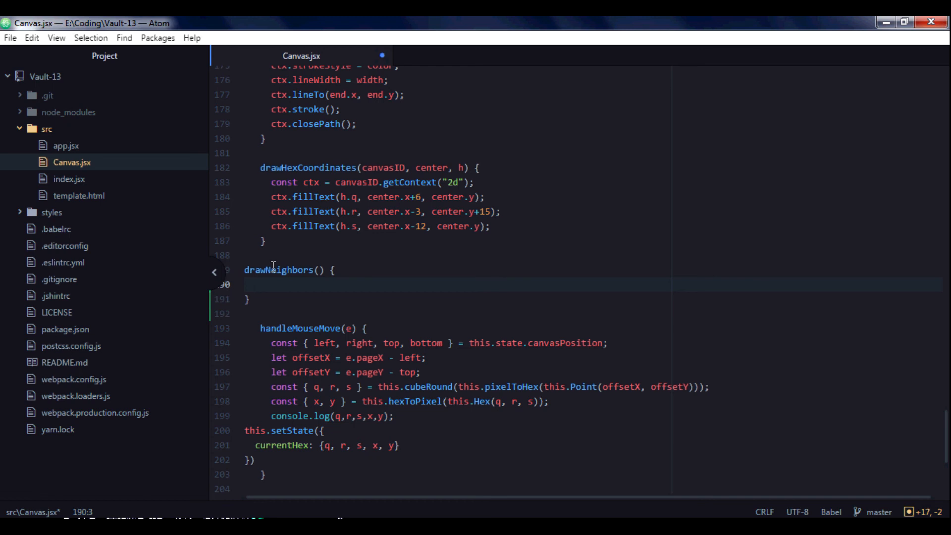
left_click(254, 284)
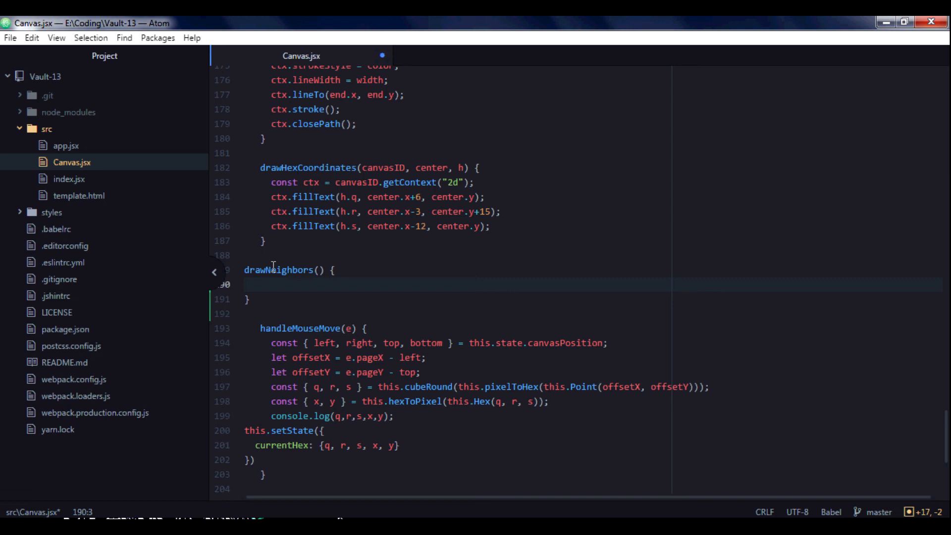
Start a for loop with i = 0 and i++ inside drawNeighbors.
type("for (let")
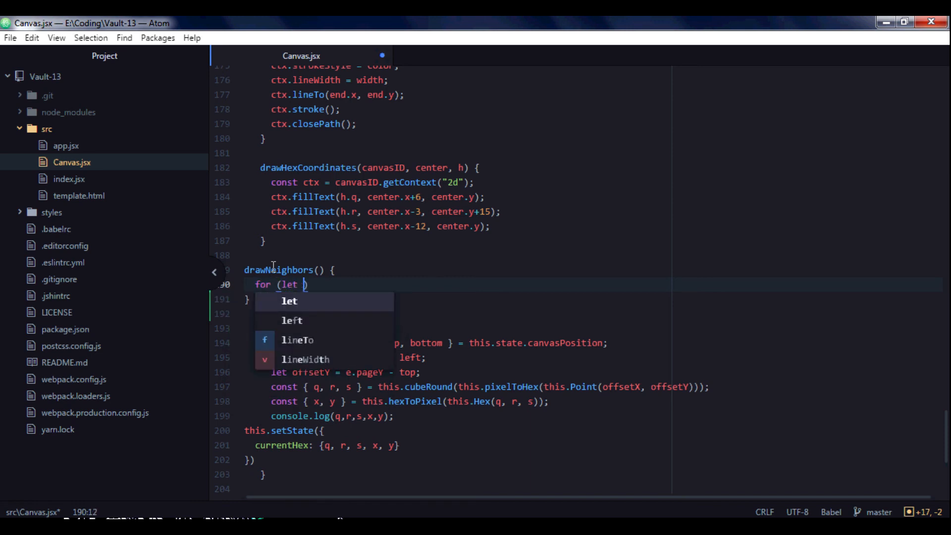
key("Escape")
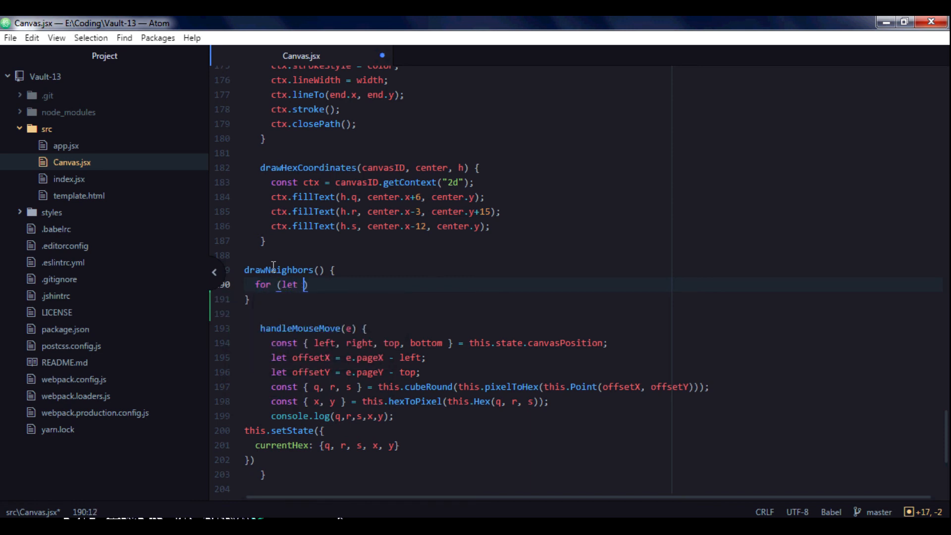
type("i = 0")
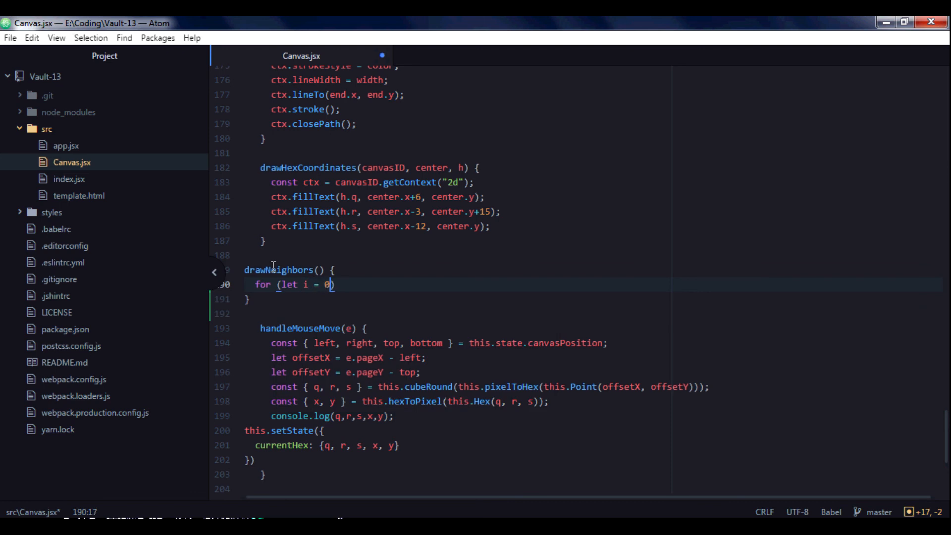
type("; i <= 5")
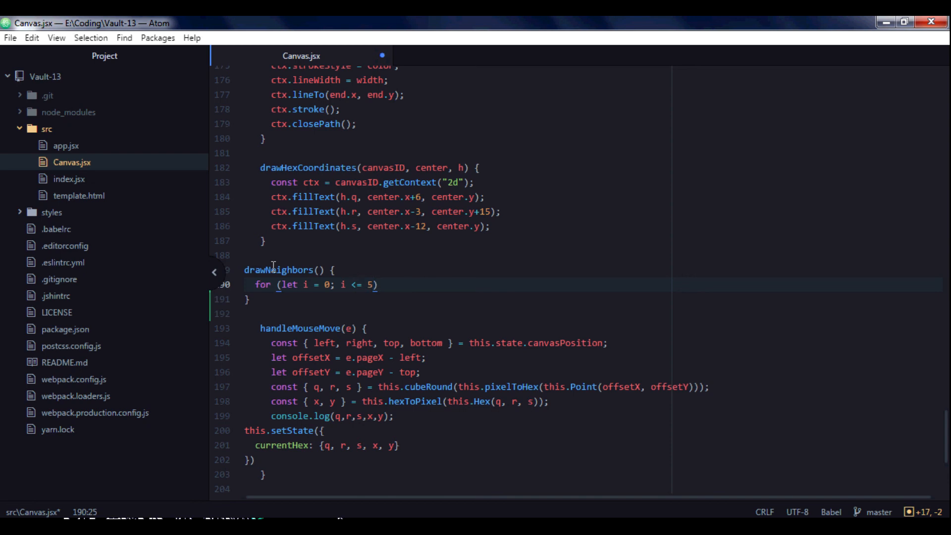
type("i++")
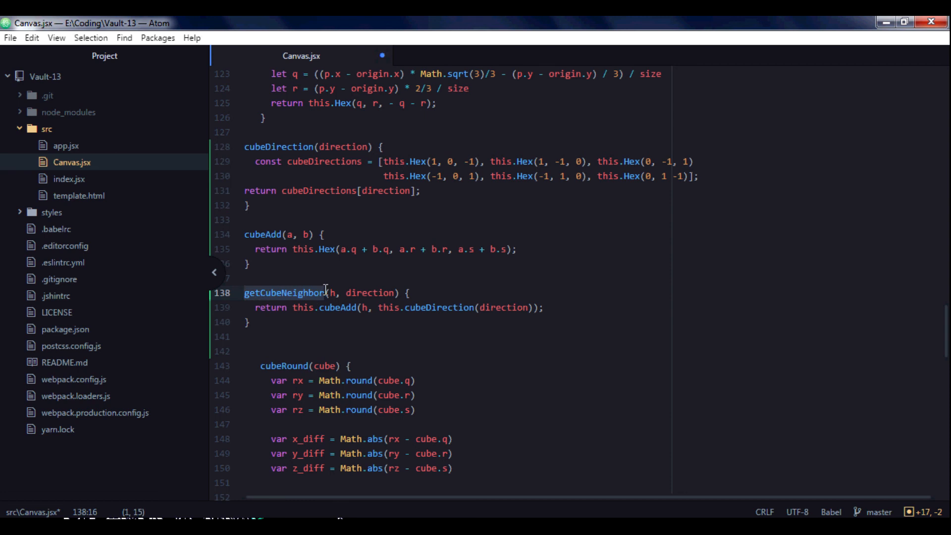
Call this.getCubeNeighbor with direction i inside the drawNeighbors loop.
scroll("down", 3)
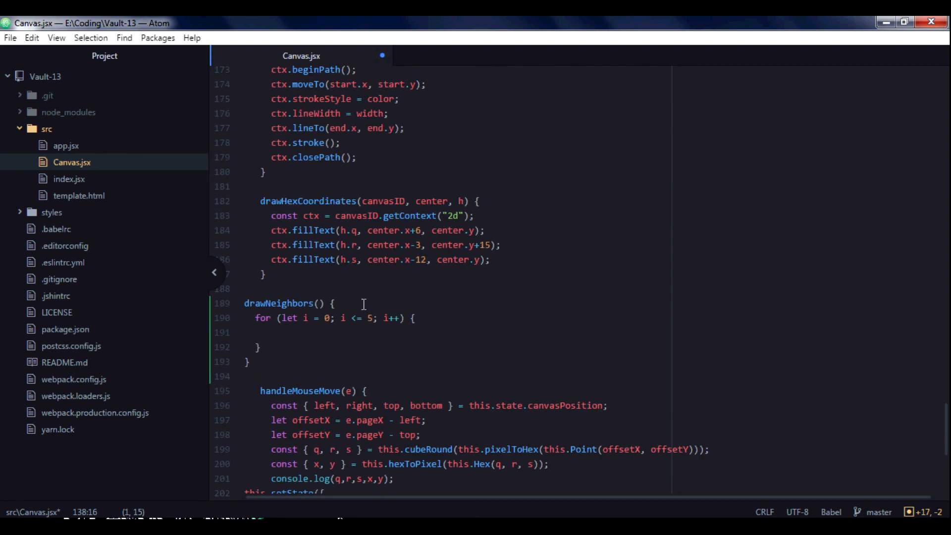
type("getCubeNeighbor")
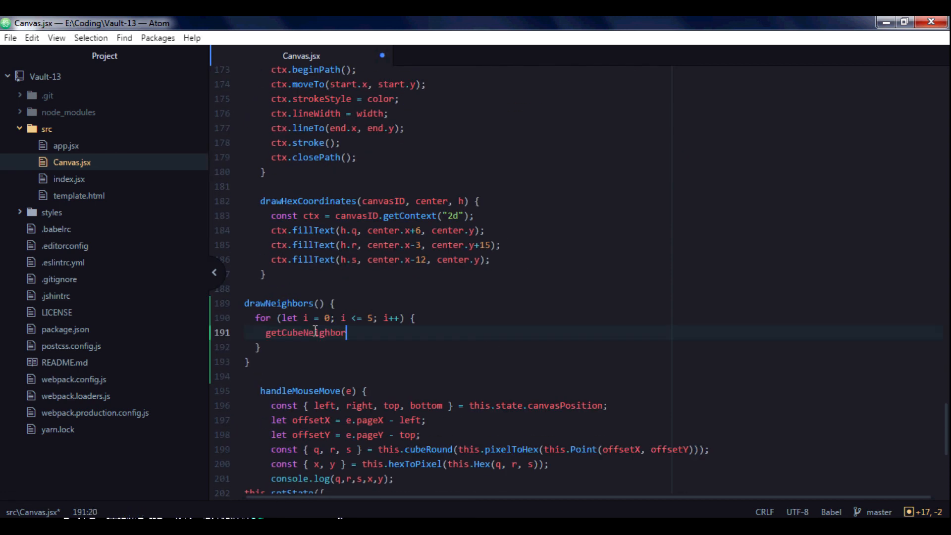
type("this")
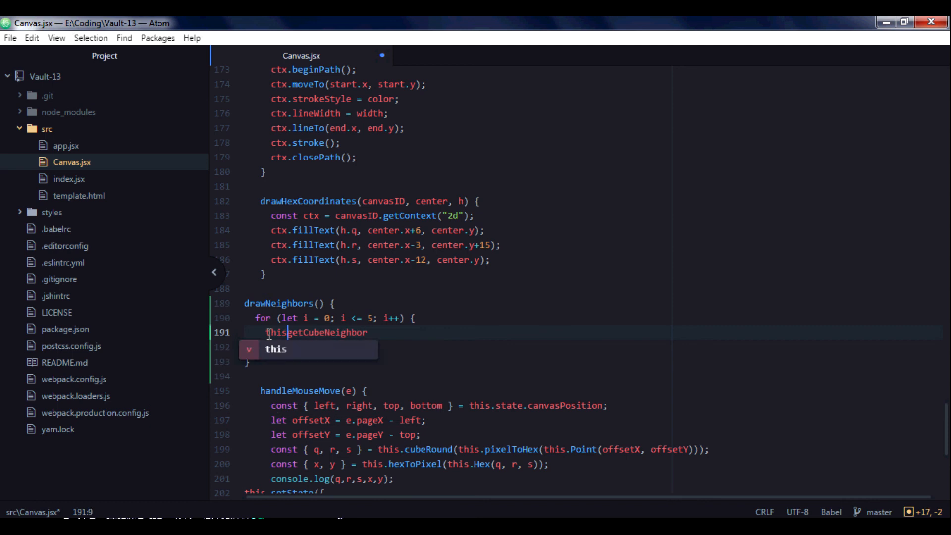
type(".")
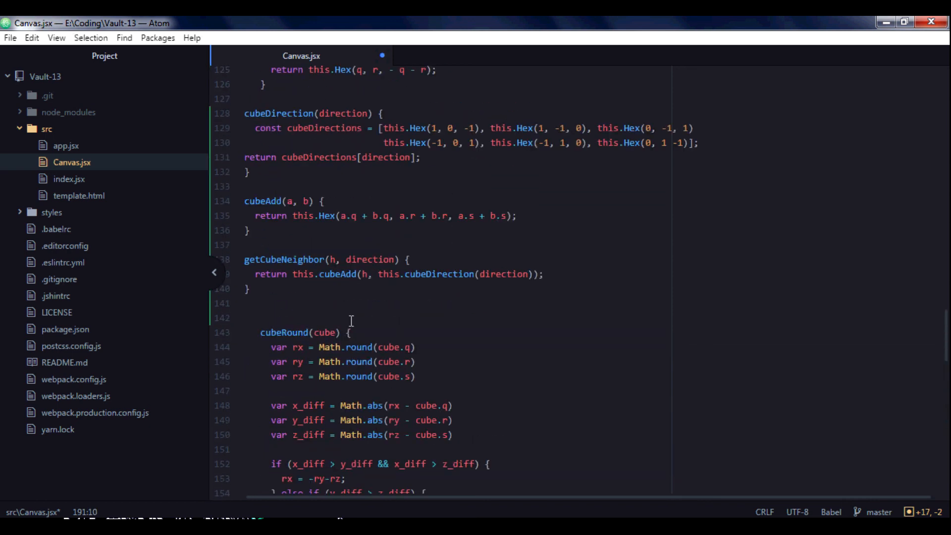
scroll("down", 3)
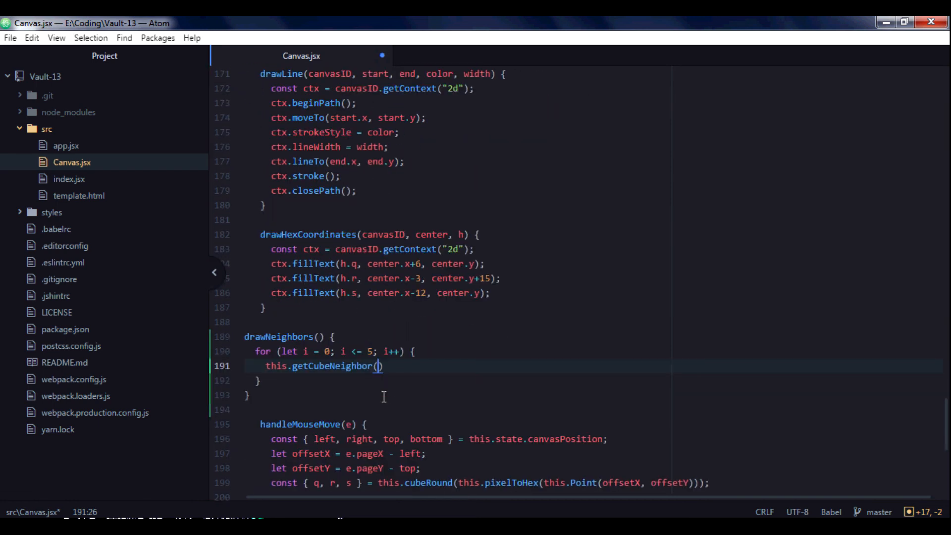
type(",")
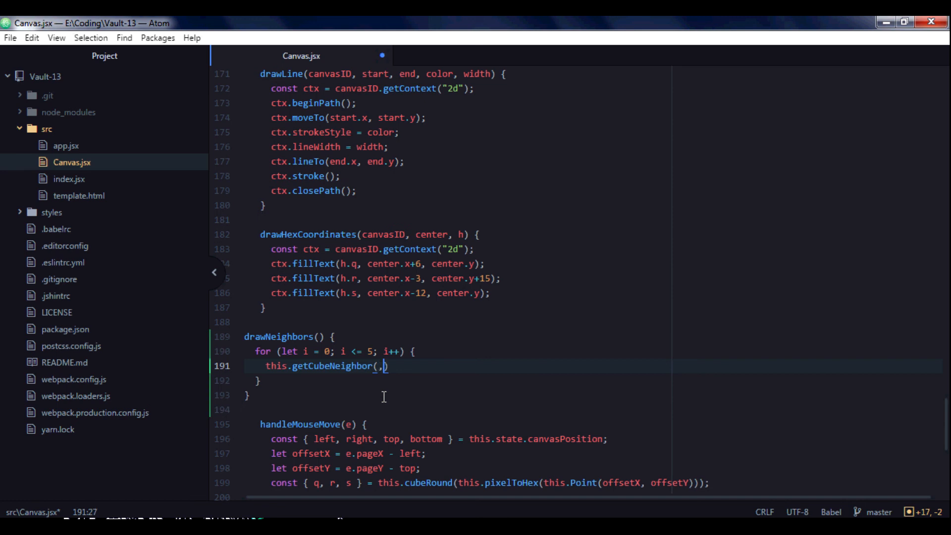
type("i")
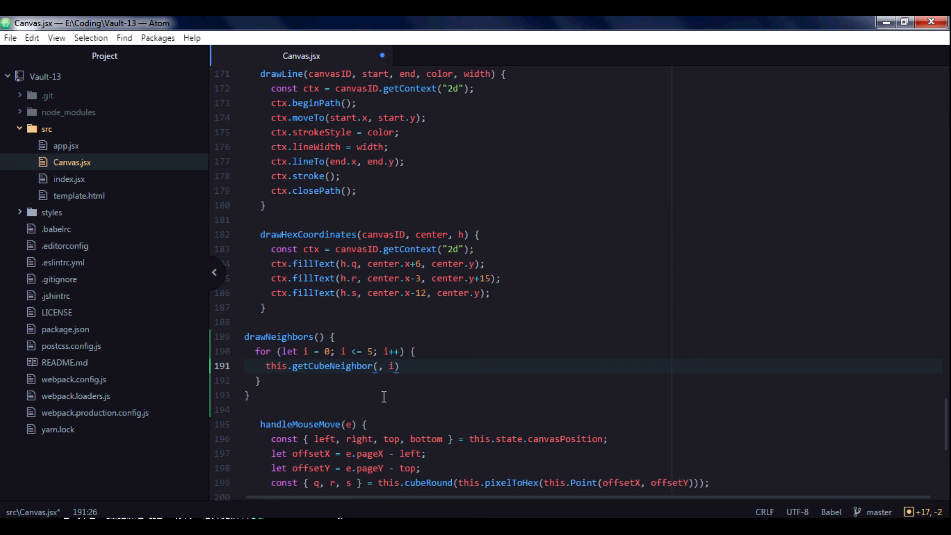
Pass this.Hex as the first argument and give drawNeighbors an h parameter.
type("th")
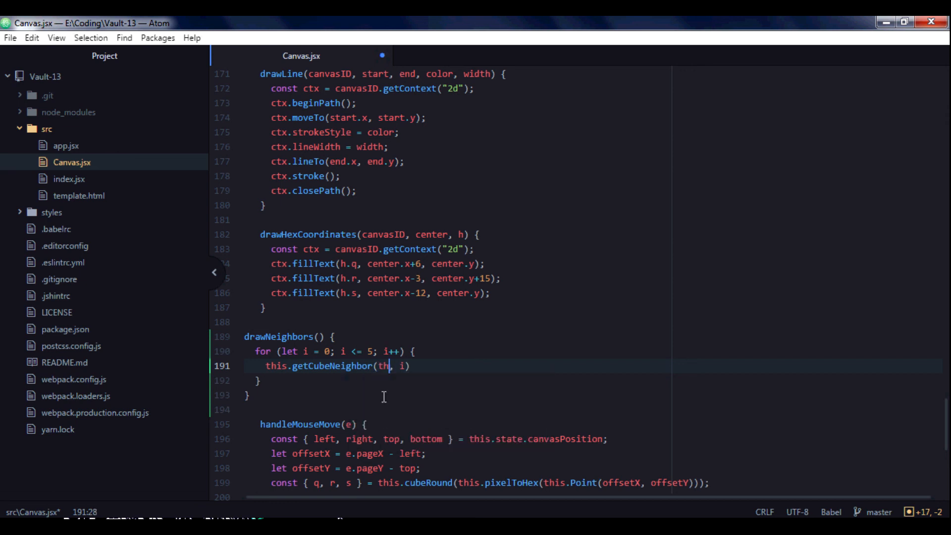
type("is.H")
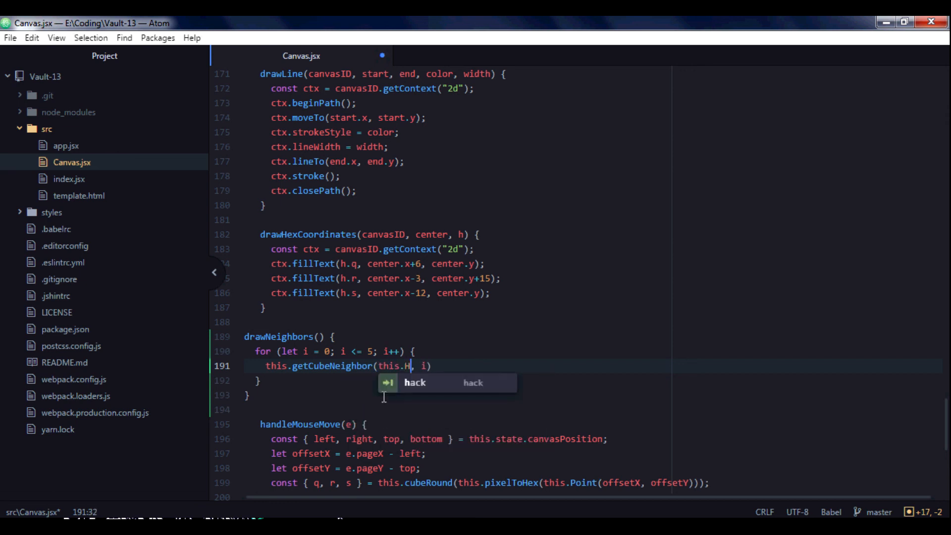
type("ex")
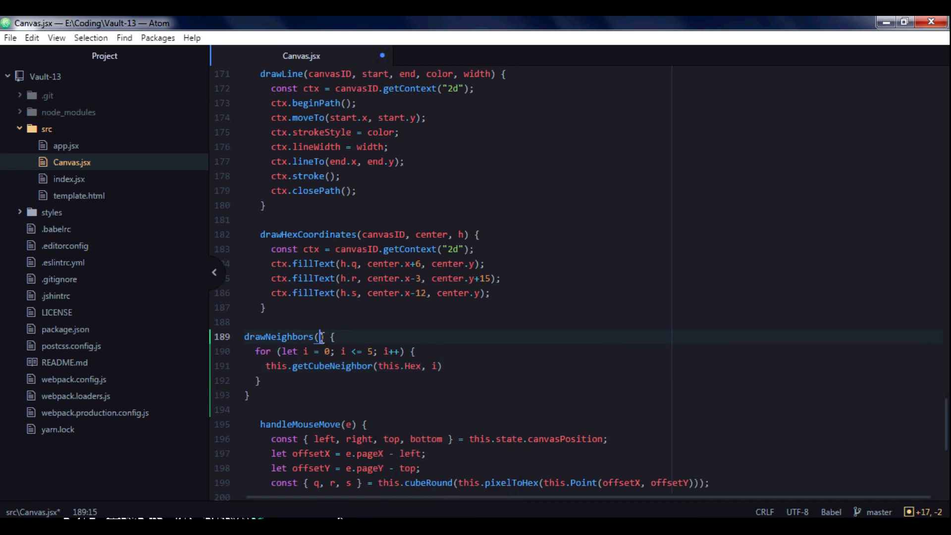
type("h")
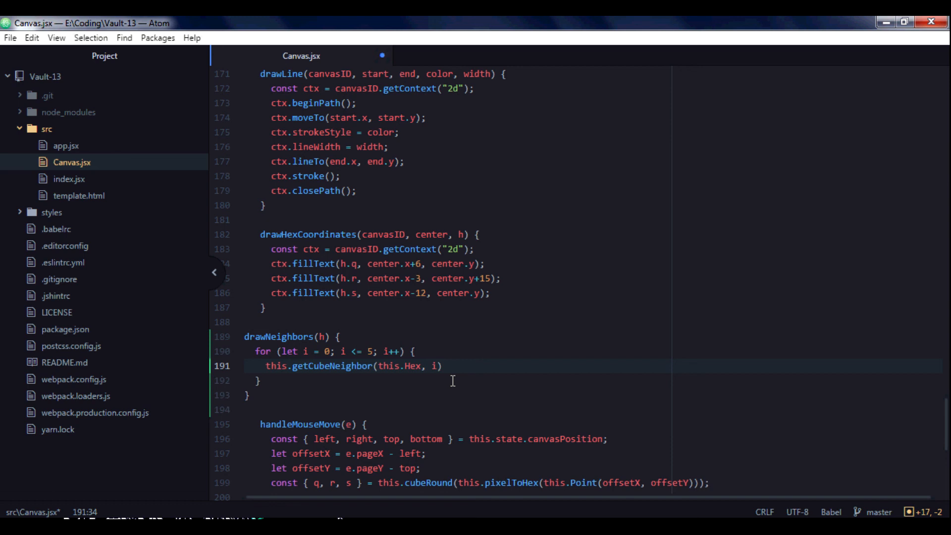
type("()")
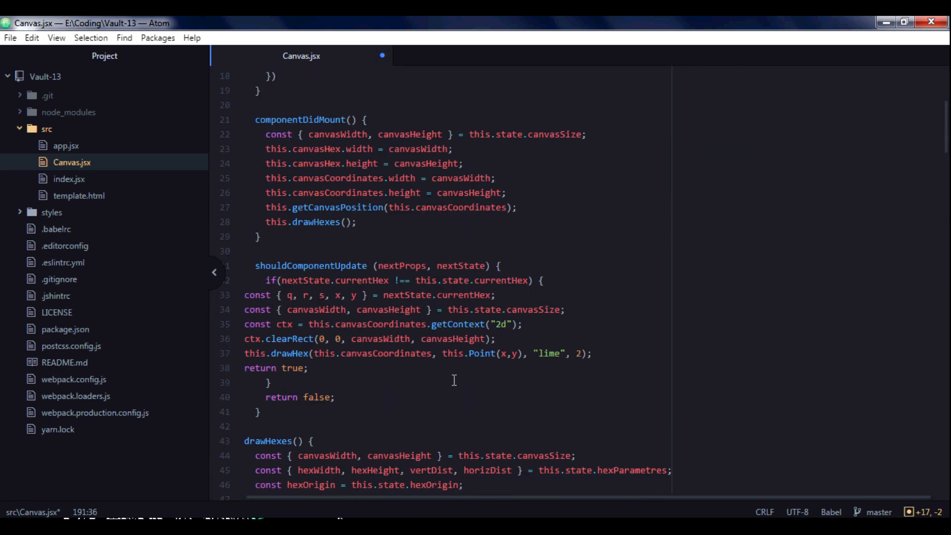
mouse_move(364, 332)
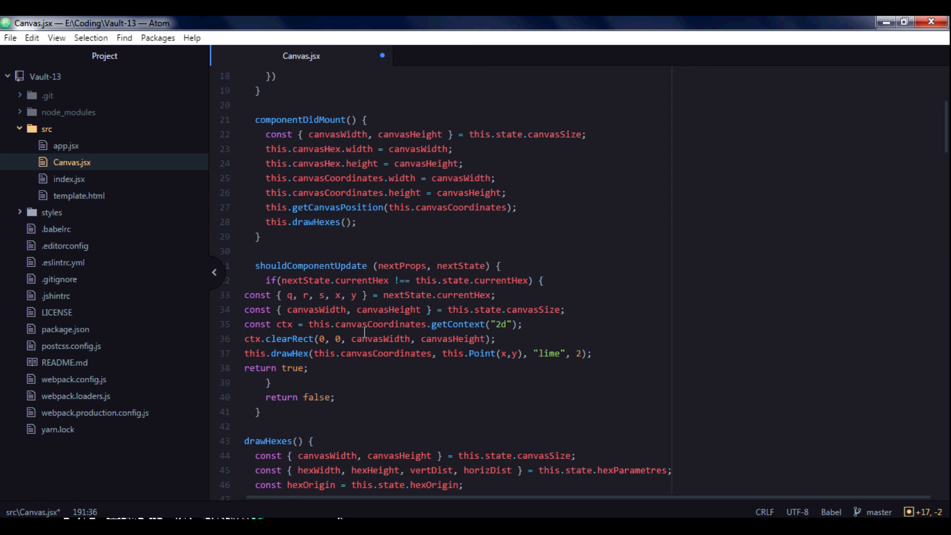
scroll("down", 3)
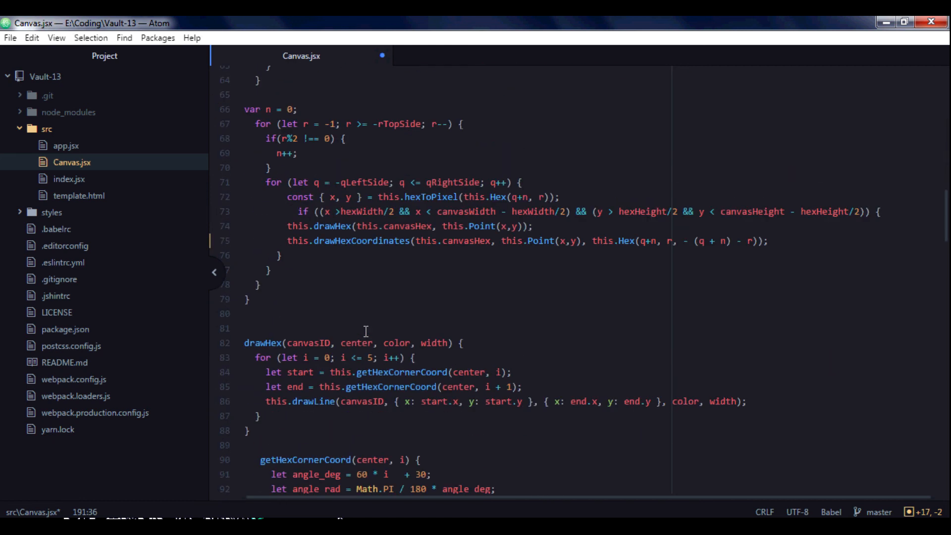
scroll("down", 3)
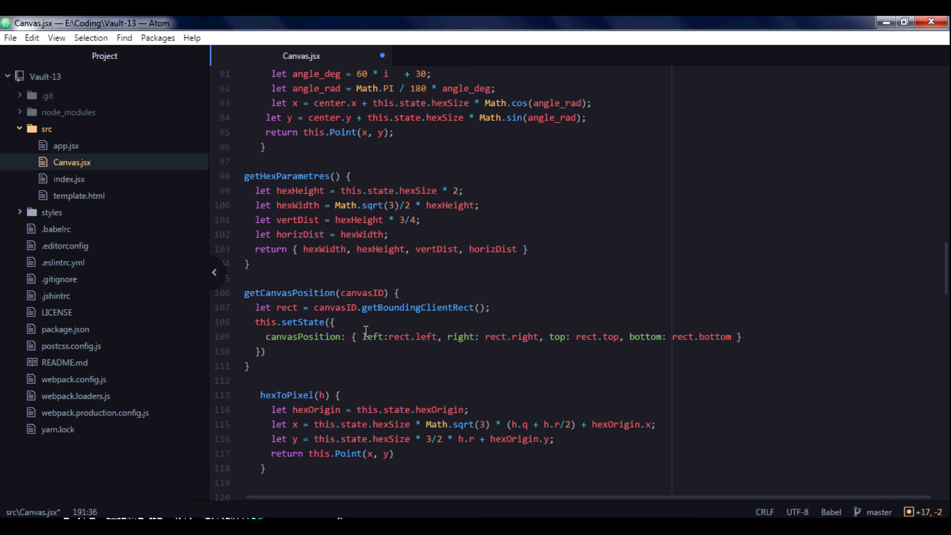
scroll("down", 3)
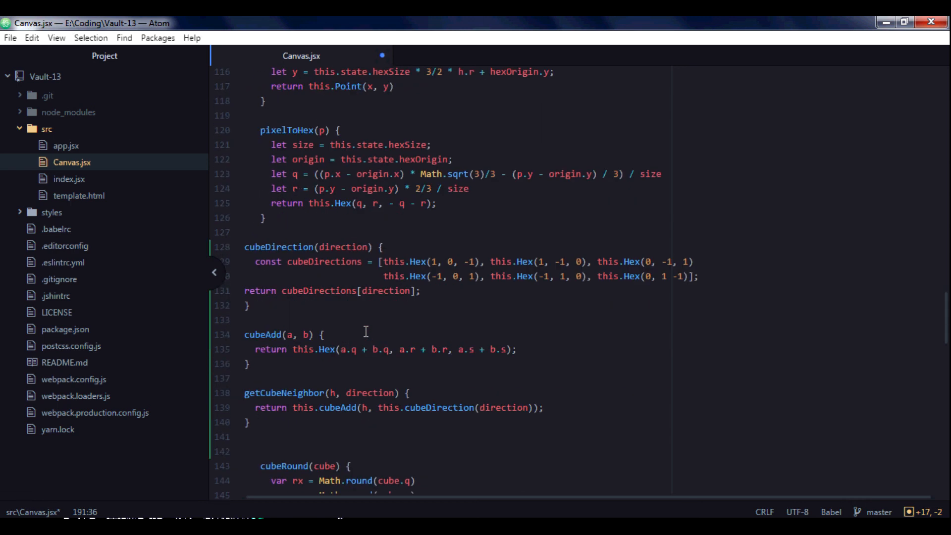
scroll("down", 3)
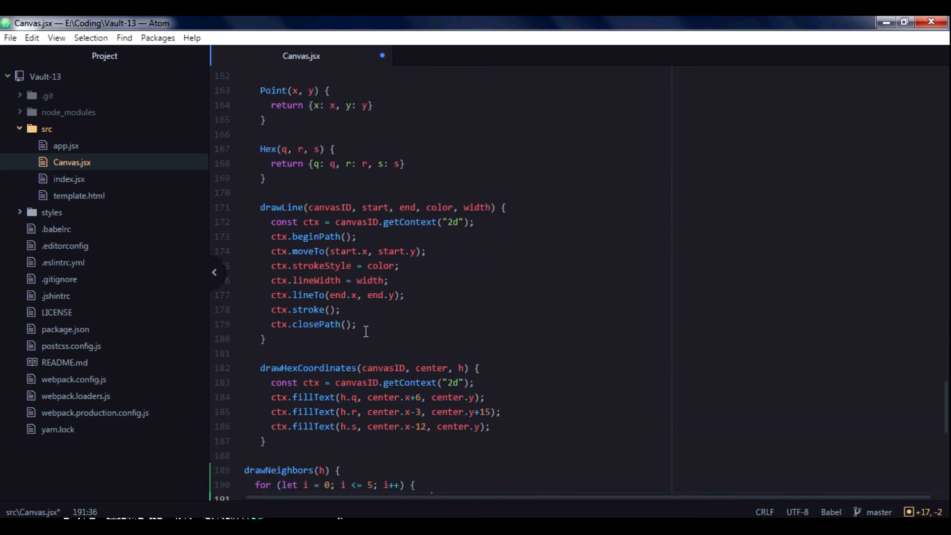
scroll("down", 3)
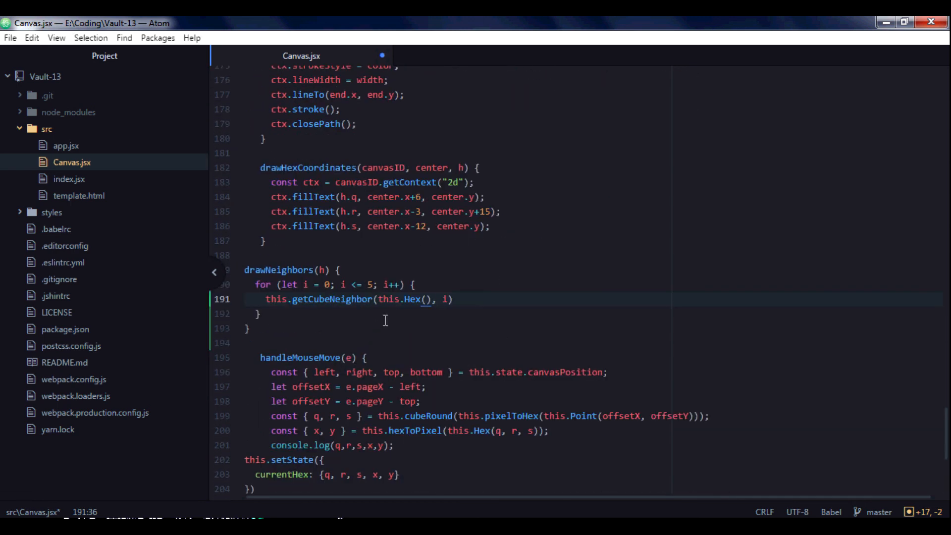
Pass h.q, h.r, h.s into this.Hex() inside the getCubeNeighbor call.
type("h")
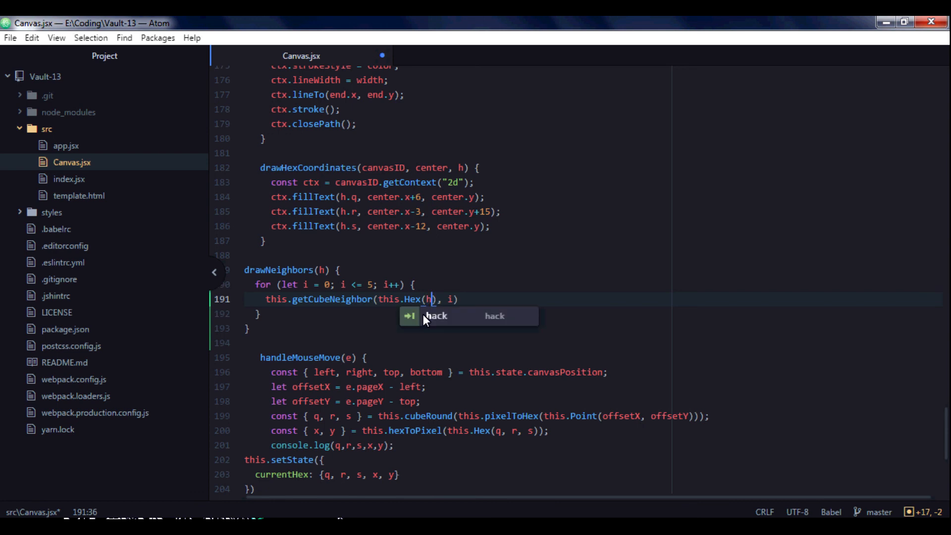
type(".q,")
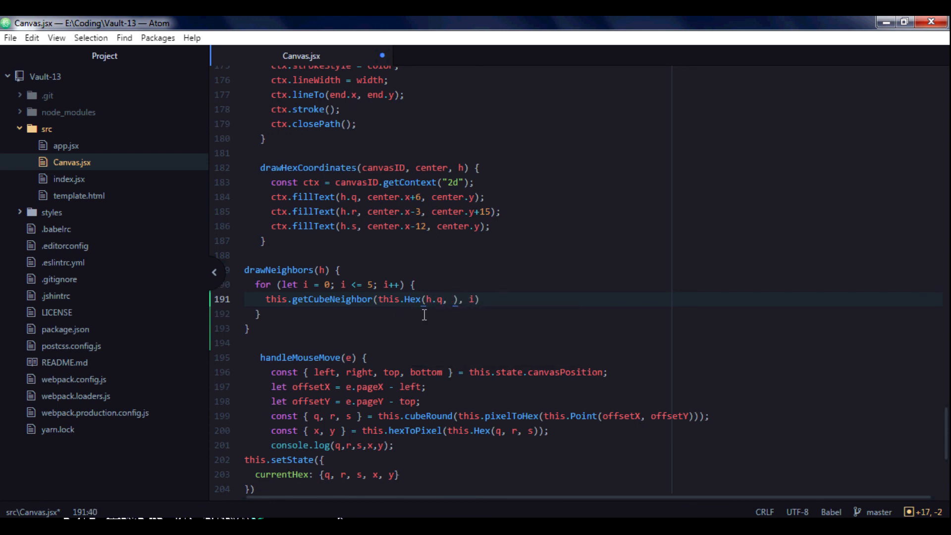
type("h,r")
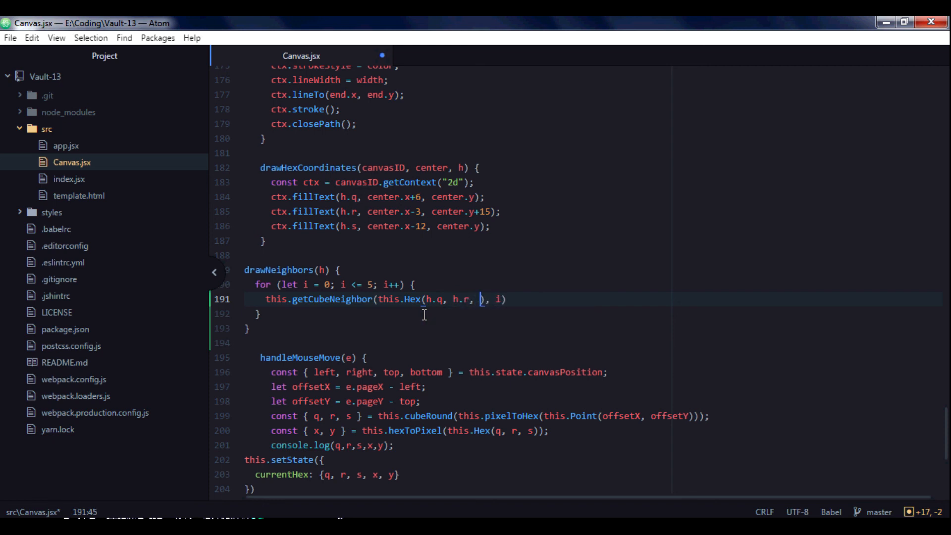
type("h")
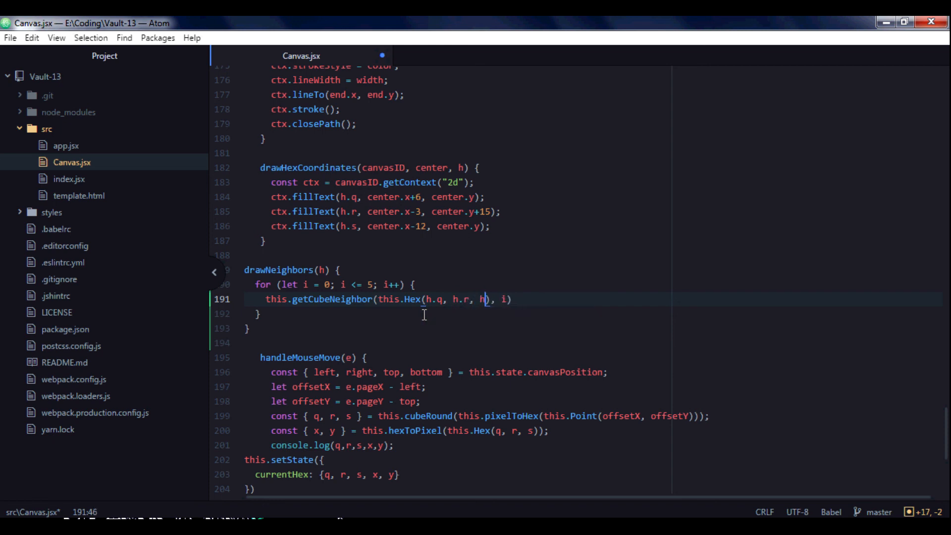
type(".s")
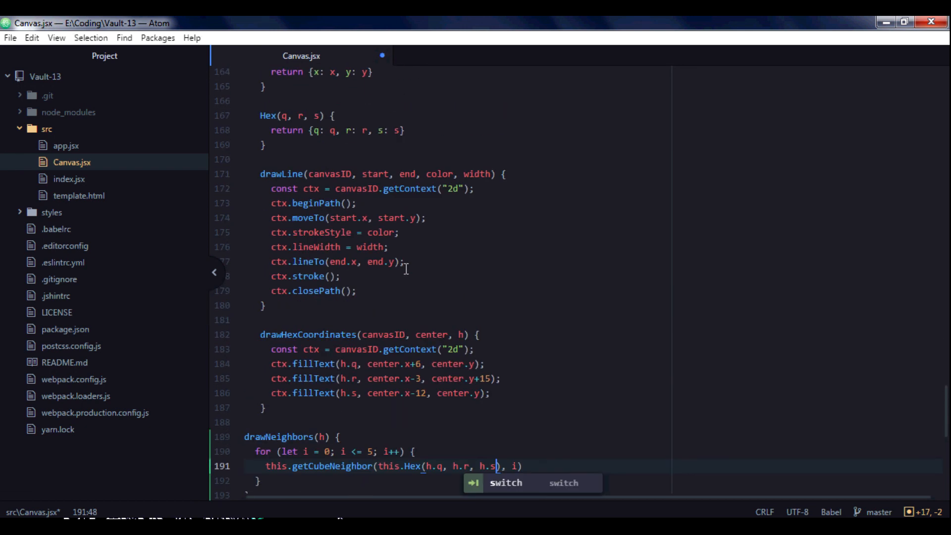
scroll("down", 3)
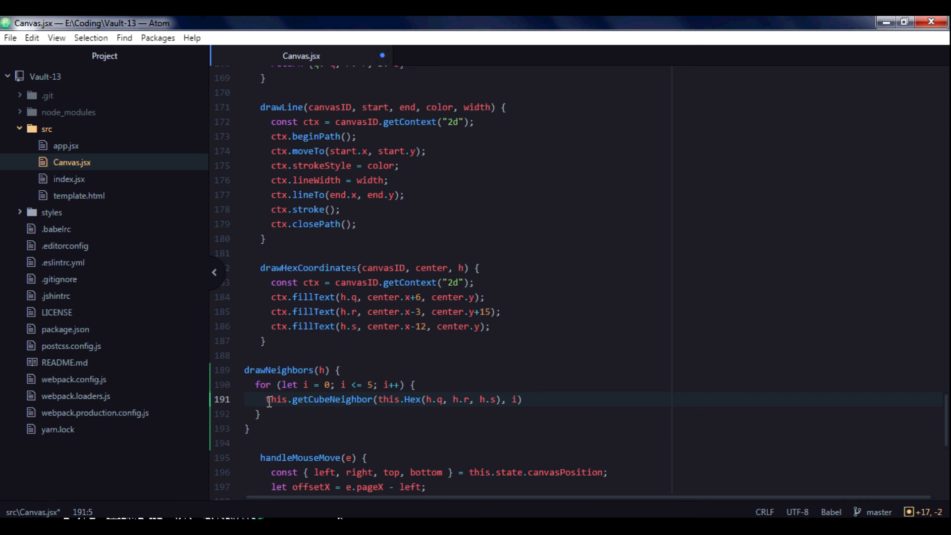
Destructure the getCubeNeighbor result into const { q, r, s } and add a blank line.
type("const {} =")
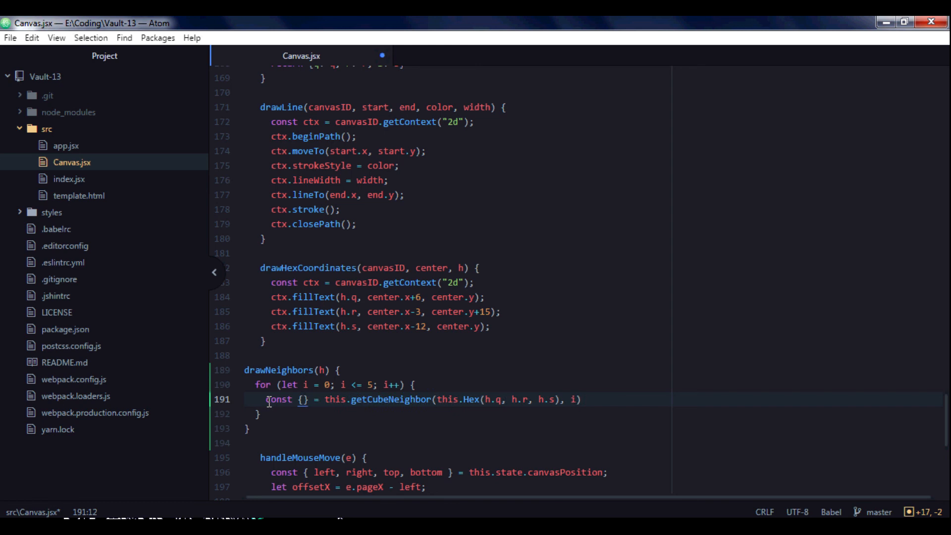
type("q")
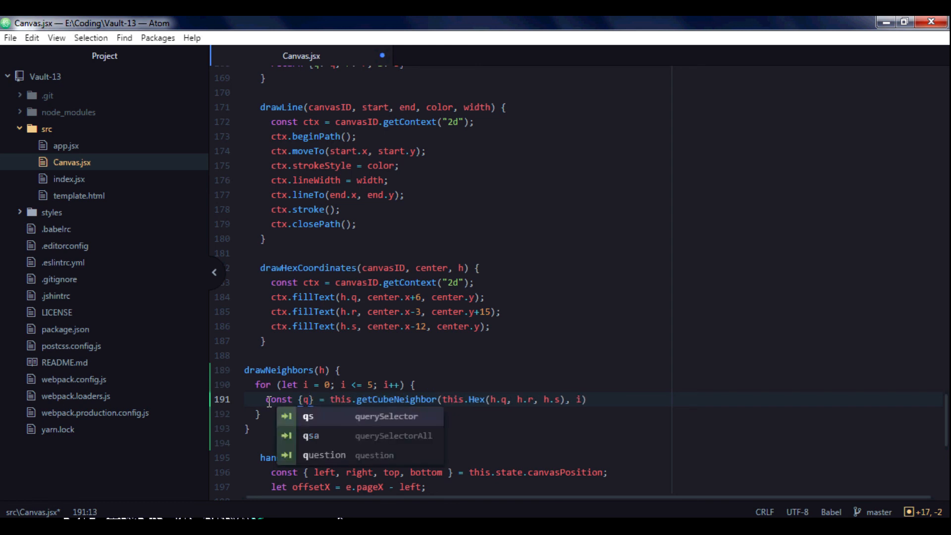
type(",")
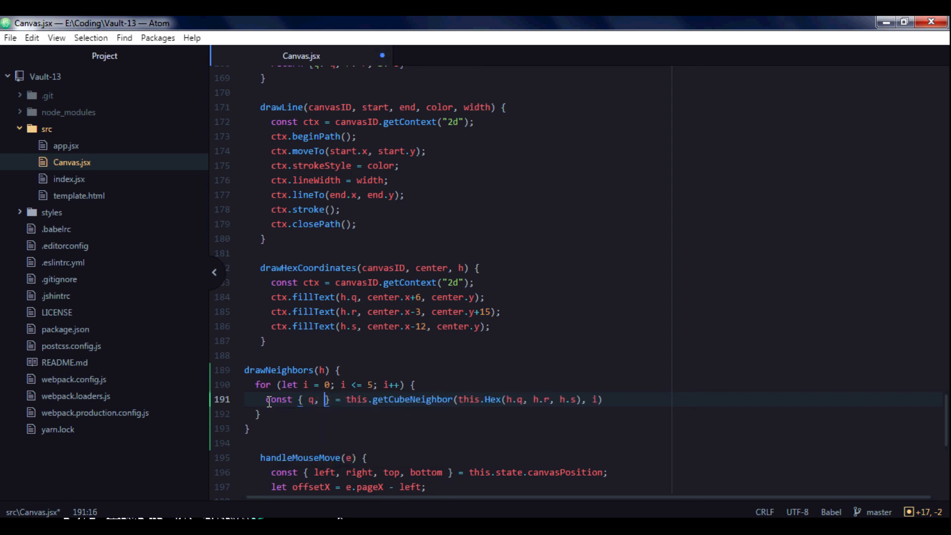
type("r,")
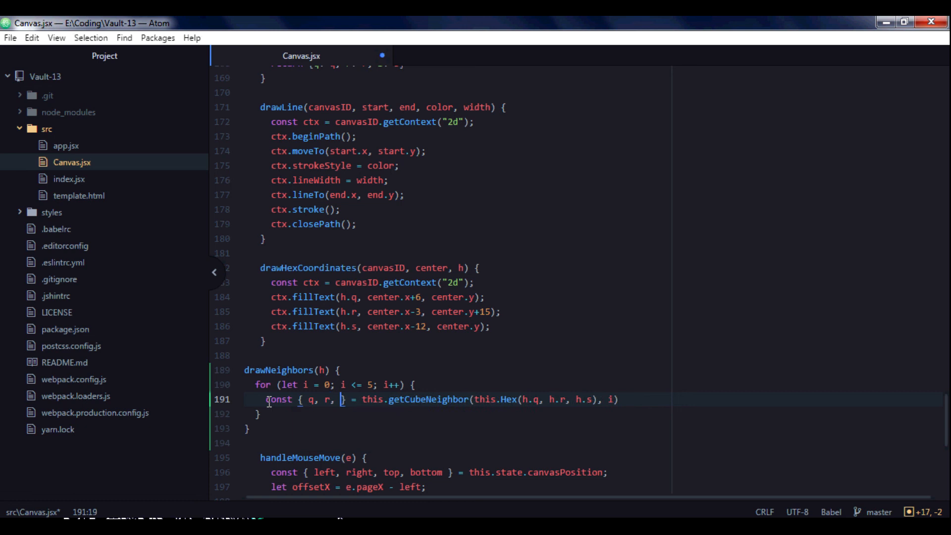
type("s")
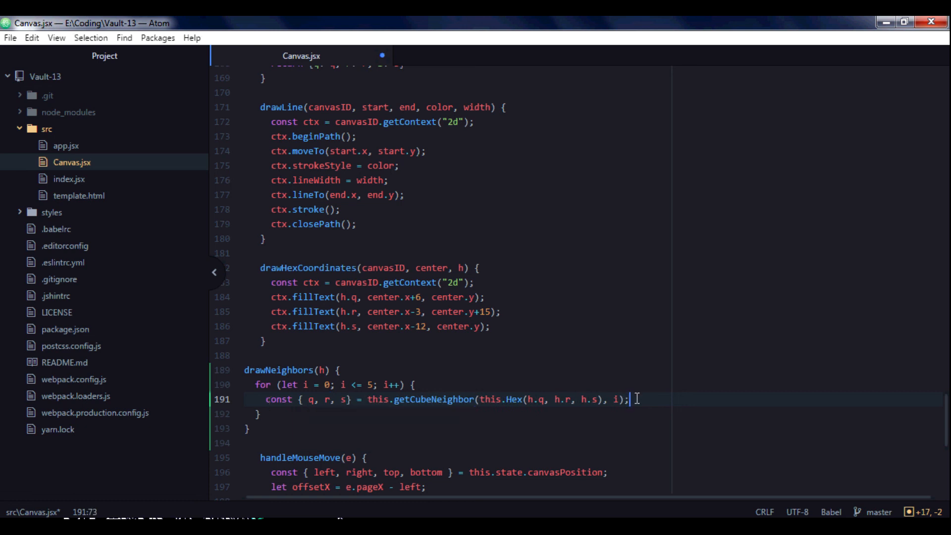
key("enter")
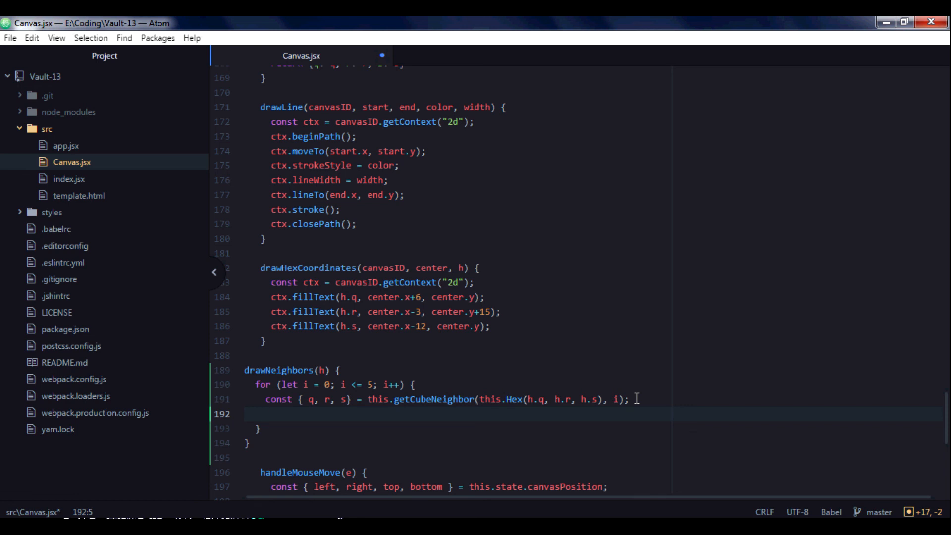
Add const { x, y } = this.hexToPixel(this.Hex(q, r, s)); followed by a blank line.
type("this.")
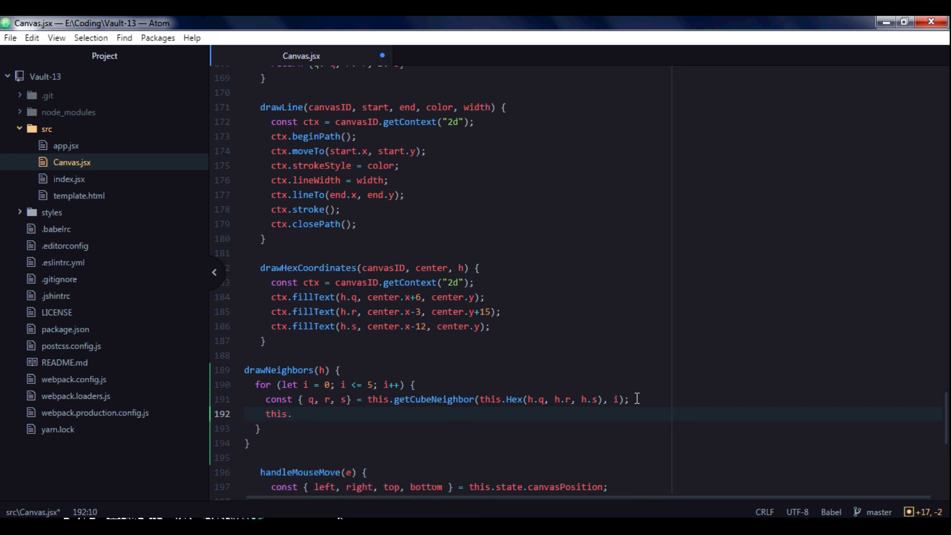
type("hexToPixel")
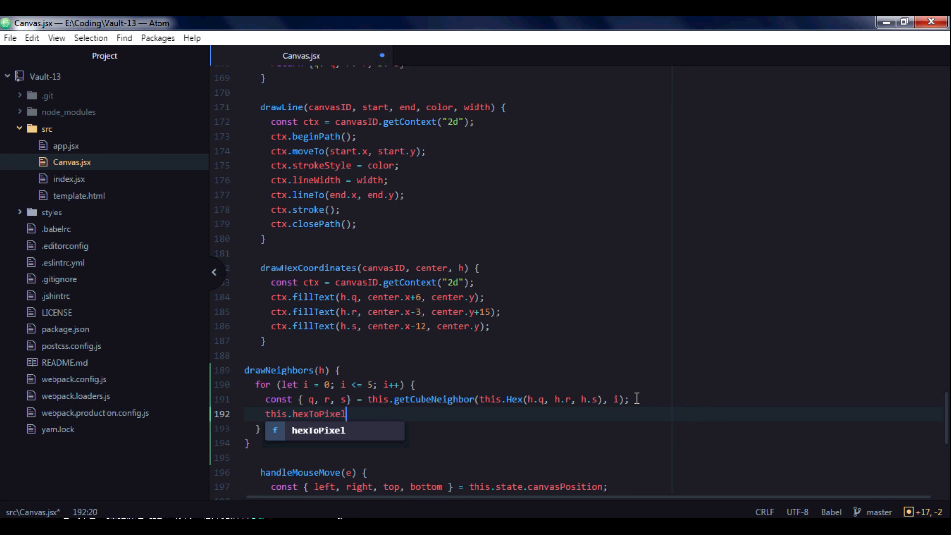
type("(t")
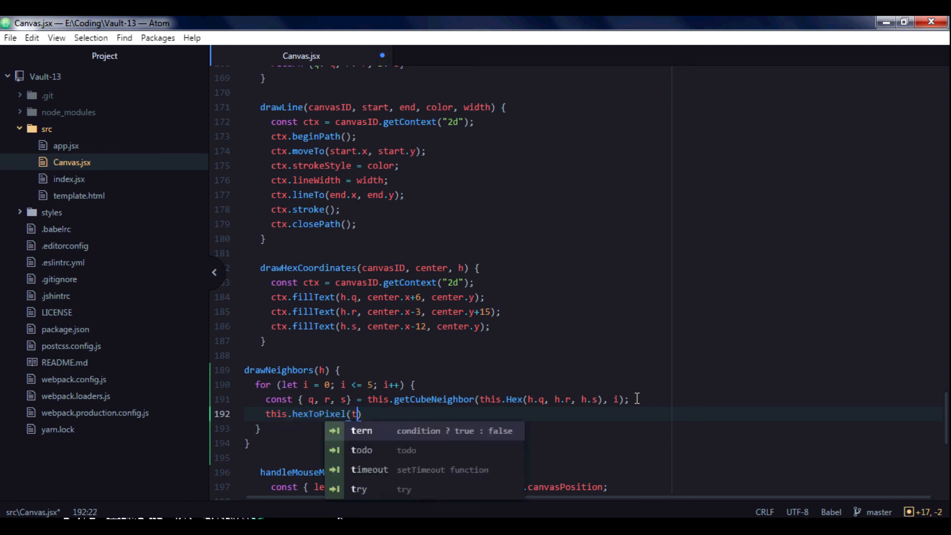
type("his")
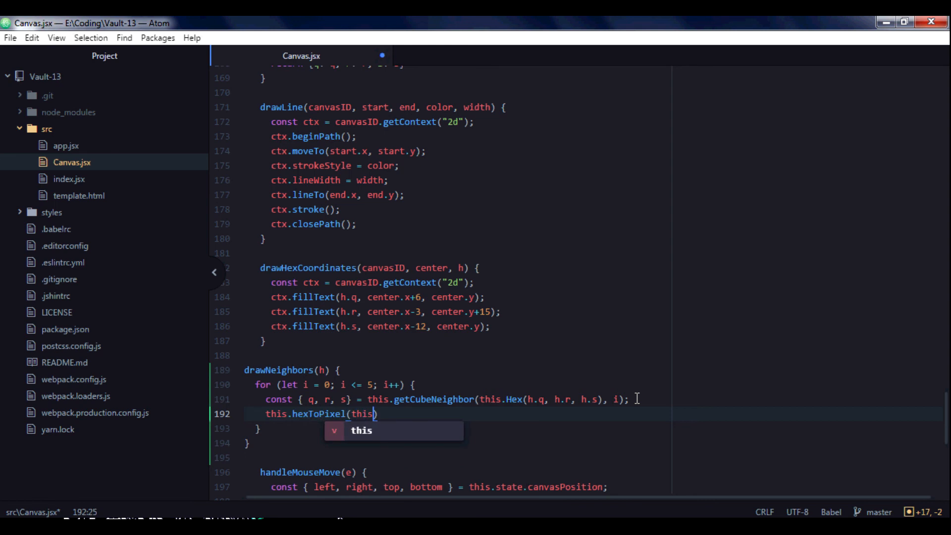
type(".Hex")
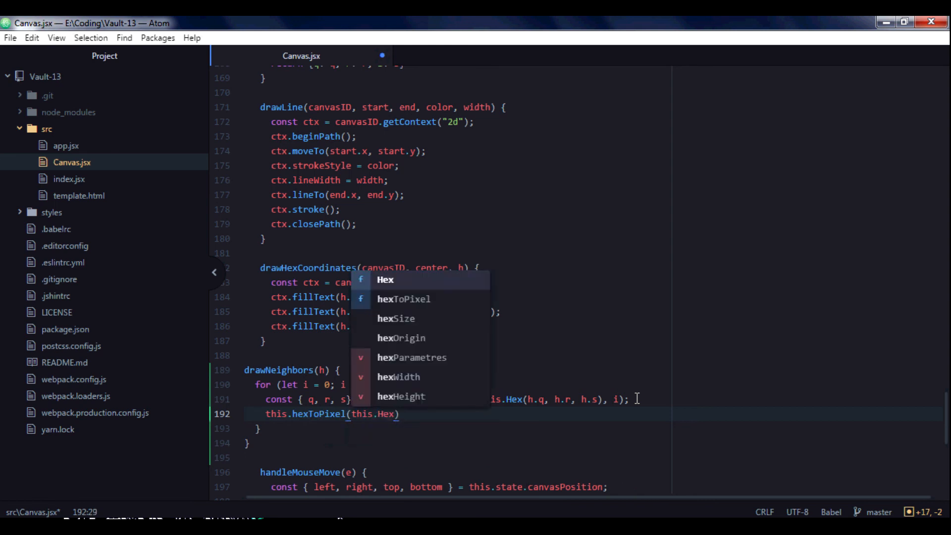
type("q")
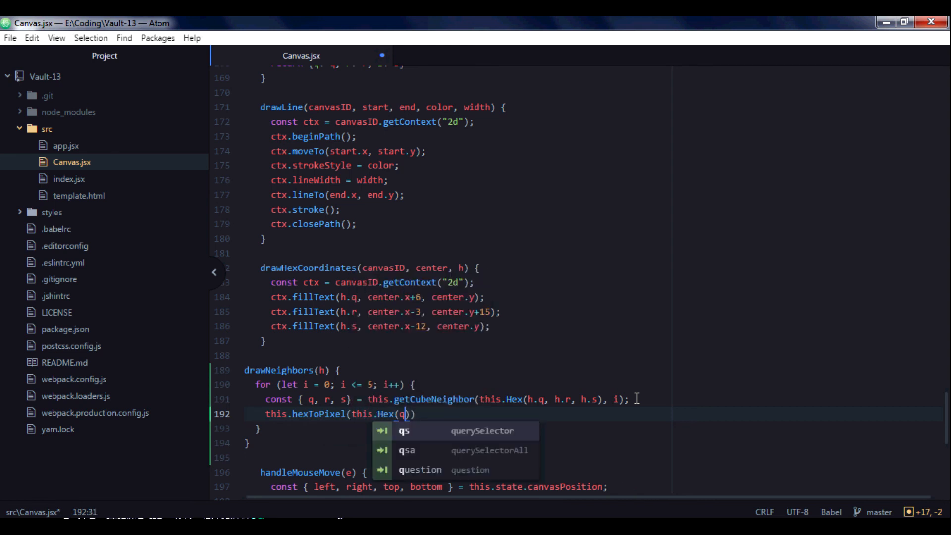
type(", r, s")
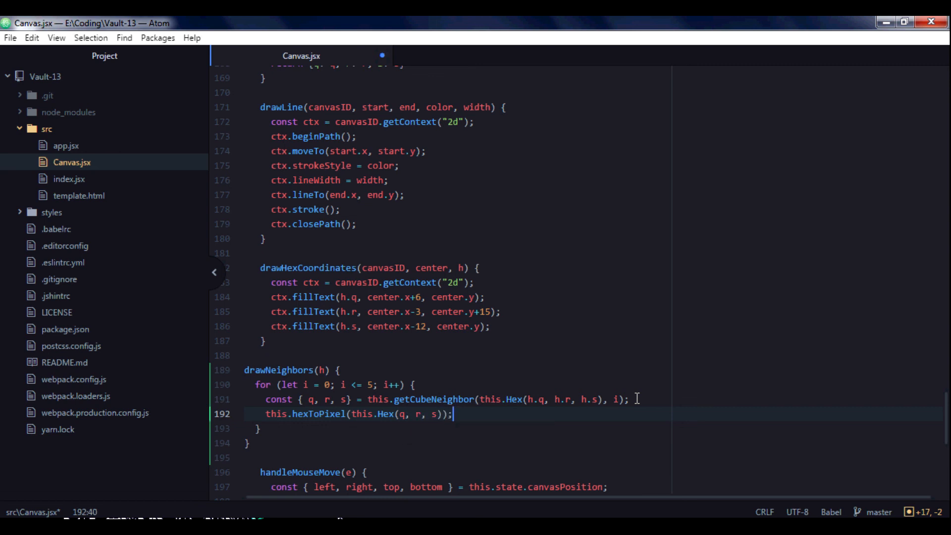
left_click(267, 414)
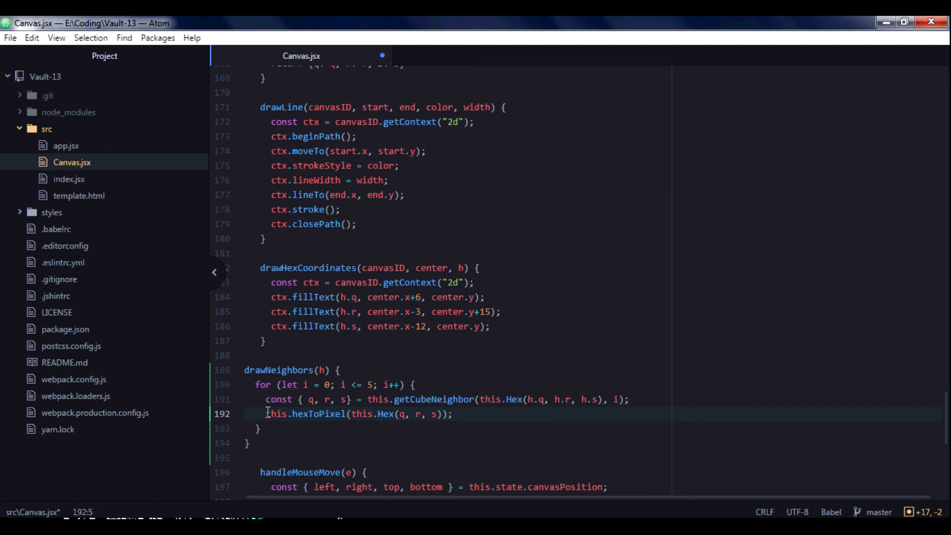
type("const {} =")
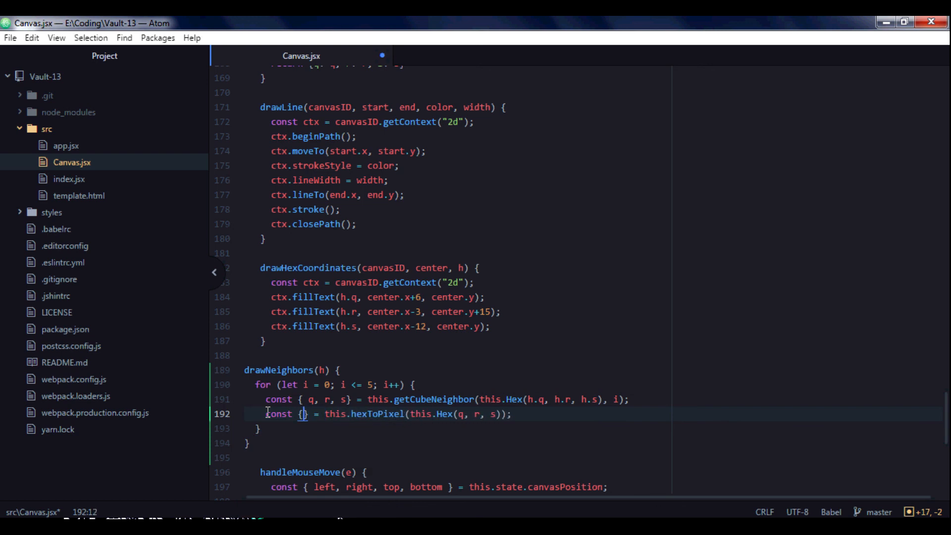
type("x,")
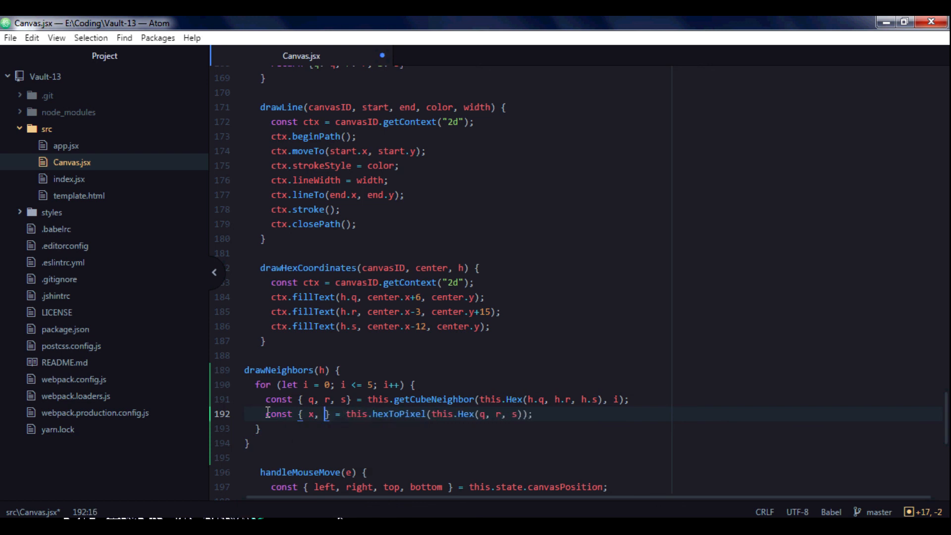
type("y")
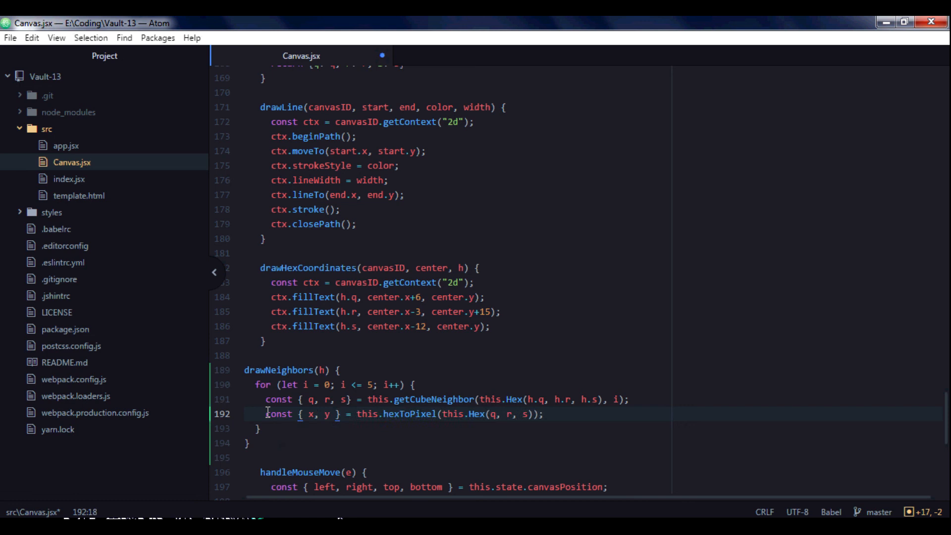
key("Enter")
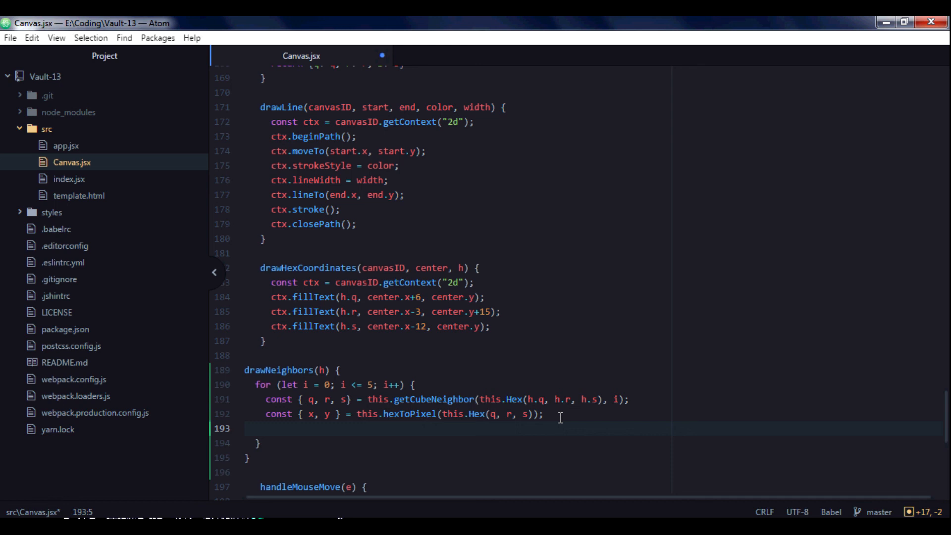
Start a this.drawHex call in the loop with this.canvasCoordinates as the canvas.
type("this.")
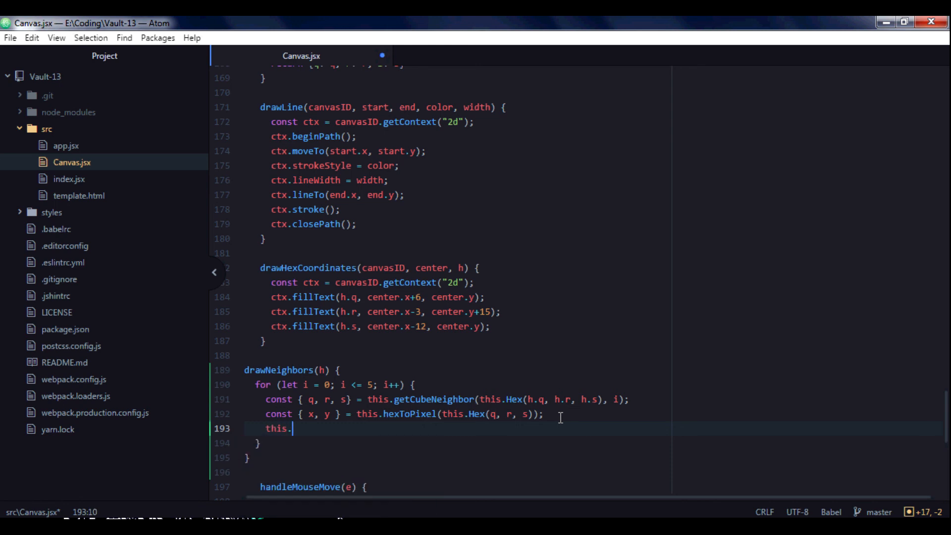
type(".")
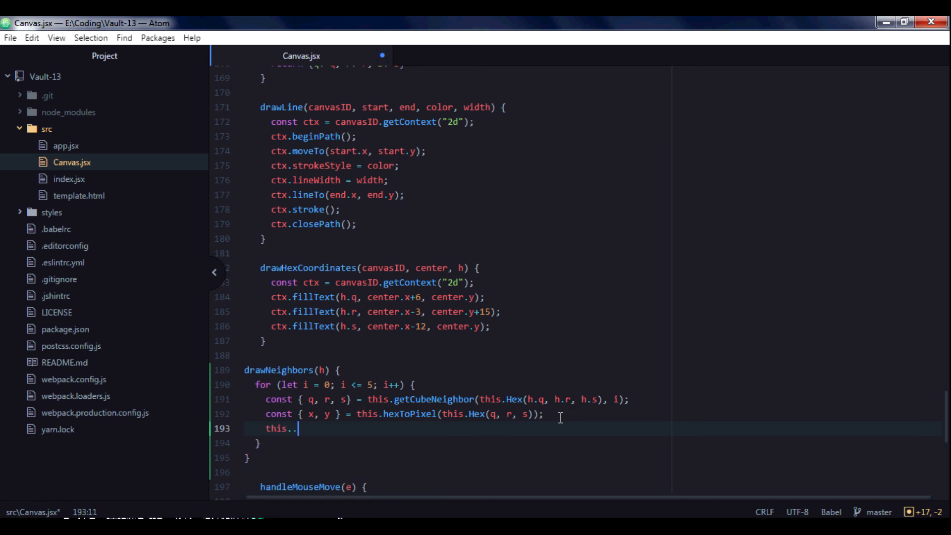
type("drawHex")
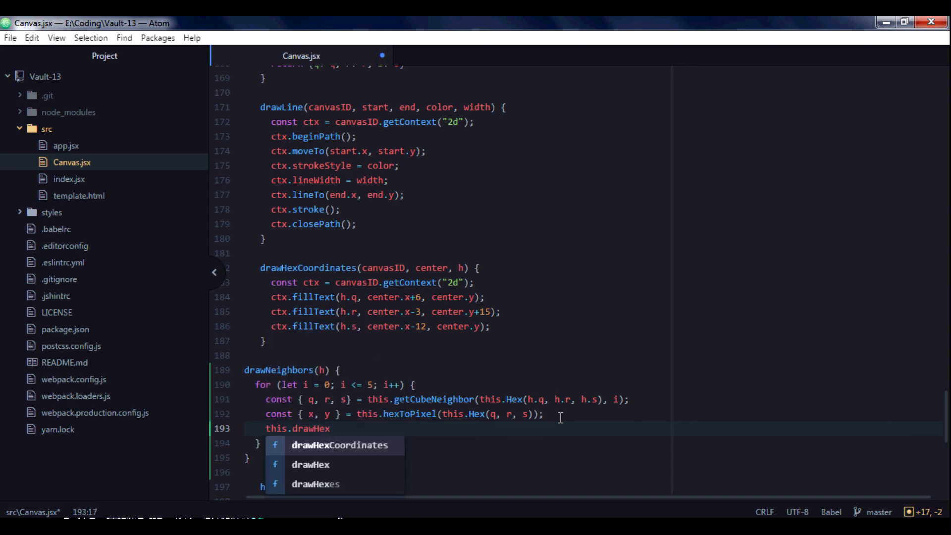
type("(this.")
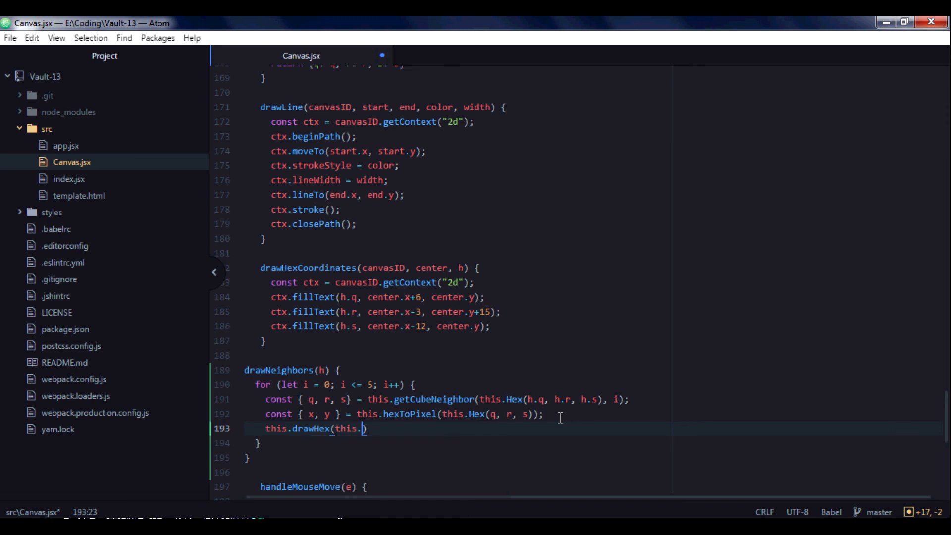
type("can")
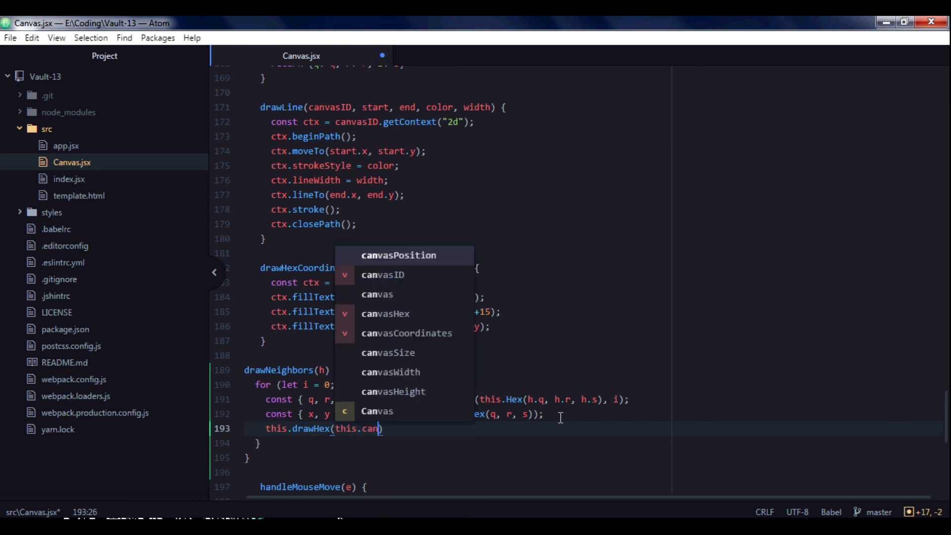
type("vasCoo")
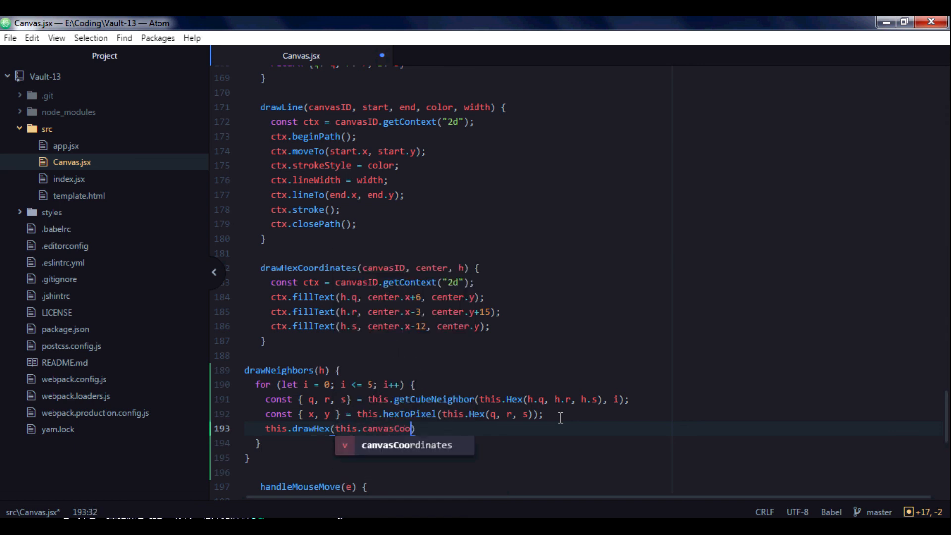
key("Tab")
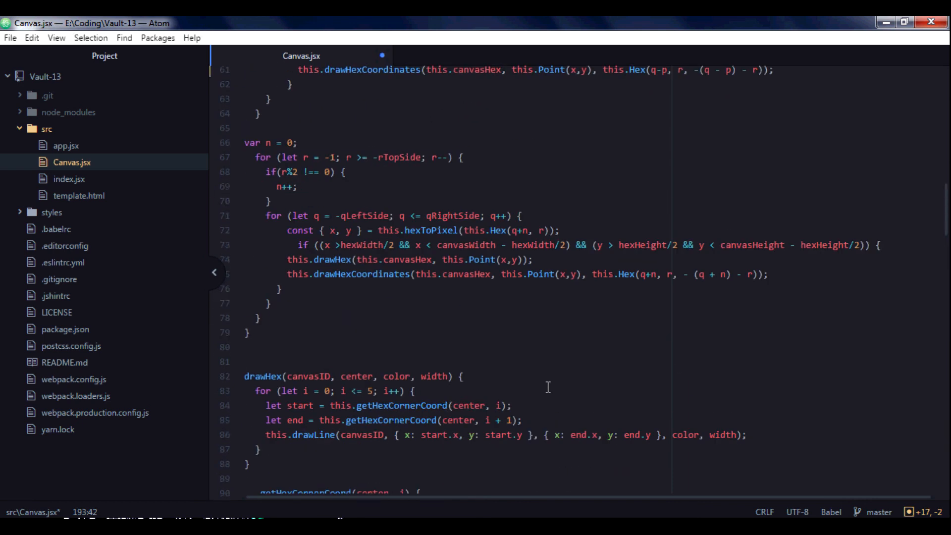
Finish the drawHex call with this.Point(x, y) and "red" as the colour.
scroll("down", 3)
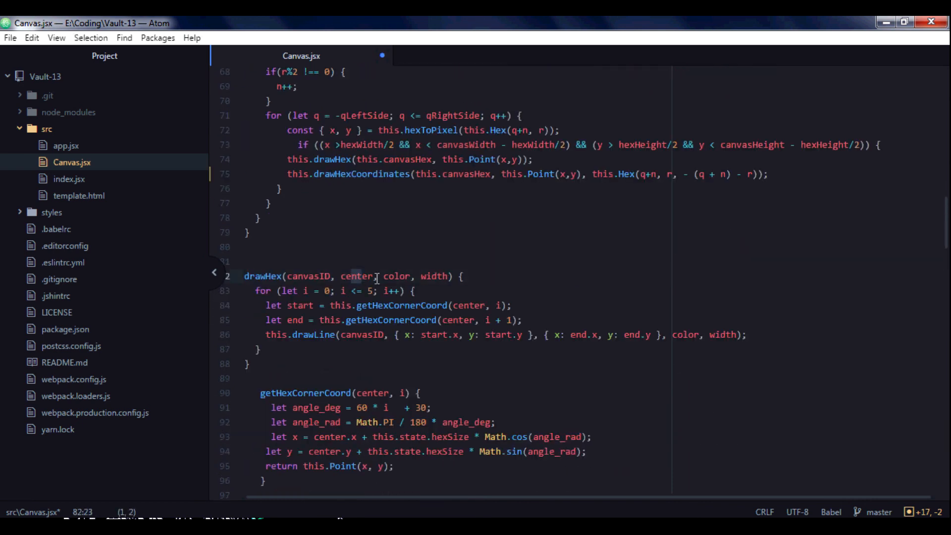
scroll("down", 3)
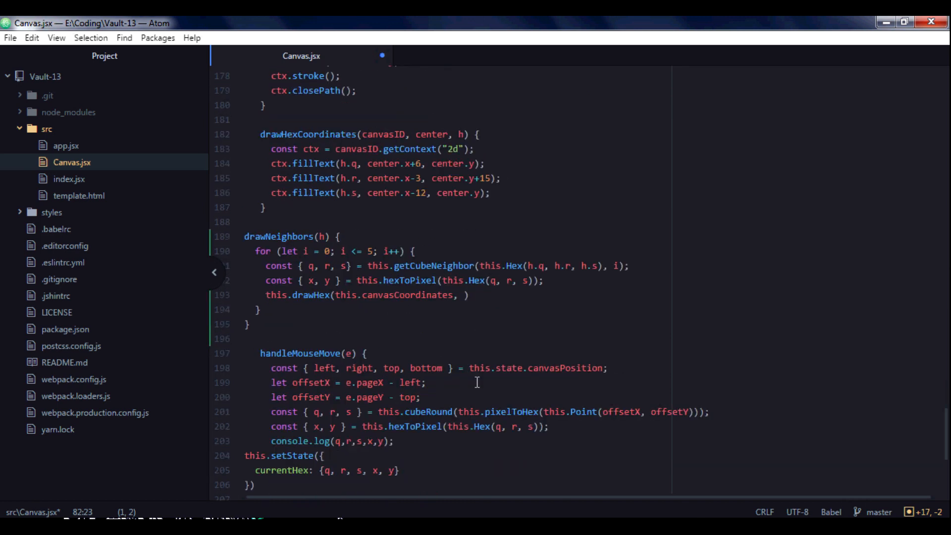
scroll("down", 3)
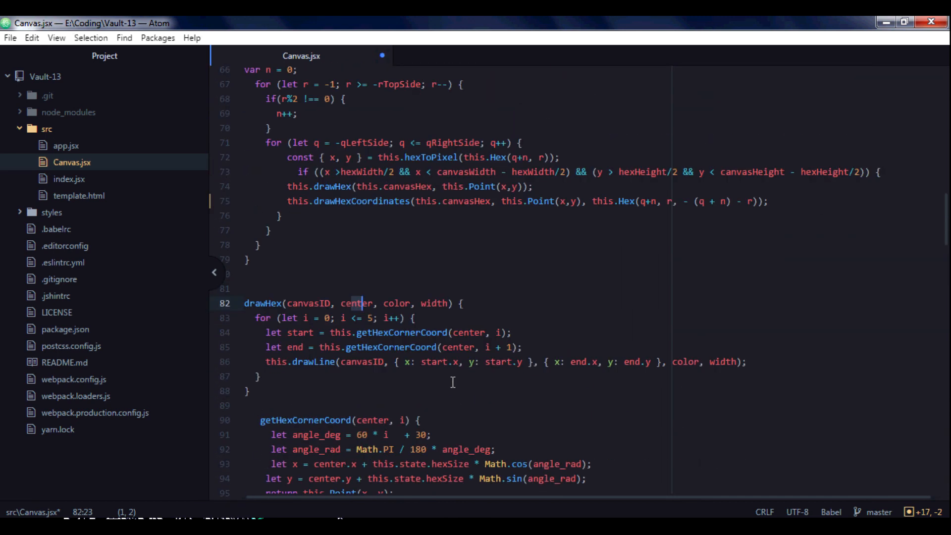
scroll("down", 3)
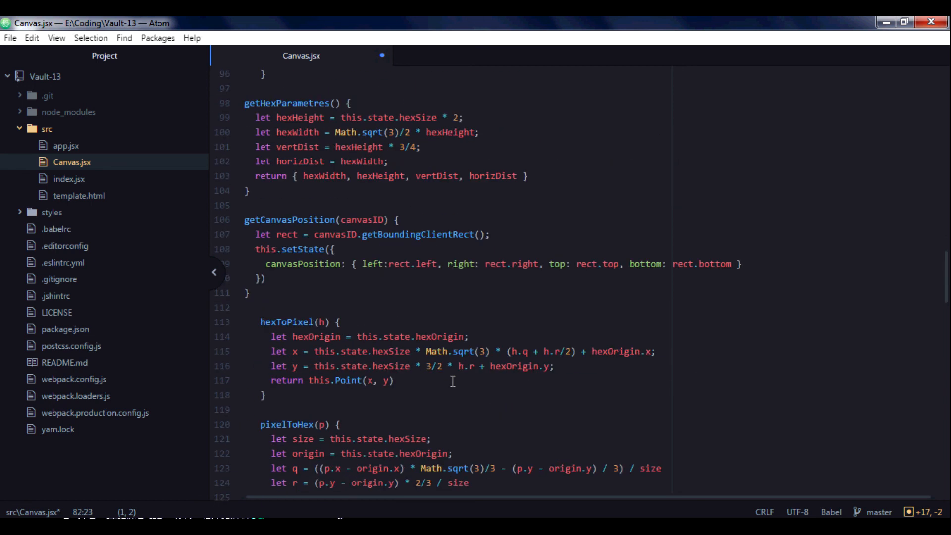
scroll("down", 3)
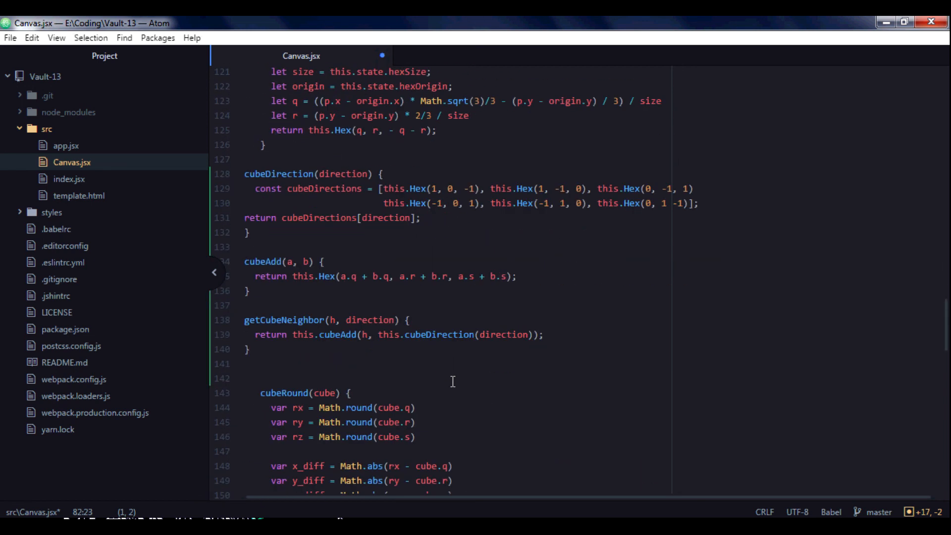
scroll("down", 3)
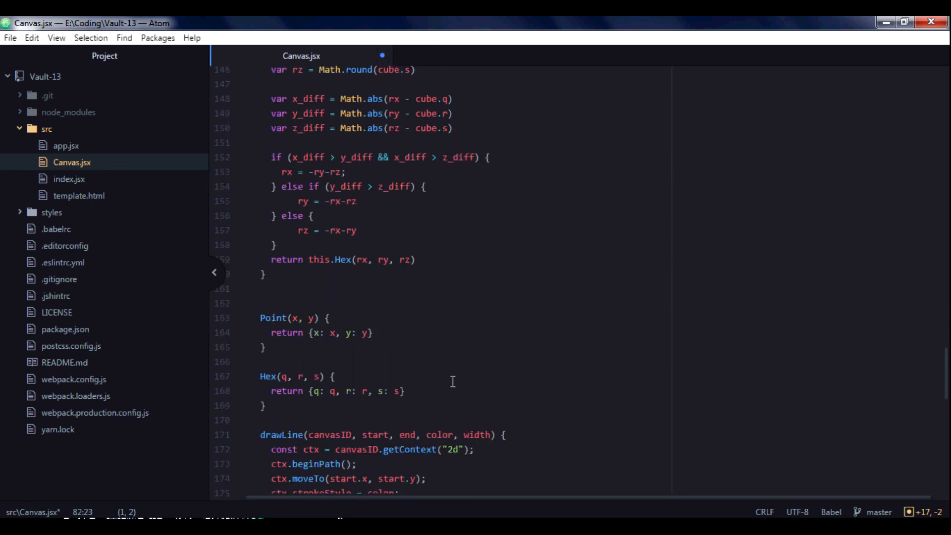
scroll("down", 3)
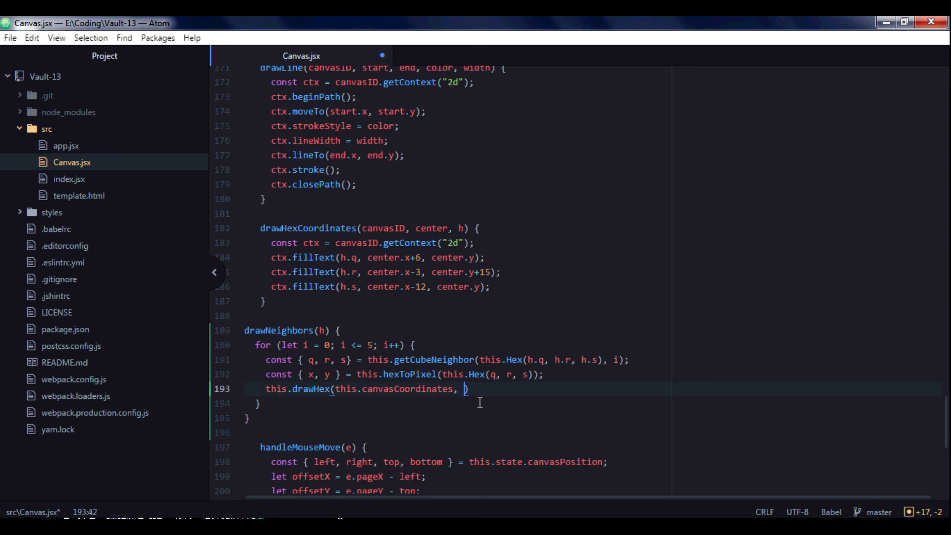
type("this")
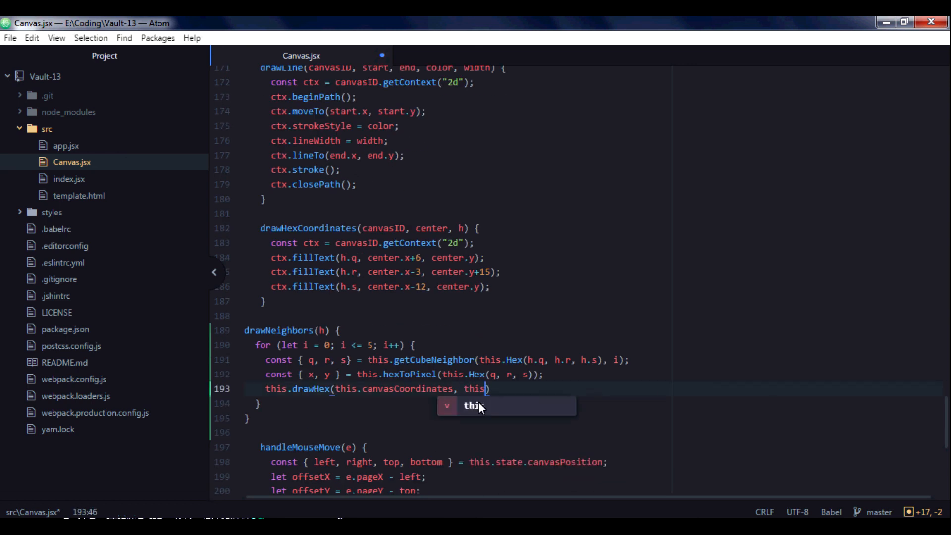
type(".Point()")
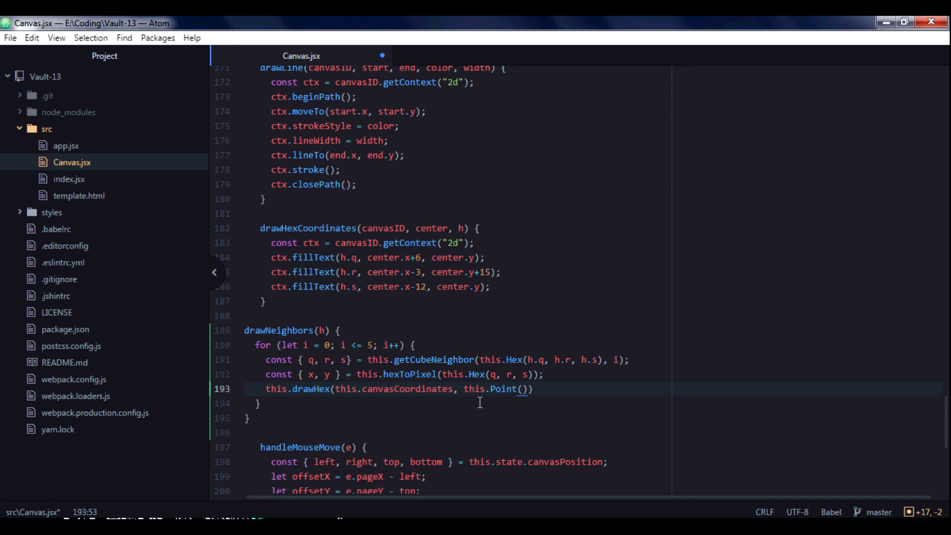
type("x")
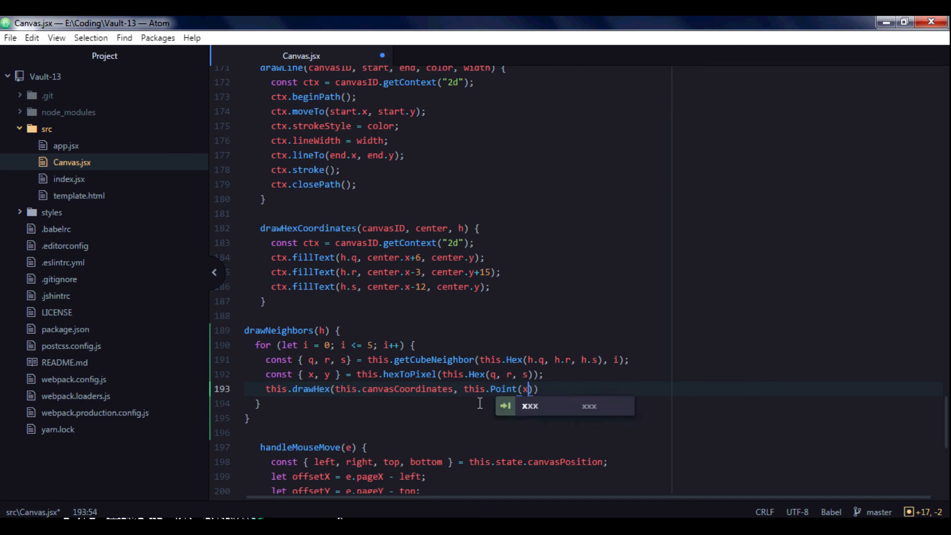
type(", y")
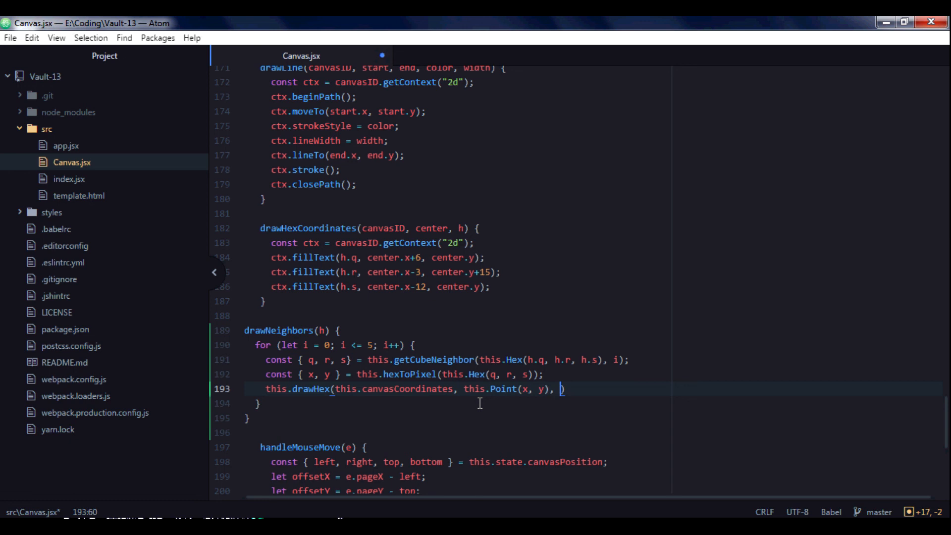
type("\"\"")
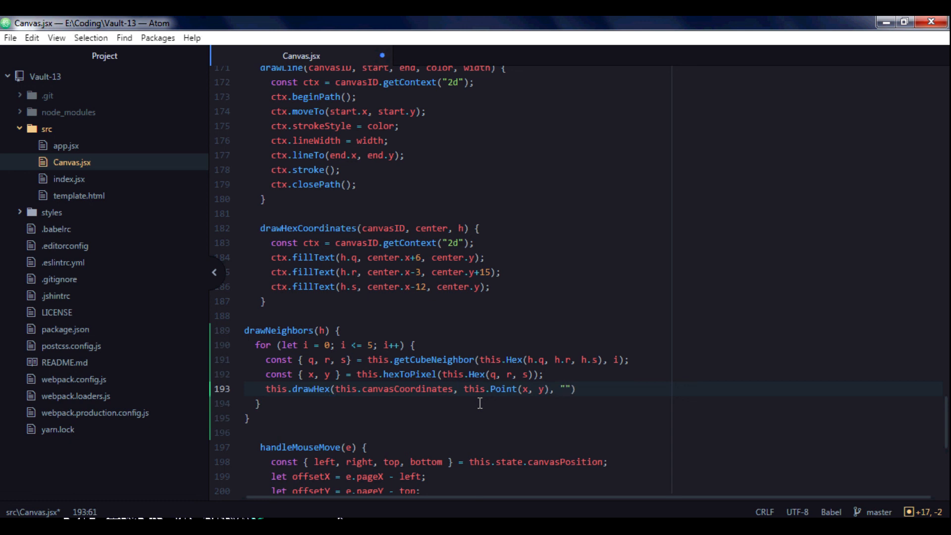
type("red")
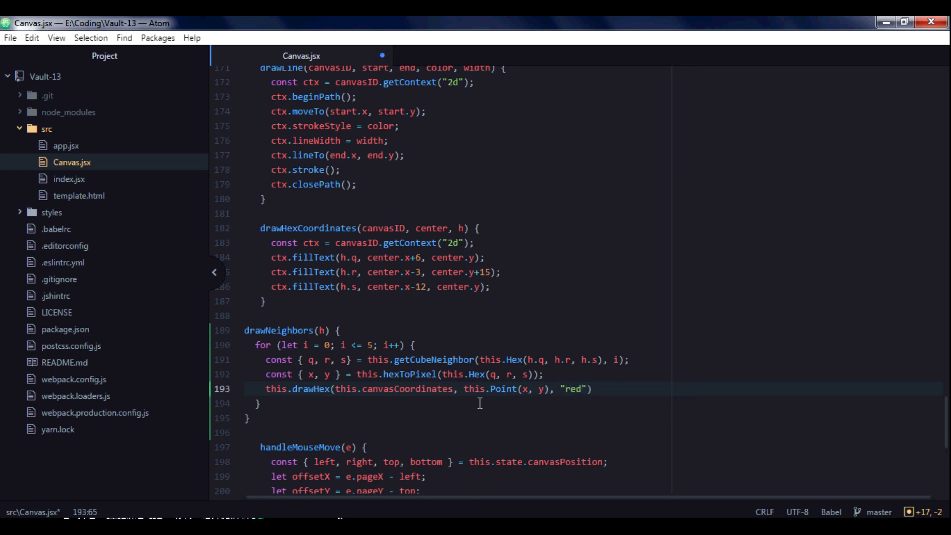
type(",")
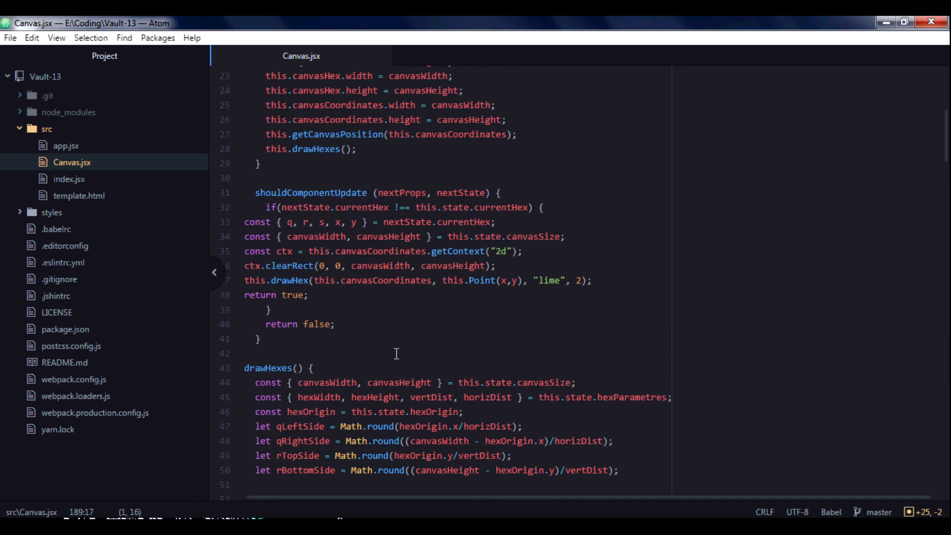
Insert this.drawNeighbors(this.Hex(q, r, s)); right after ctx.clearRect in shouldComponentUpdate.
left_click(593, 280)
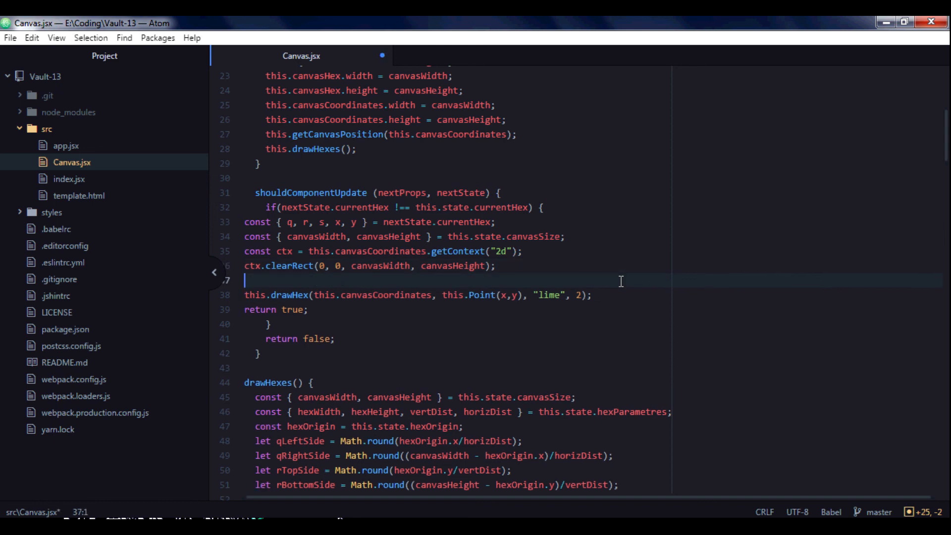
type("drawNeighbors(h)")
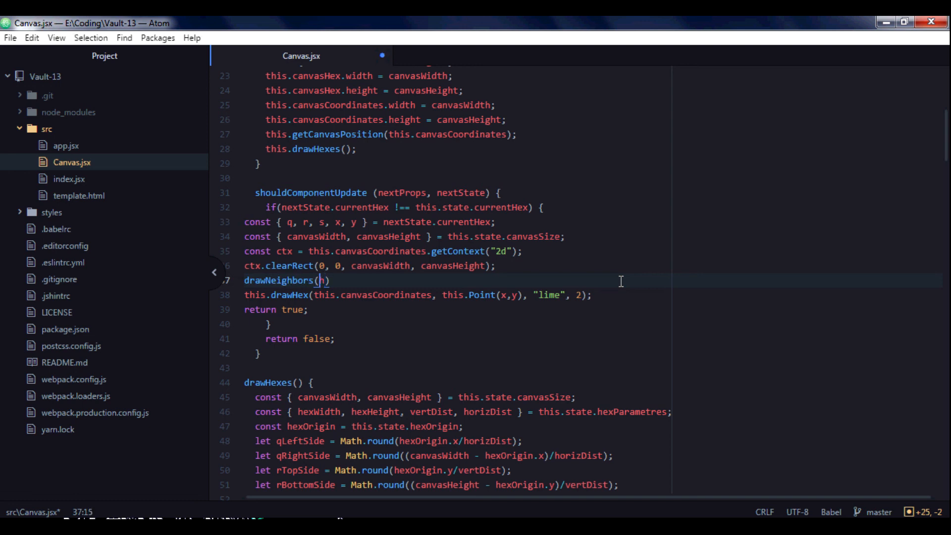
type("t")
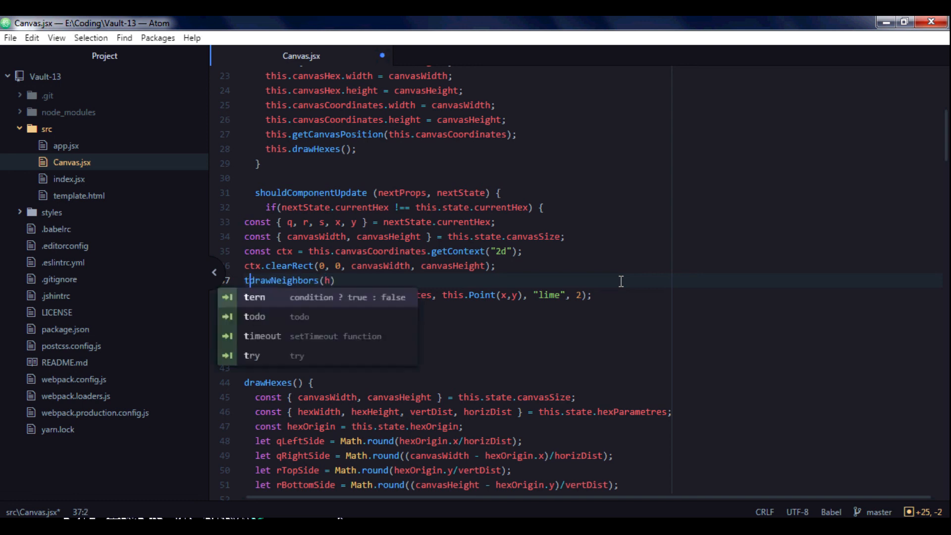
type("his.")
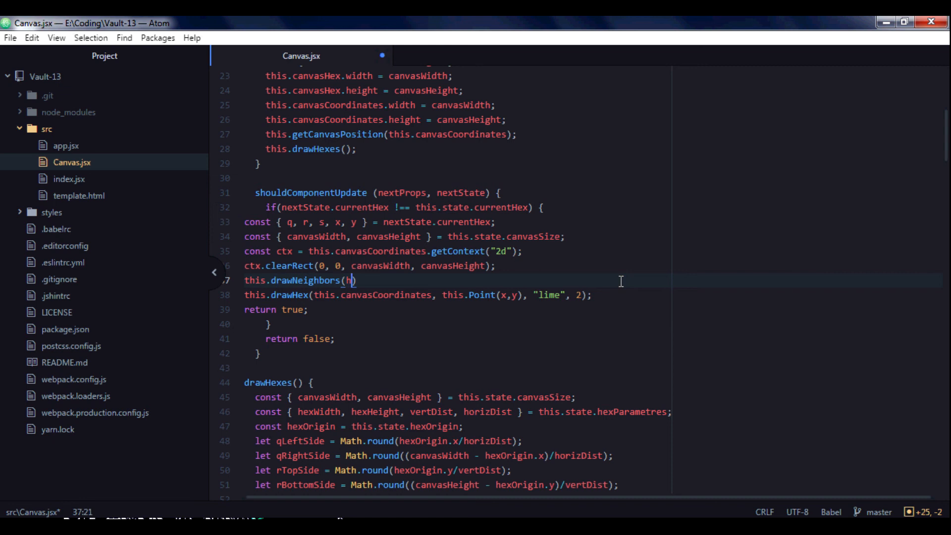
key("Backspace")
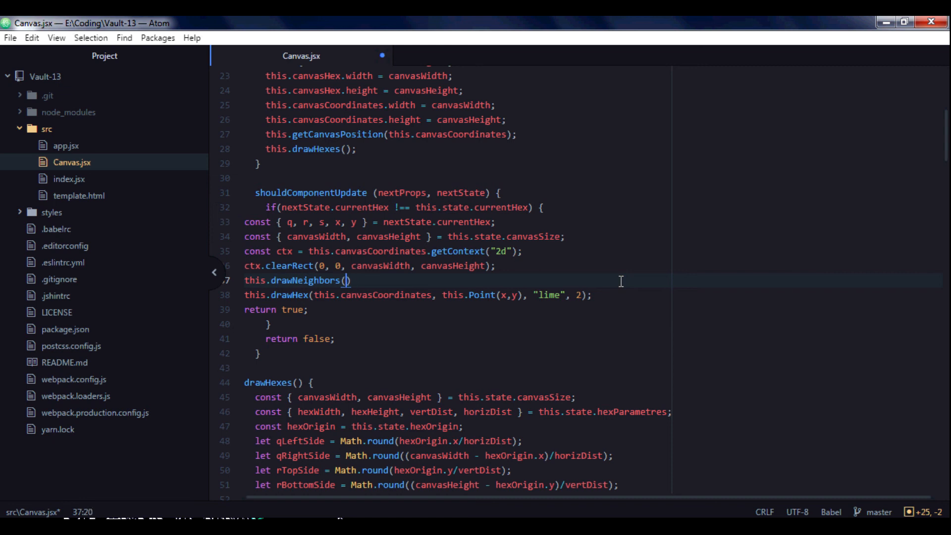
type("this.Hex(q, r, s")
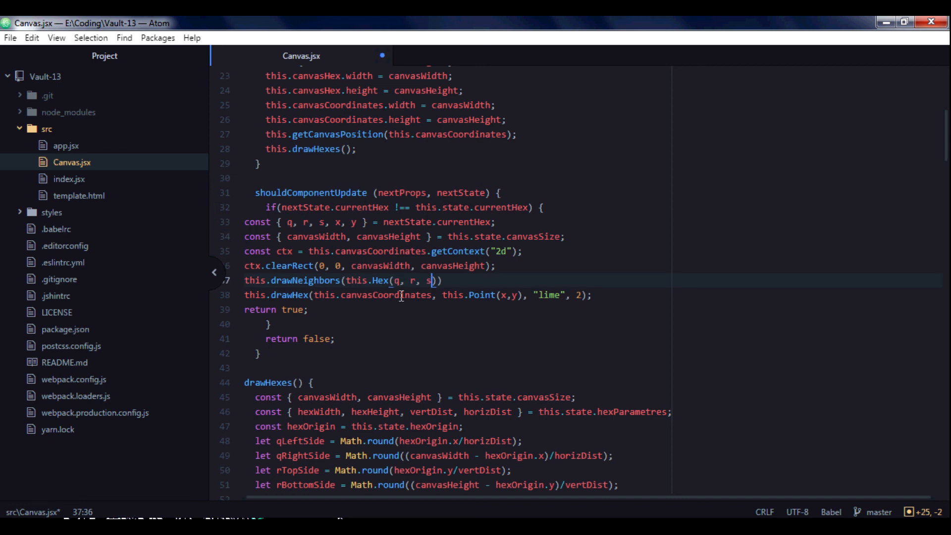
type("));")
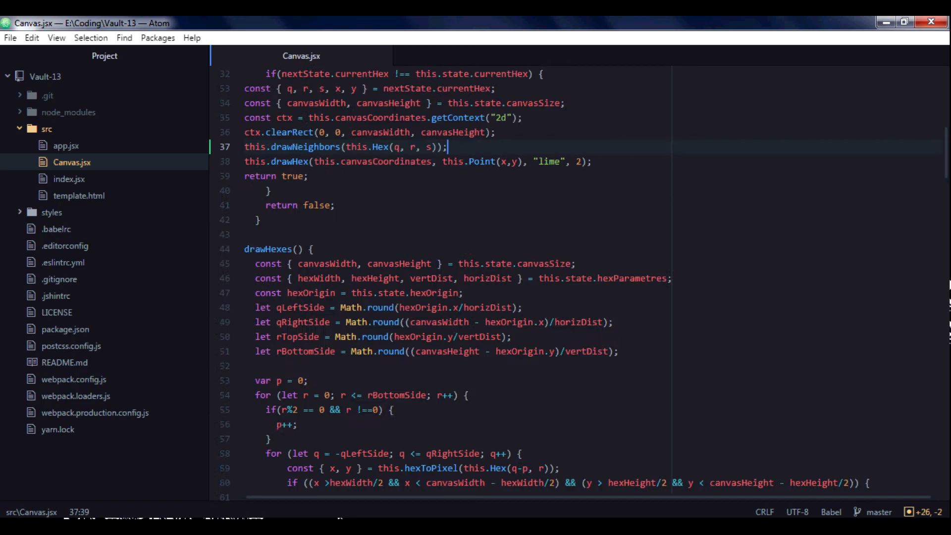
scroll("down", 3)
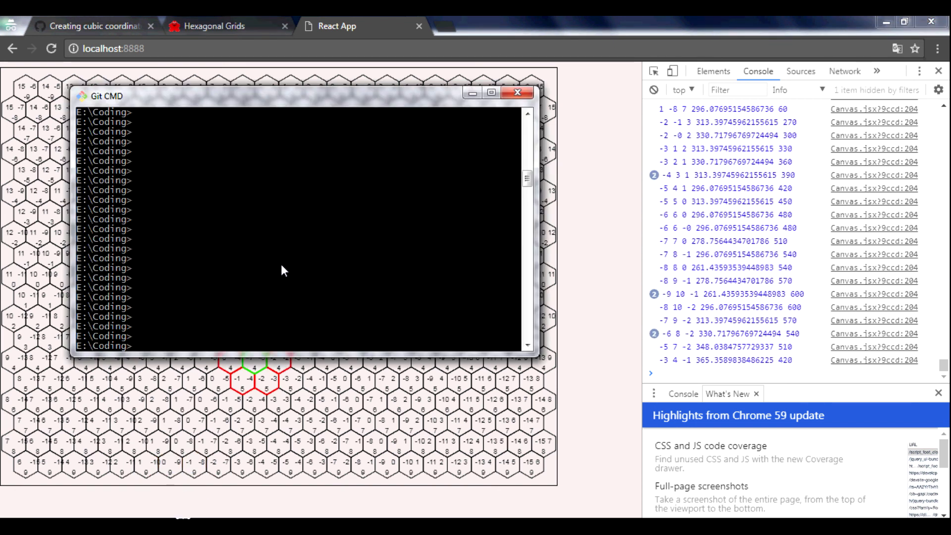
Change into the Vault-13 folder and stage all changes with git add.
type("cd Vau")
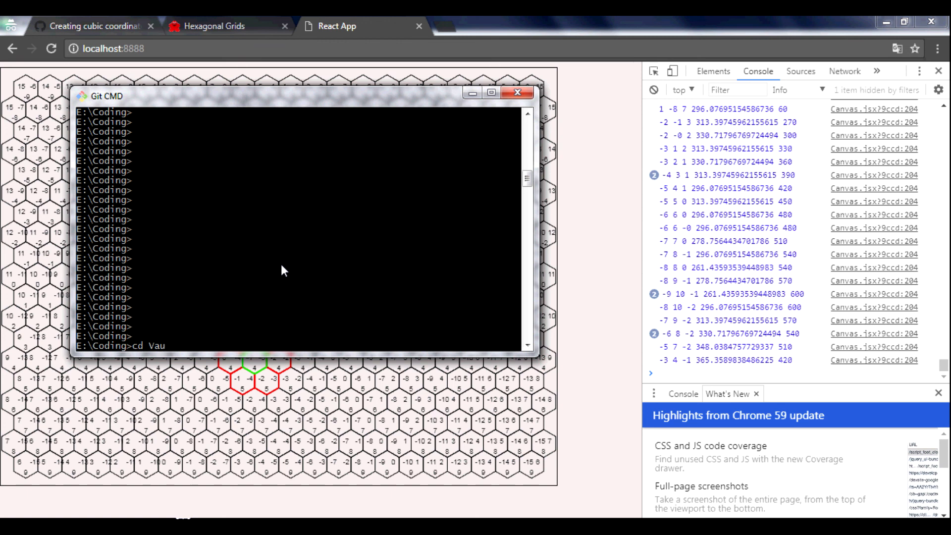
type("lt-13")
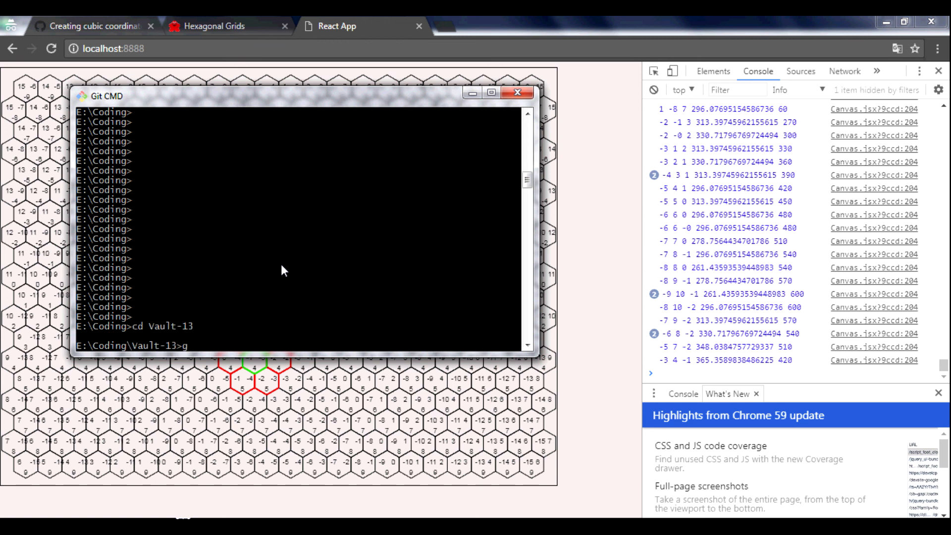
type("it add .")
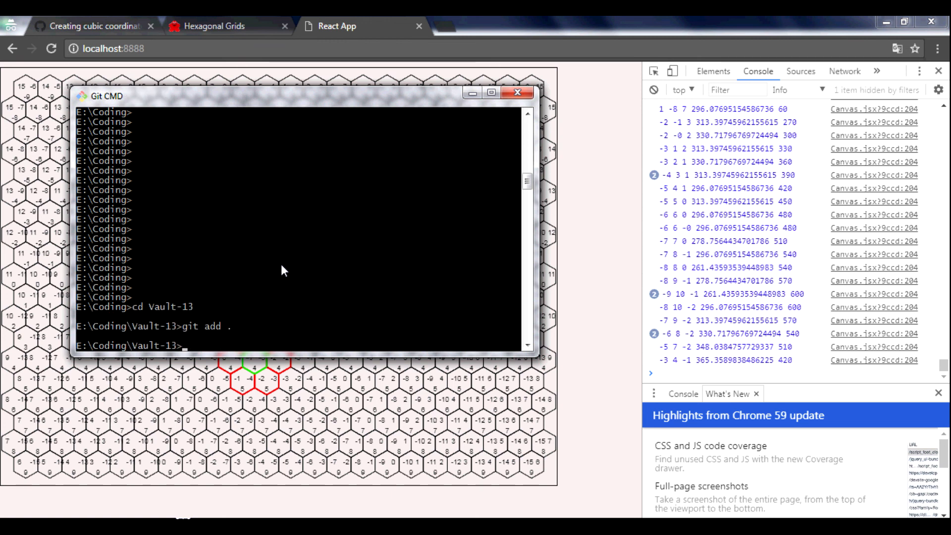
Commit with message "Finding neighbors" and push to origin master.
type("git")
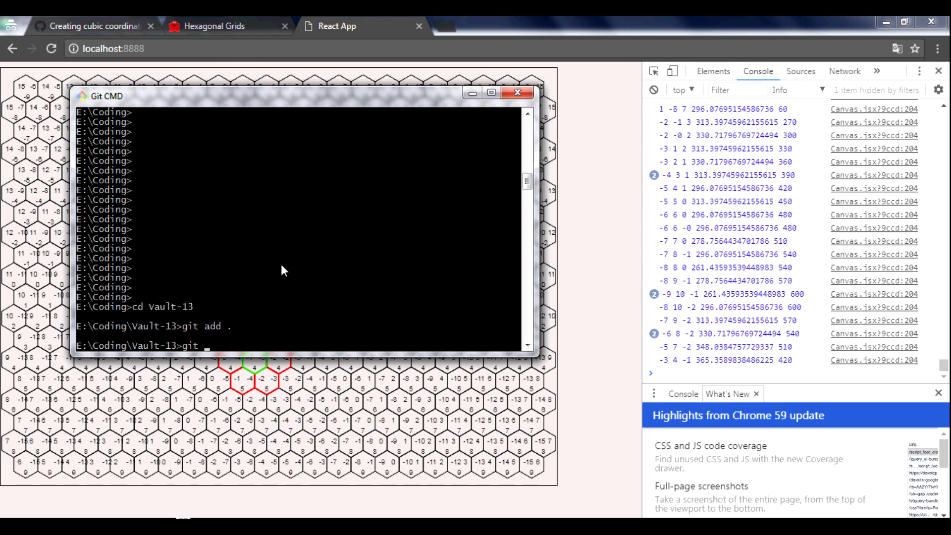
type("commit")
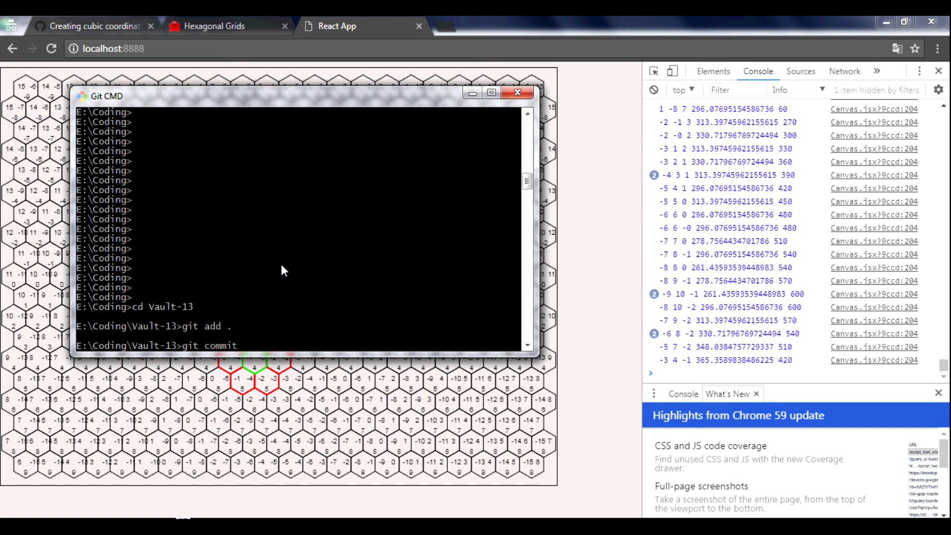
type("-m")
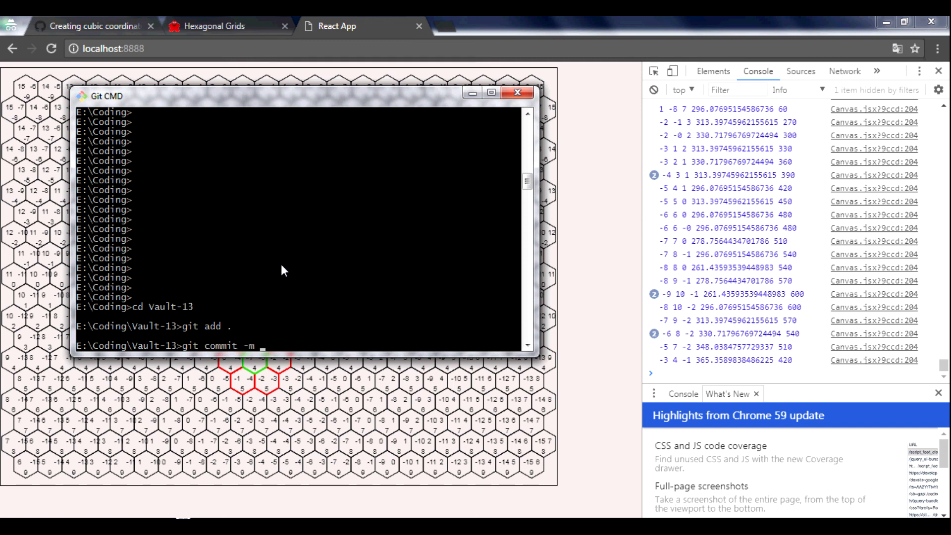
type("\"\"")
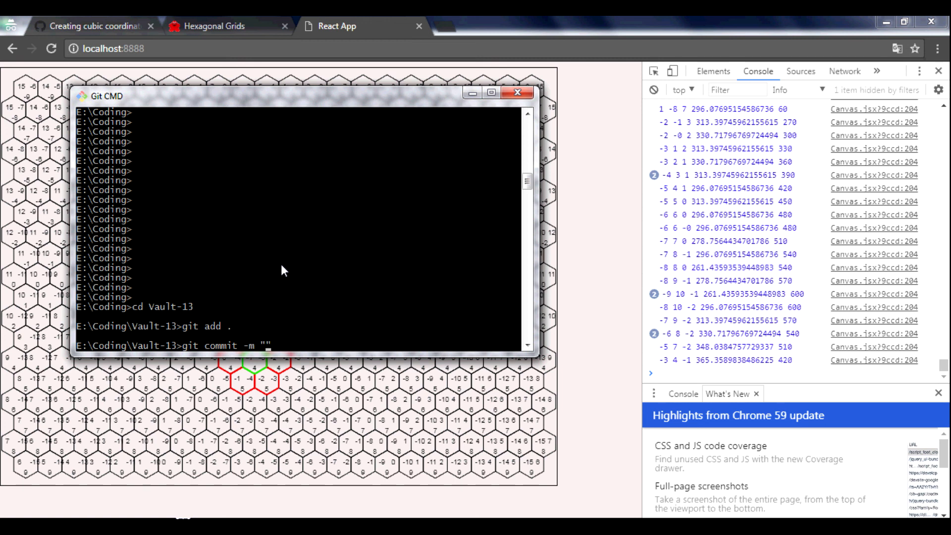
type("Finding n")
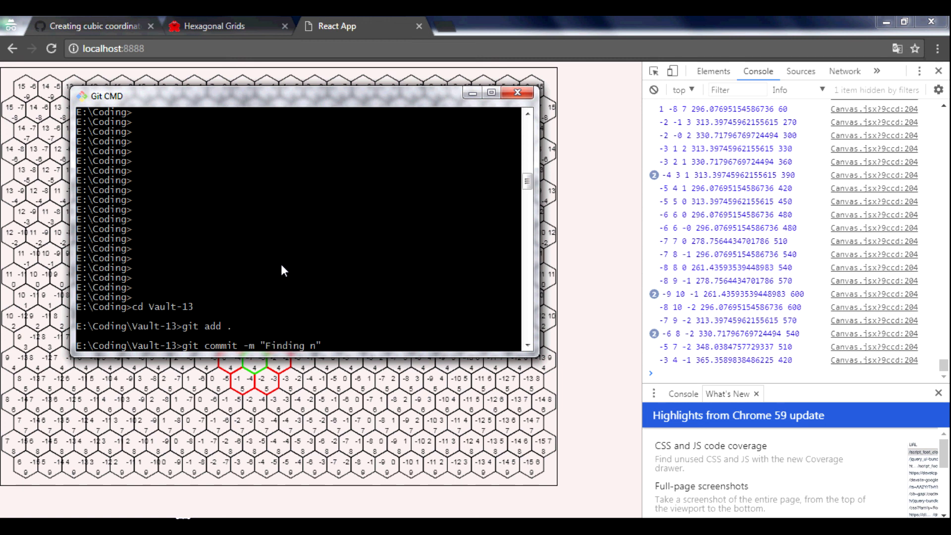
type("eighbors")
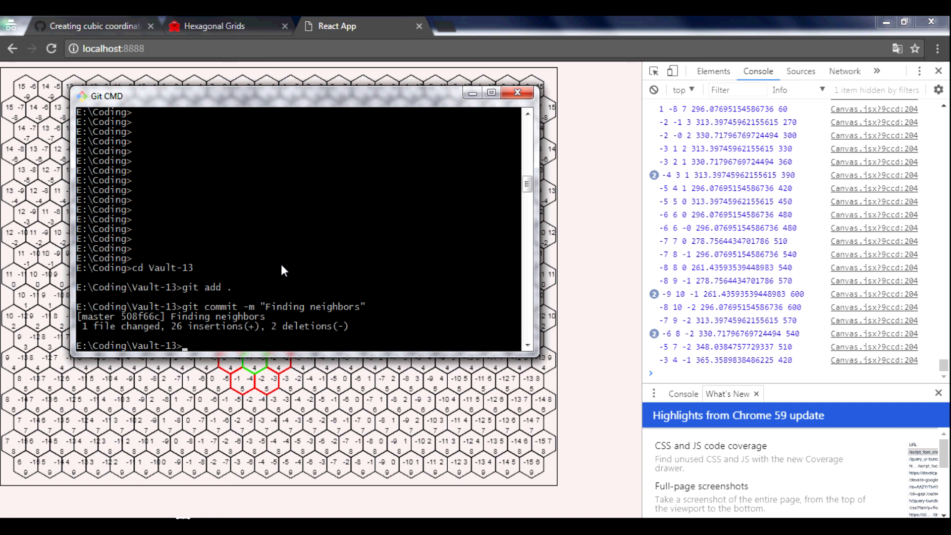
type("git push origin master")
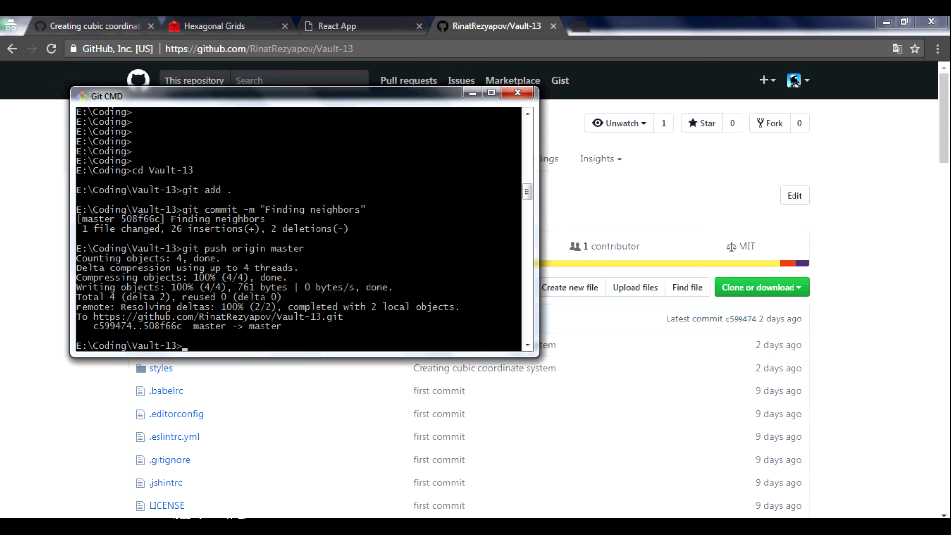
Open the Vault-13 commit history to confirm "Finding neighbors", then return to the hex grid app.
left_click(203, 246)
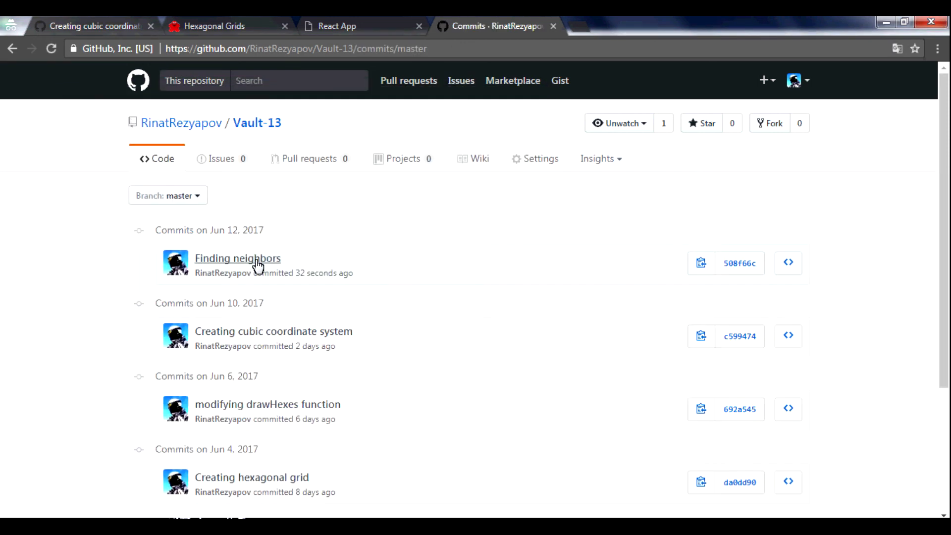
left_click(237, 258)
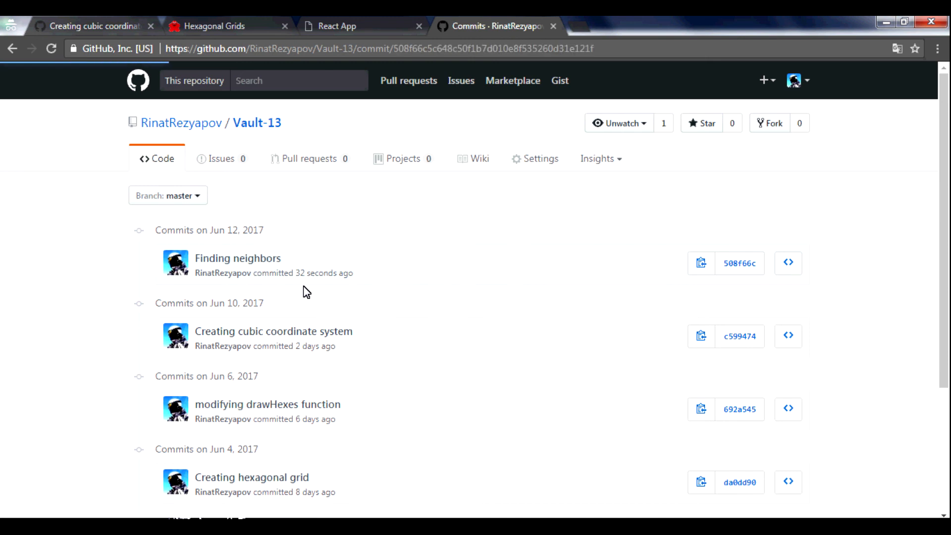
left_click(238, 258)
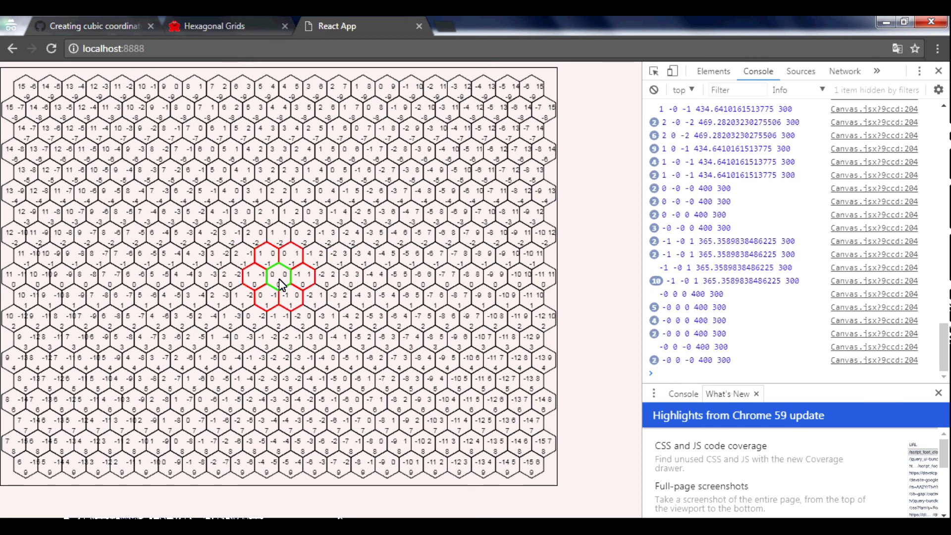
mouse_move(494, 191)
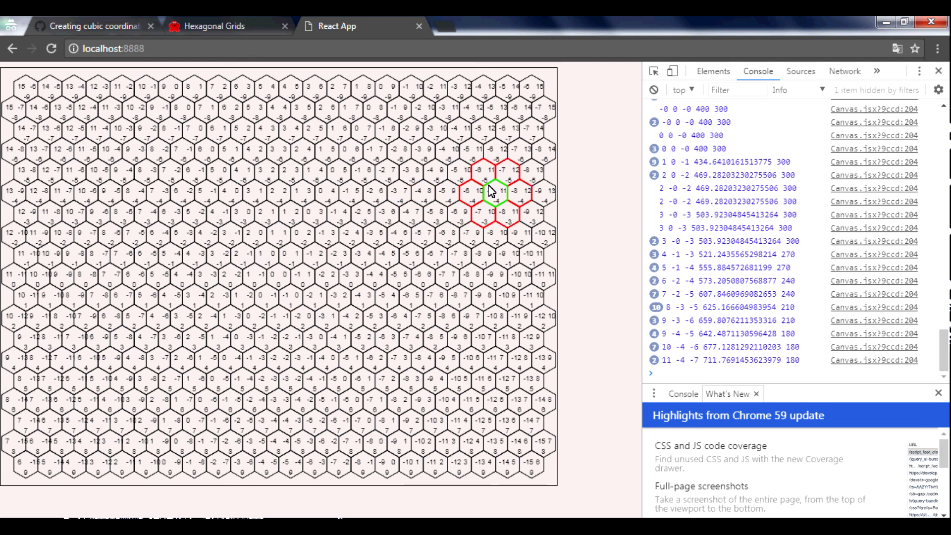